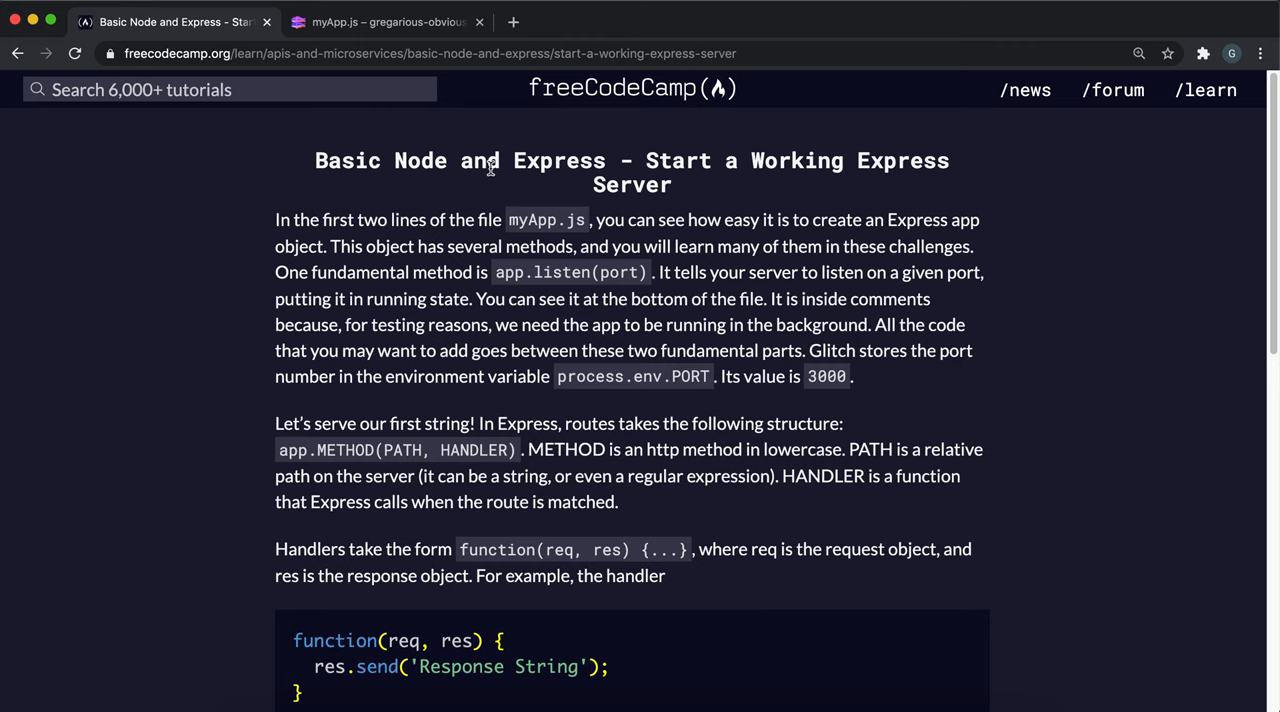
pyautogui.moveTo(367, 455)
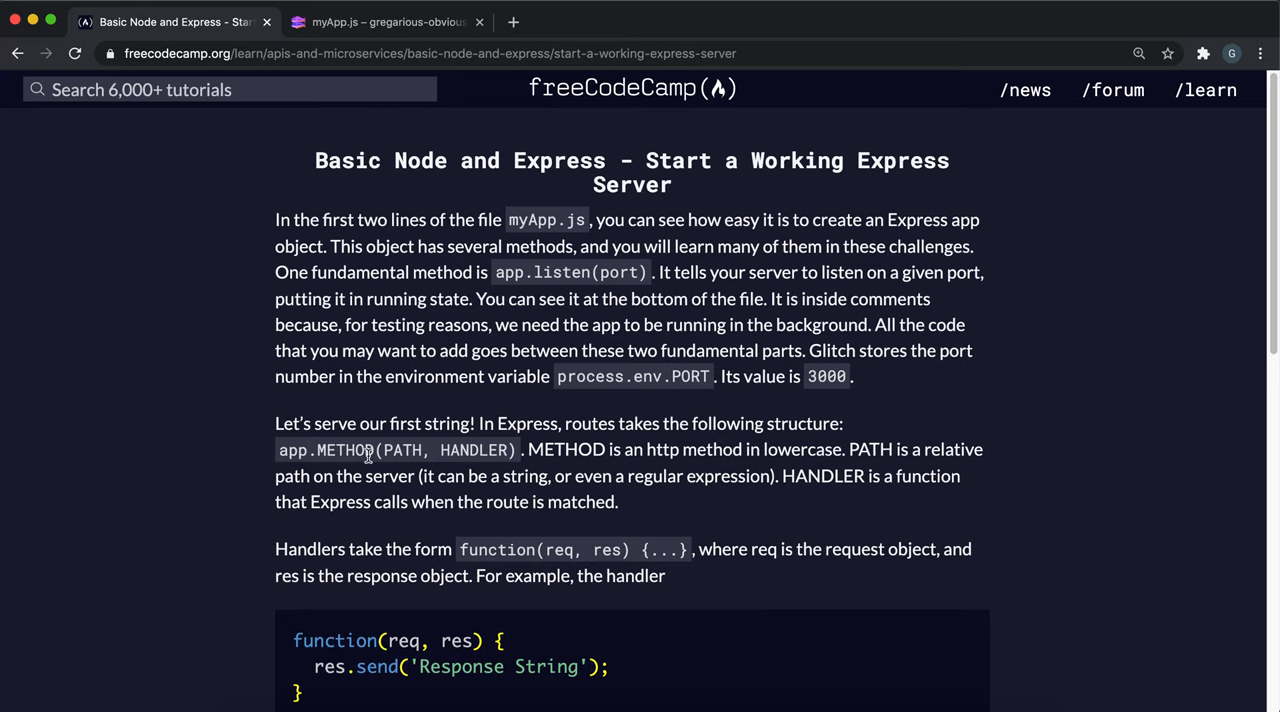
pyautogui.moveTo(490, 444)
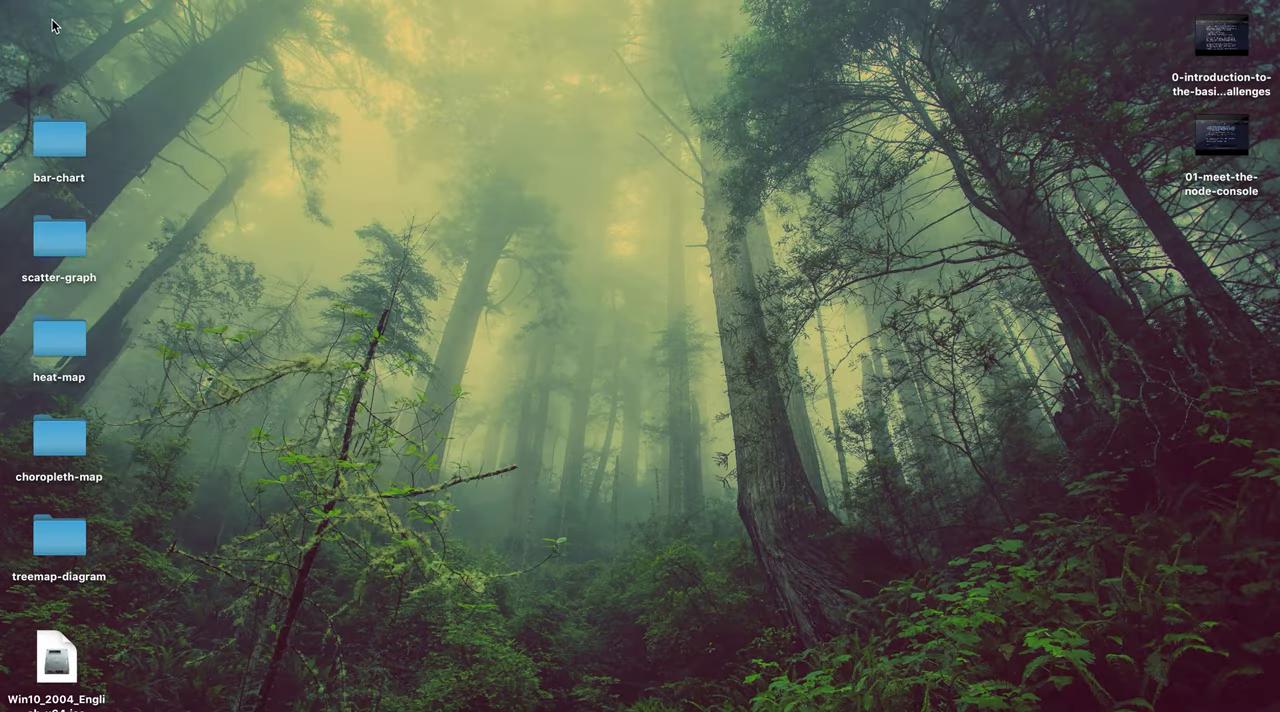
pyautogui.moveTo(44, 68)
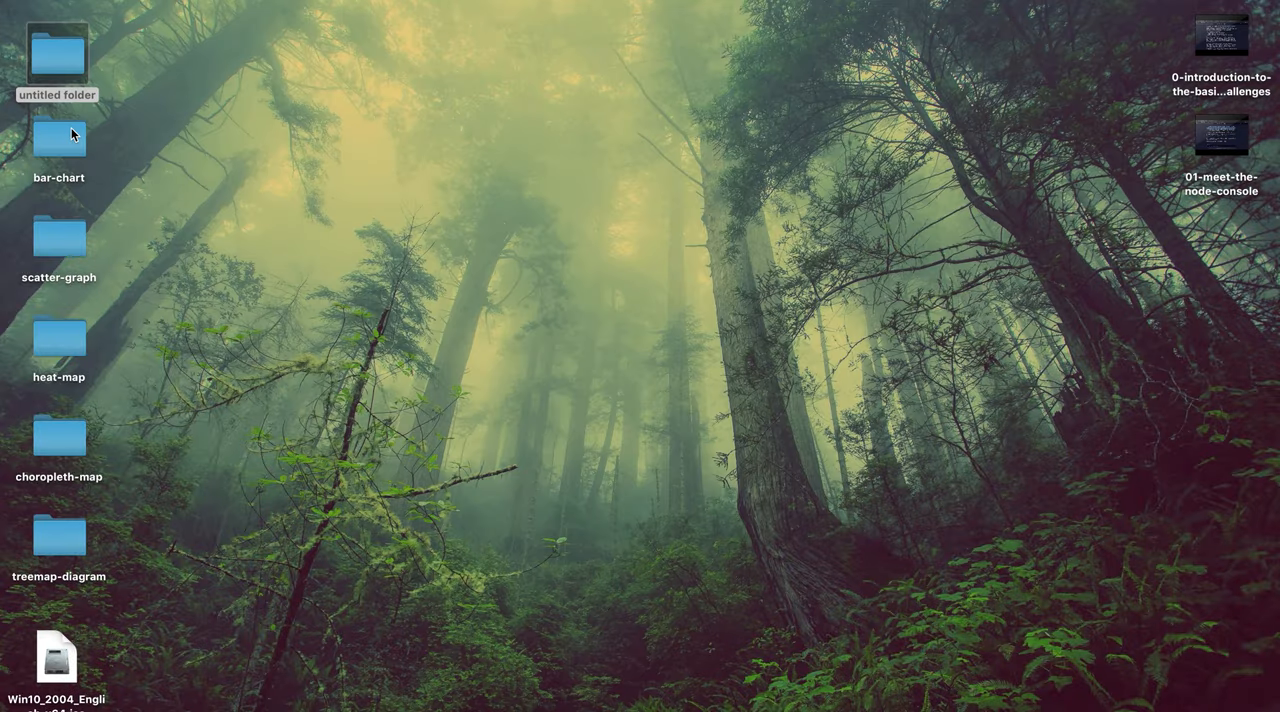
# Step: Rename the new untitled desktop folder to express-app
pyautogui.rightClick(57, 54)
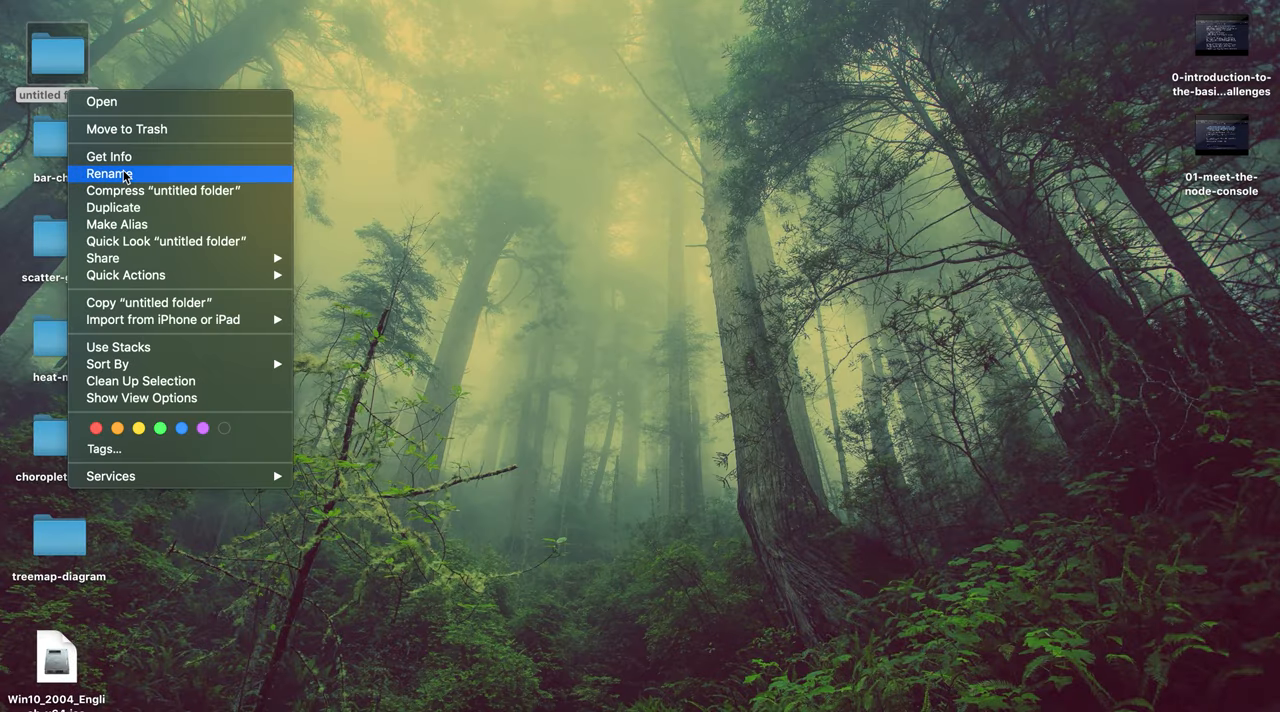
pyautogui.click(105, 173)
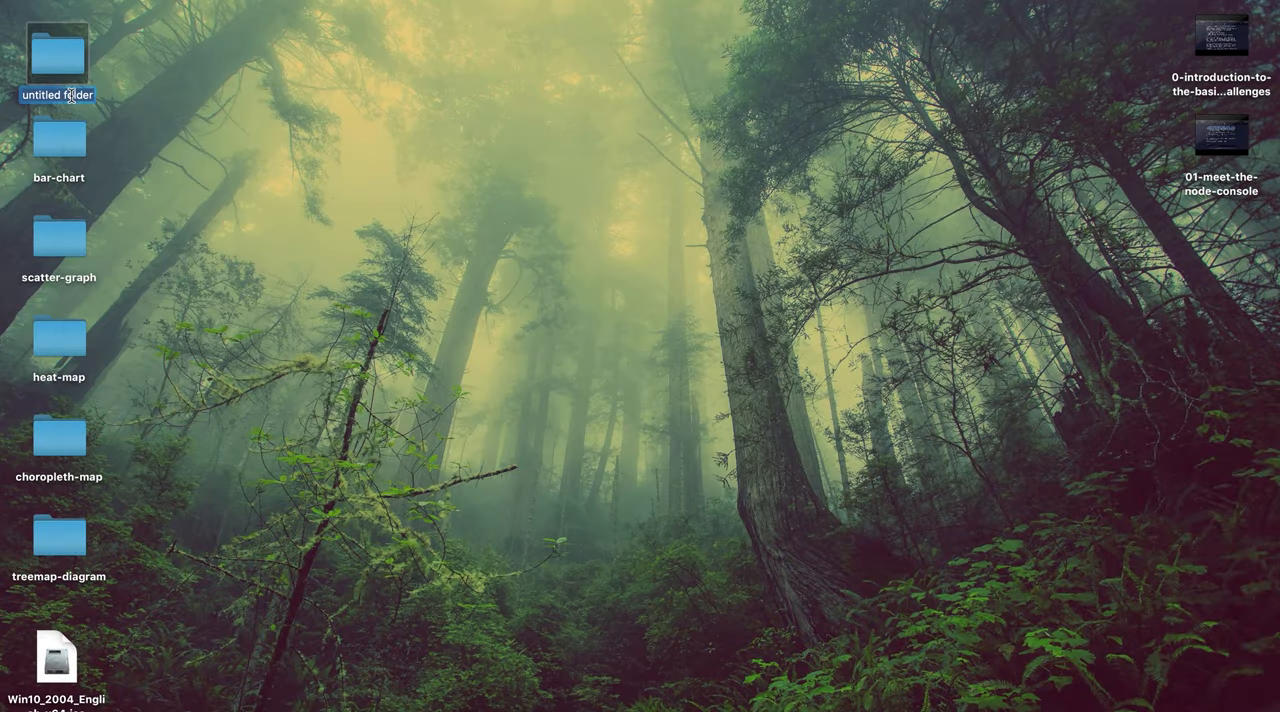
pyautogui.write('express-')
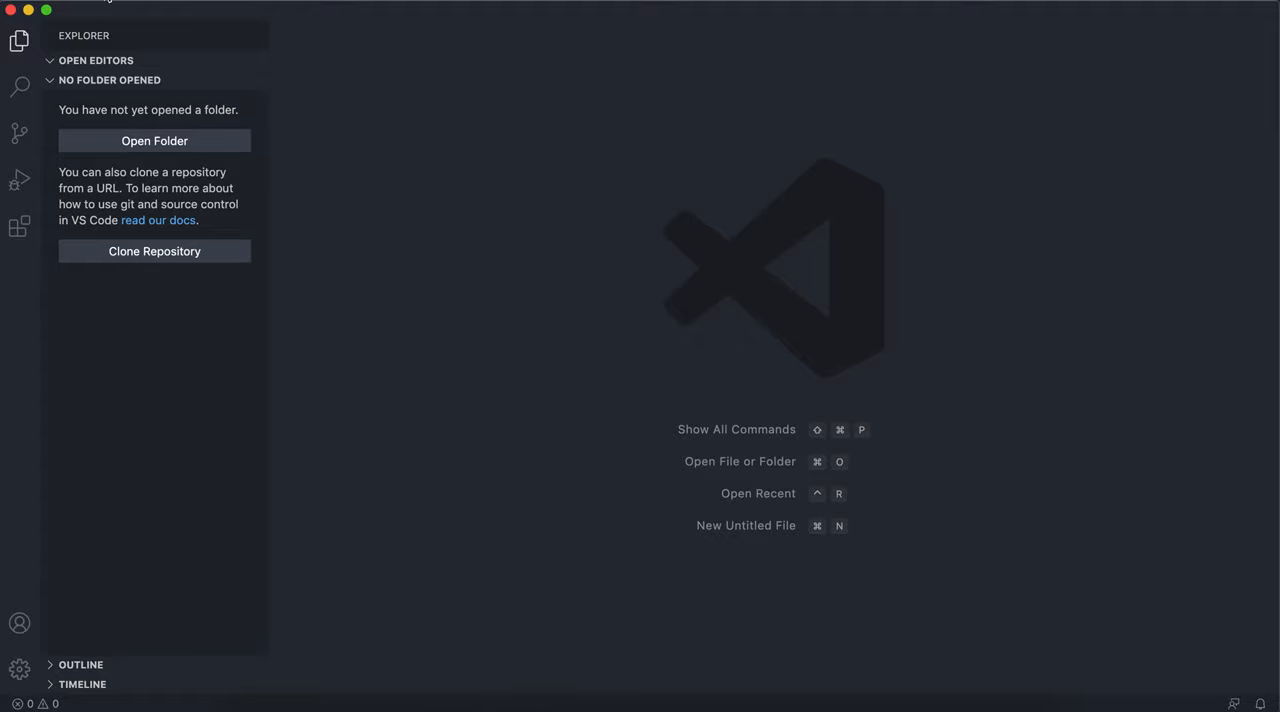
# Step: Open the express-app desktop folder as the VS Code workspace via File > Open
pyautogui.click(112, 4)
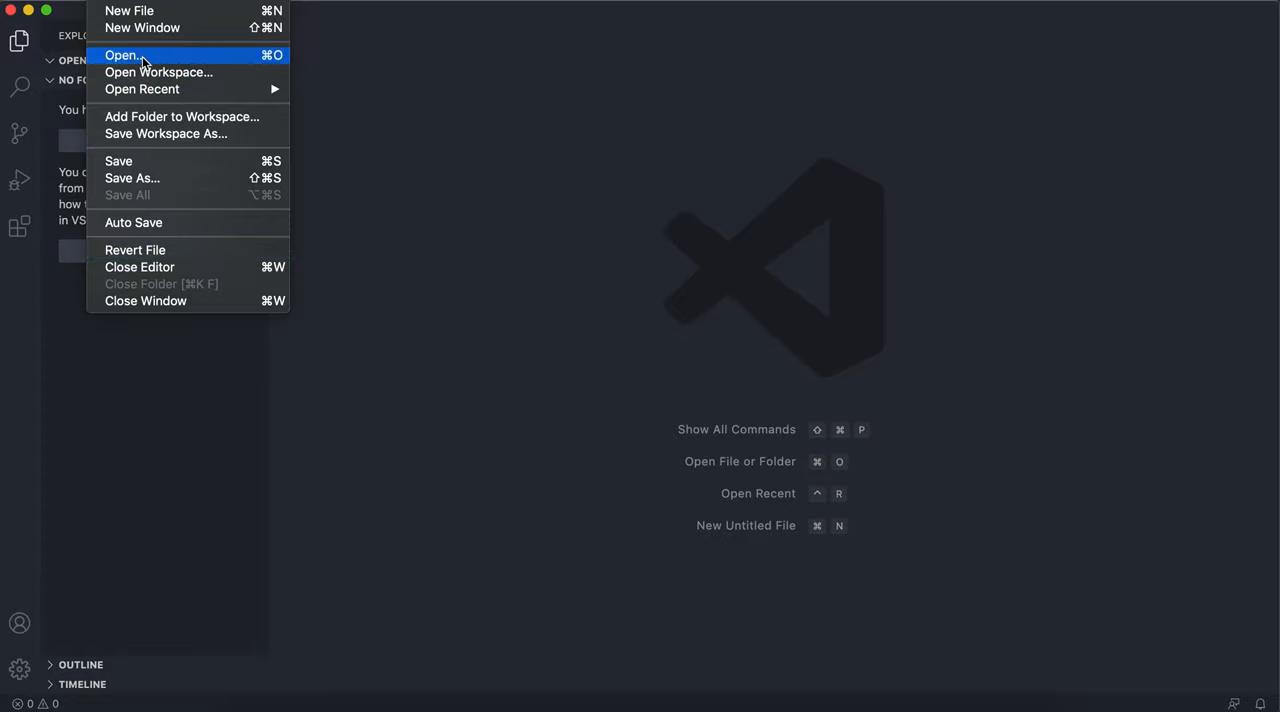
pyautogui.click(122, 55)
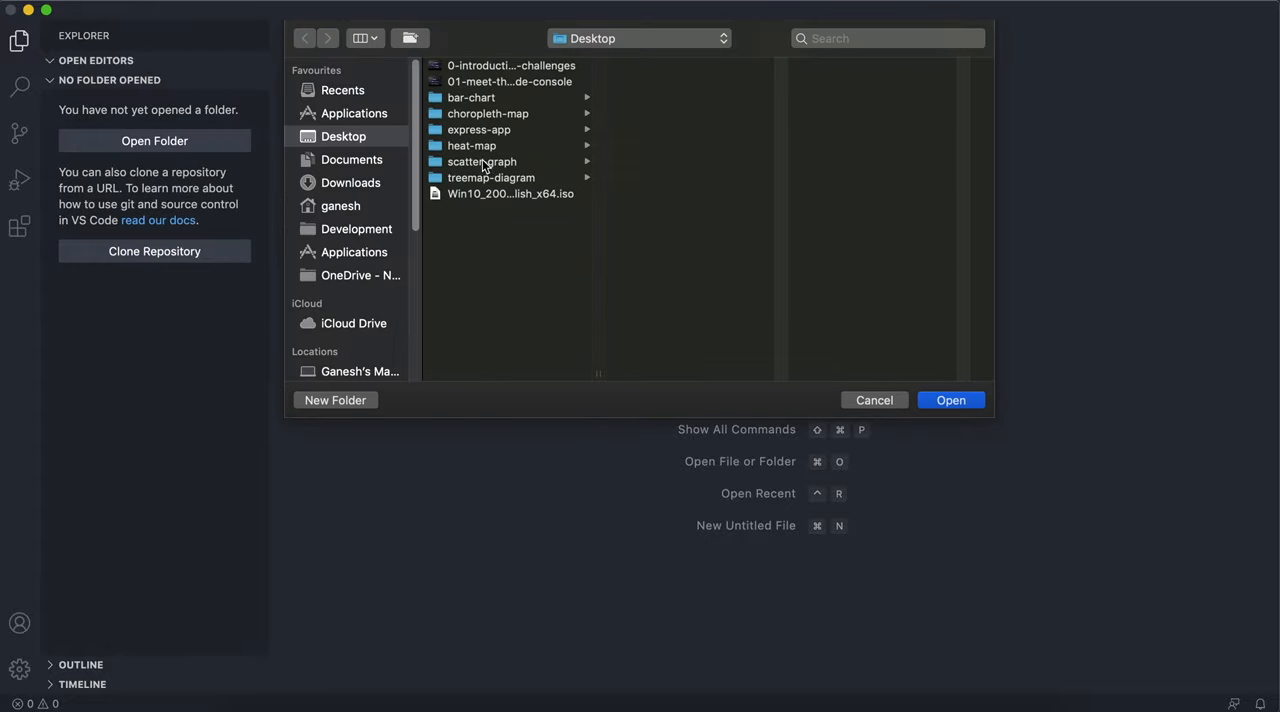
pyautogui.click(479, 129)
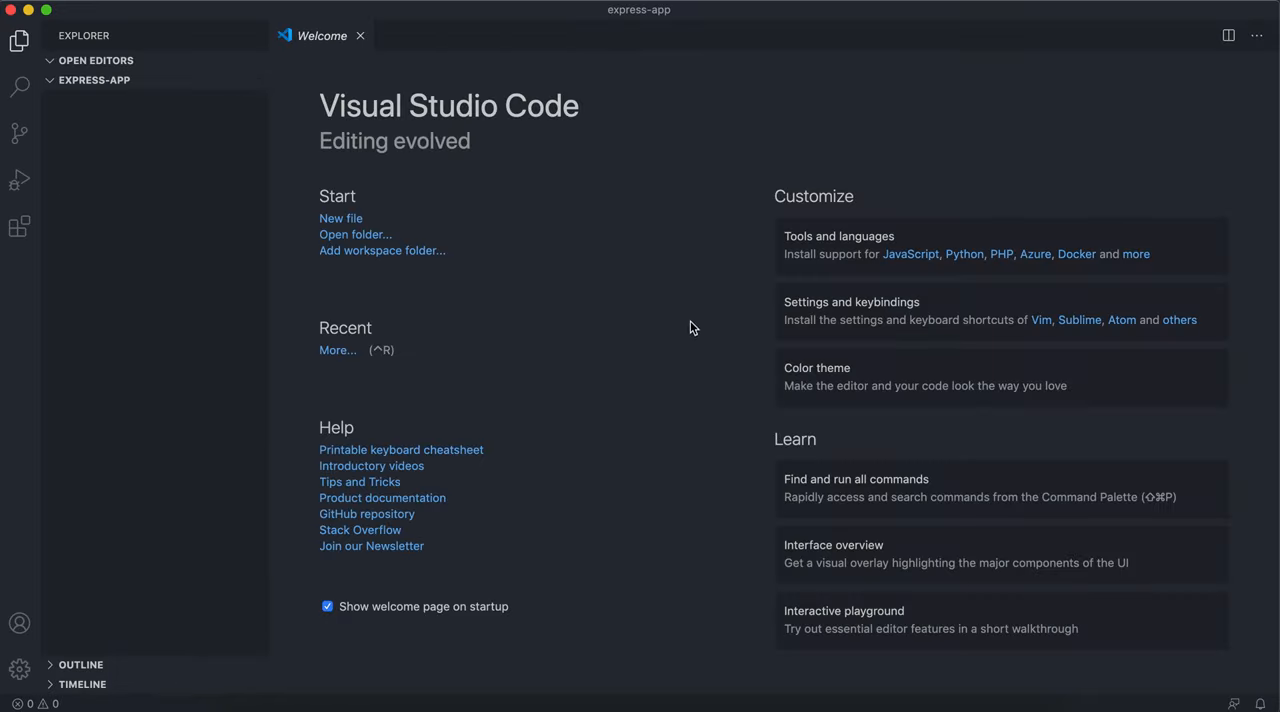
# Step: Start npm init in the integrated terminal with name express-app and version 1.0.0
pyautogui.press('ctrl+`')
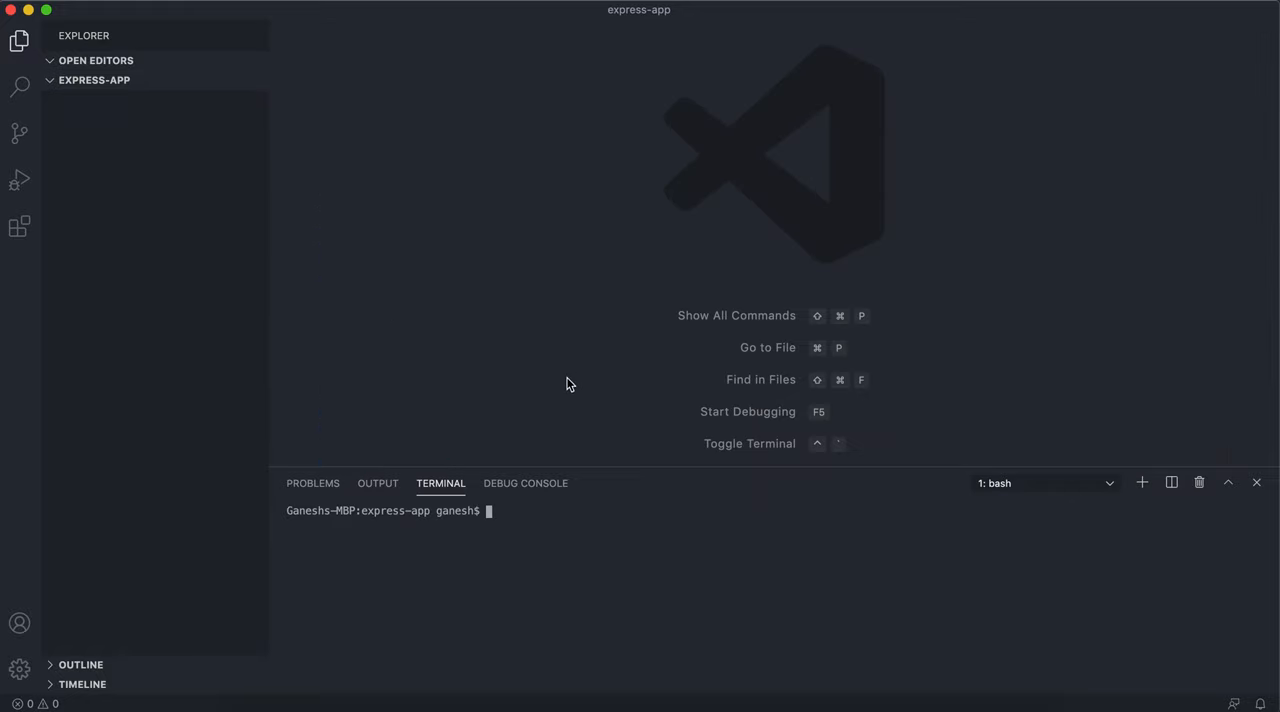
pyautogui.write('npm init')
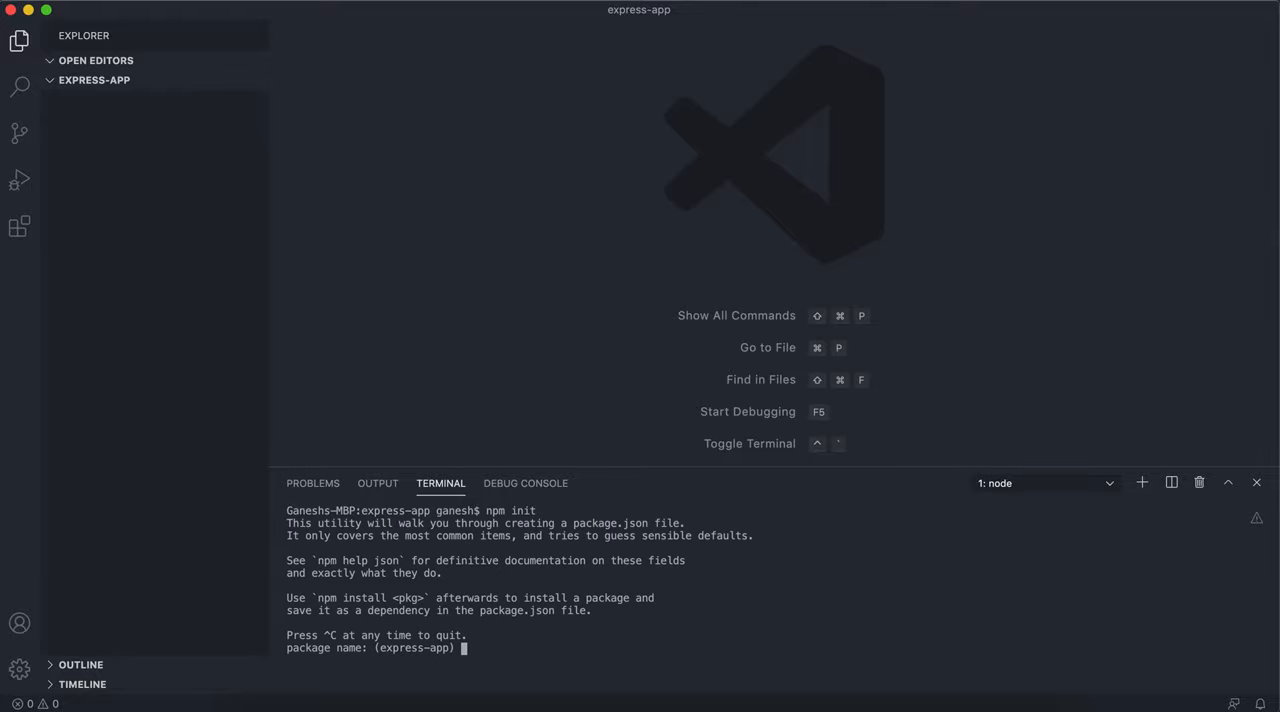
pyautogui.moveTo(360, 660)
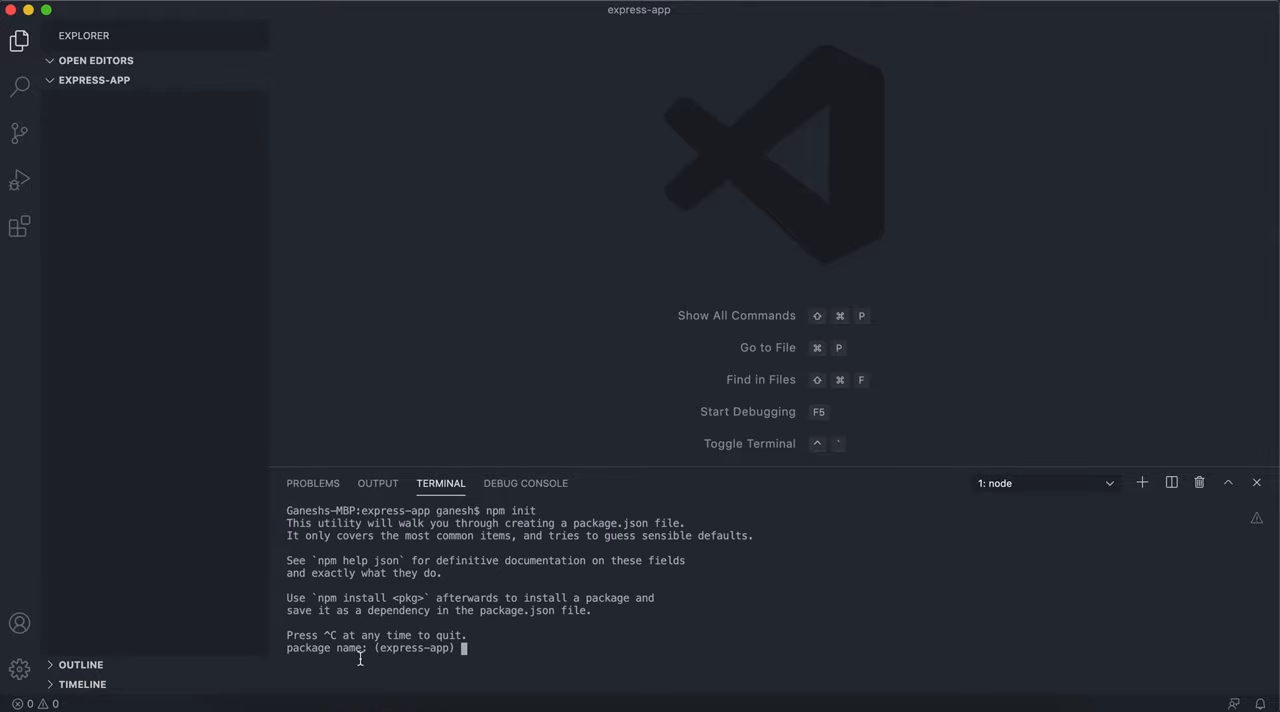
pyautogui.write('express-app')
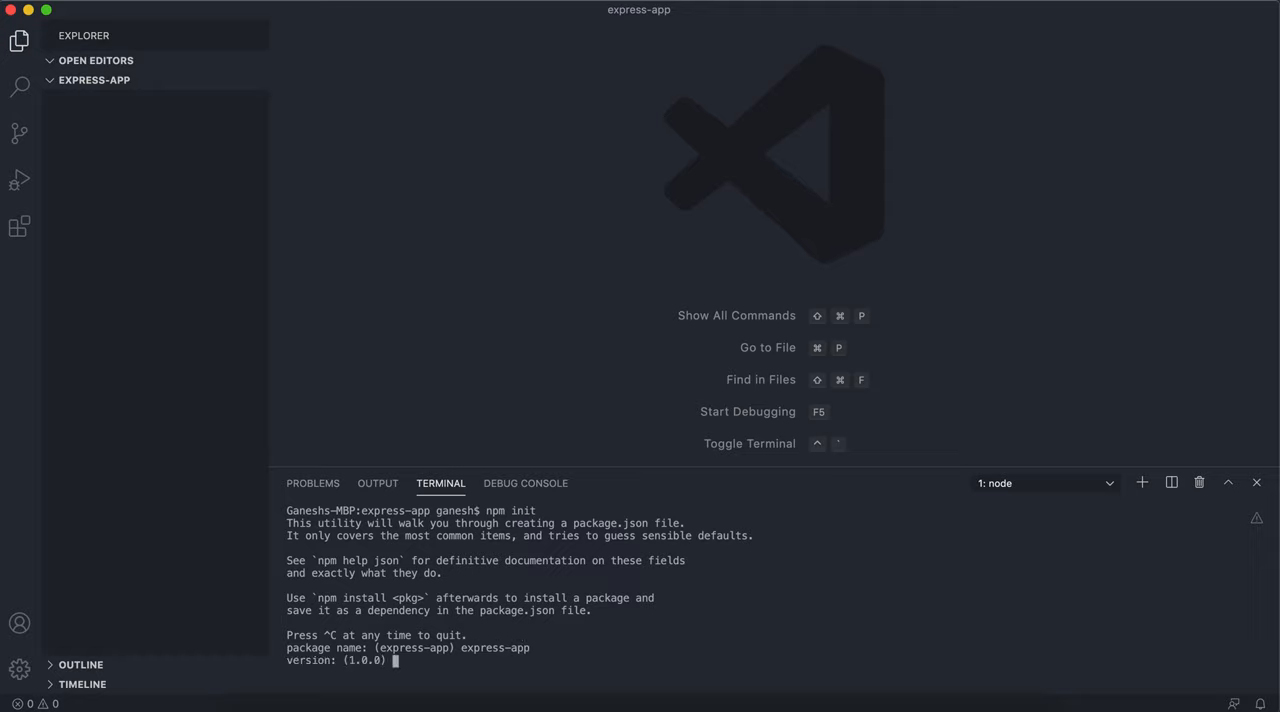
pyautogui.write('1.0.0')
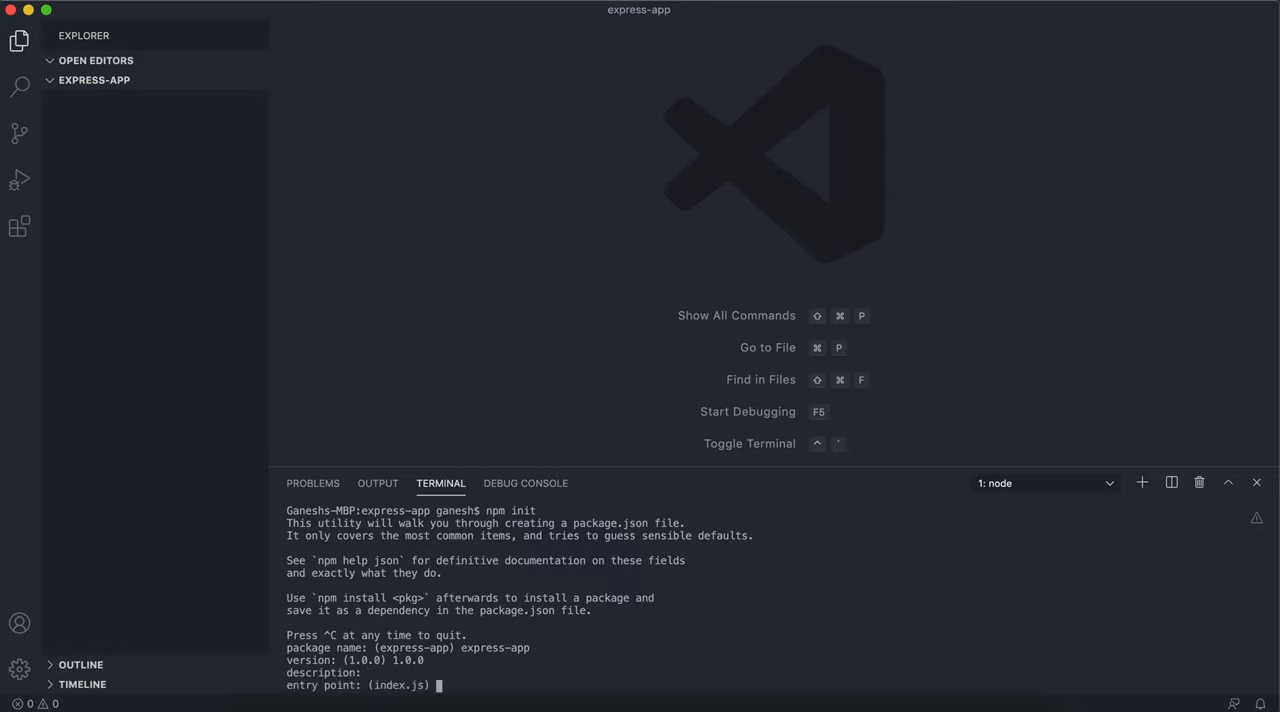
# Step: Set entry point app.js, enter author Gan, and confirm with yes
pyautogui.write('app')
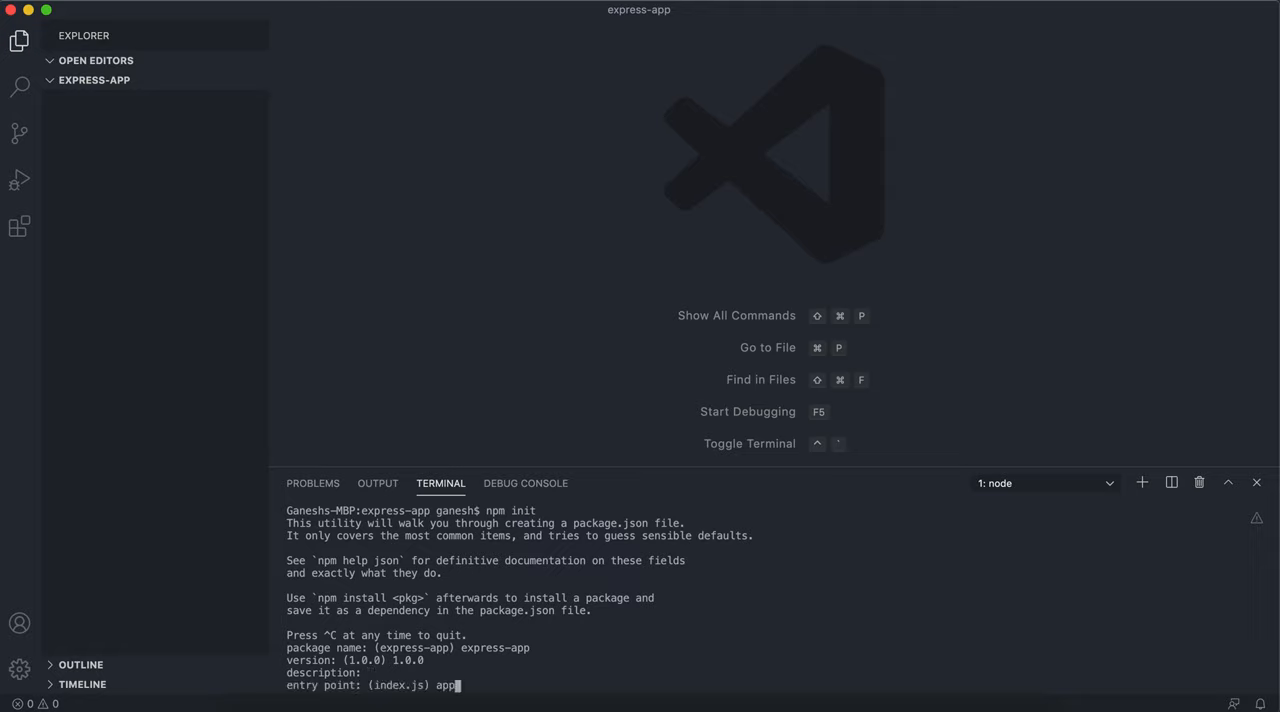
pyautogui.write('.js')
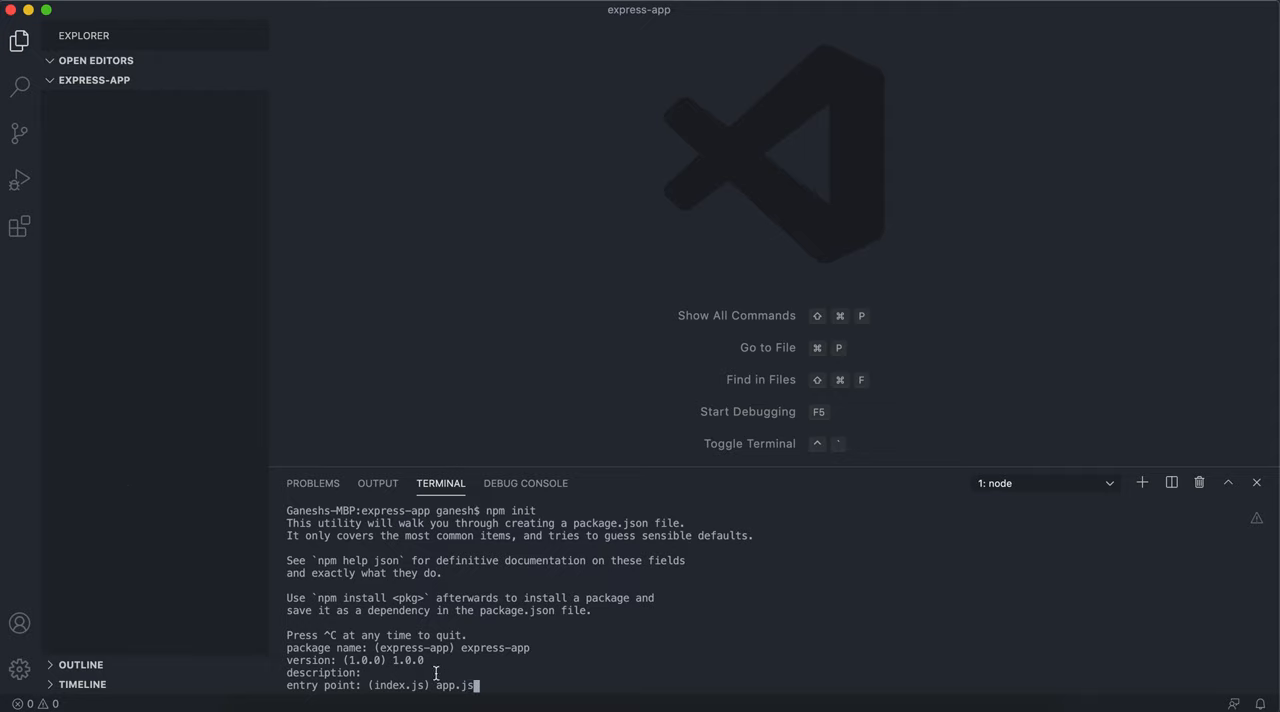
pyautogui.press('enter')
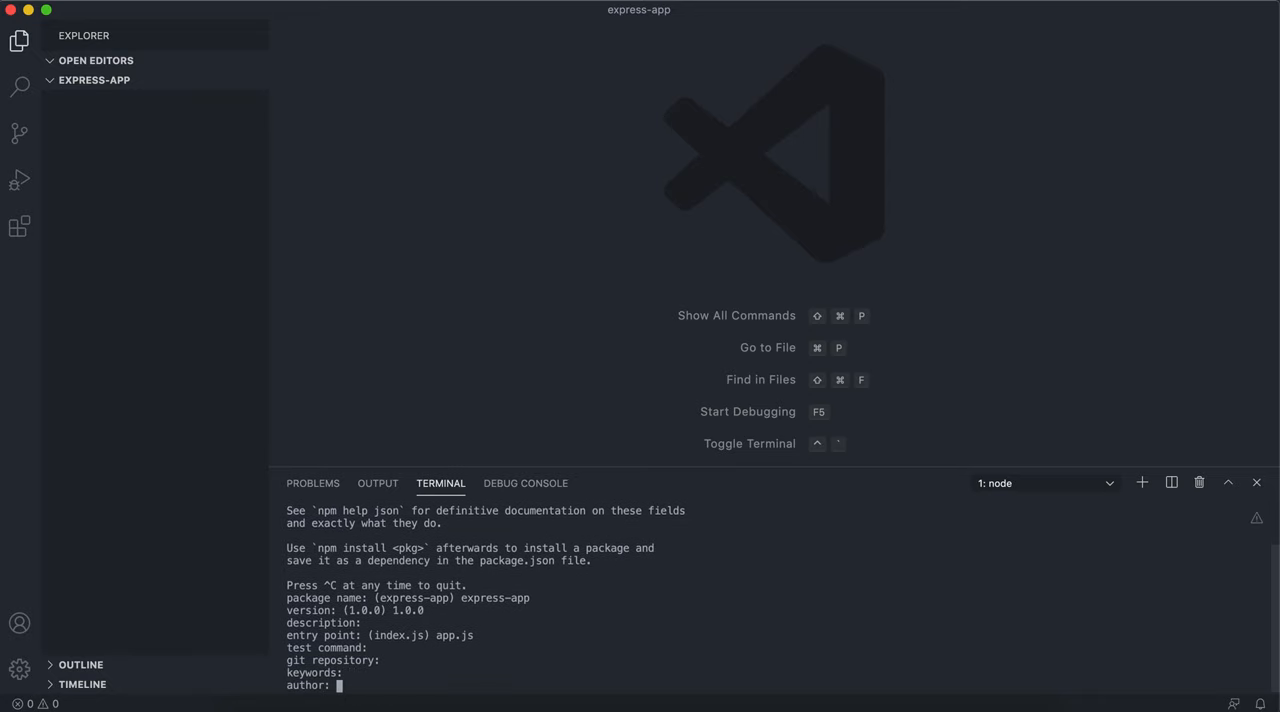
pyautogui.write('Gan')
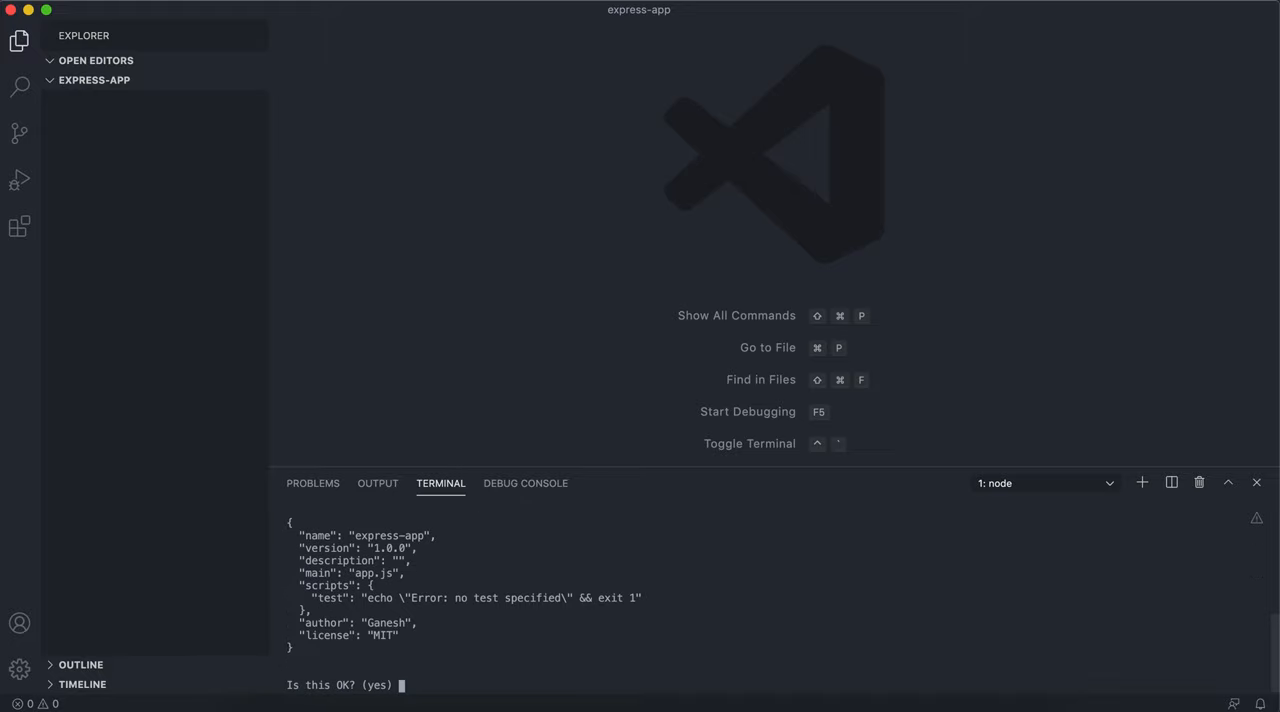
pyautogui.write('yes')
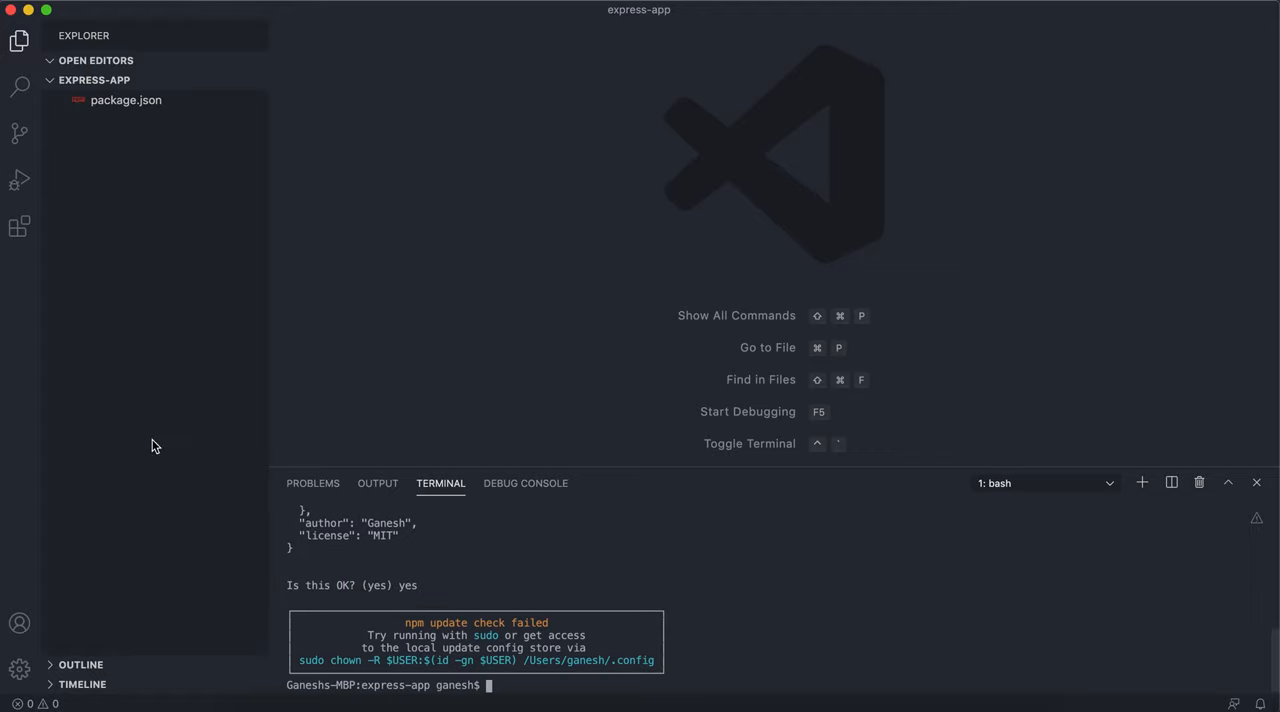
pyautogui.moveTo(170, 118)
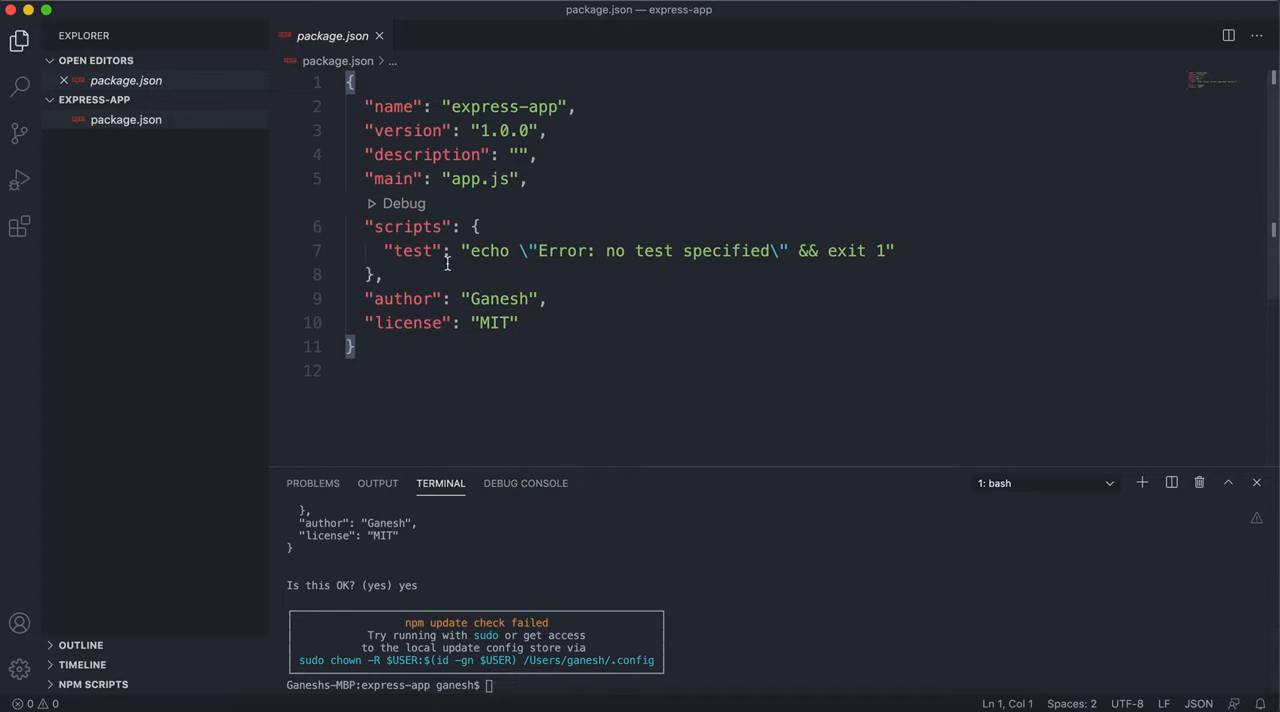
pyautogui.moveTo(397, 362)
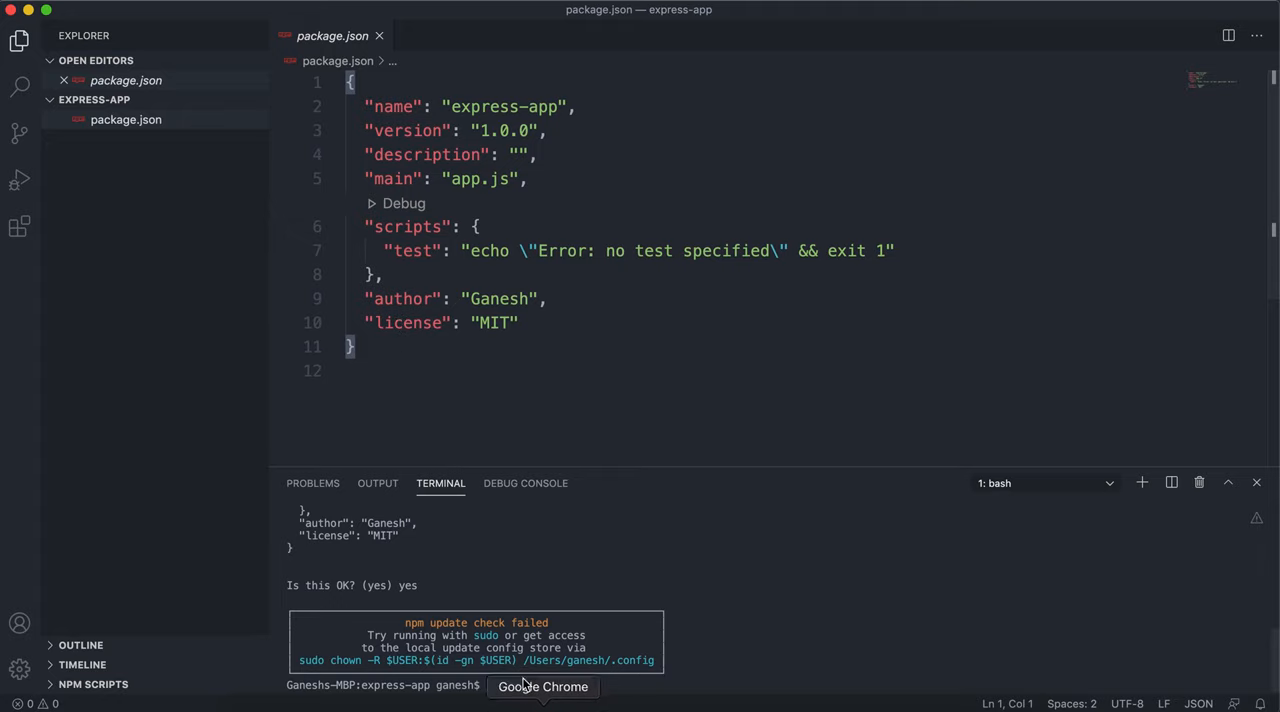
# Step: Run npm install express, then check dependencies in package.json and node_modules
pyautogui.write('np')
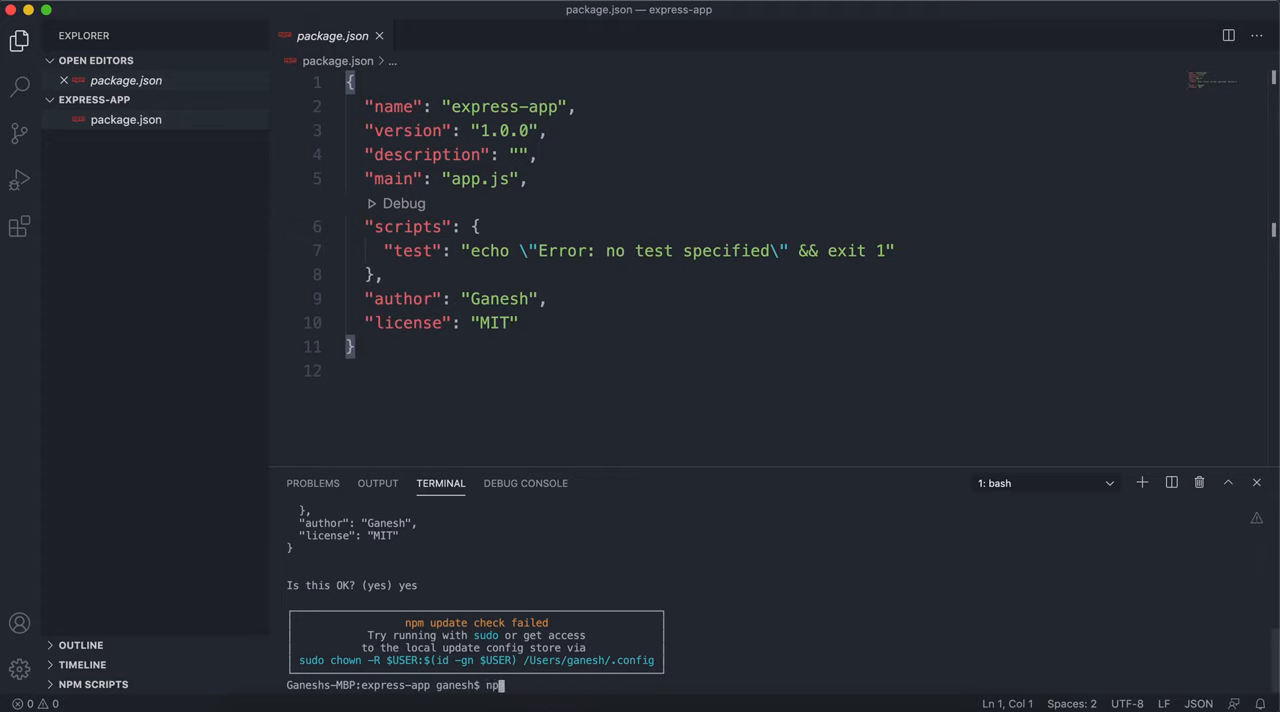
pyautogui.write('install')
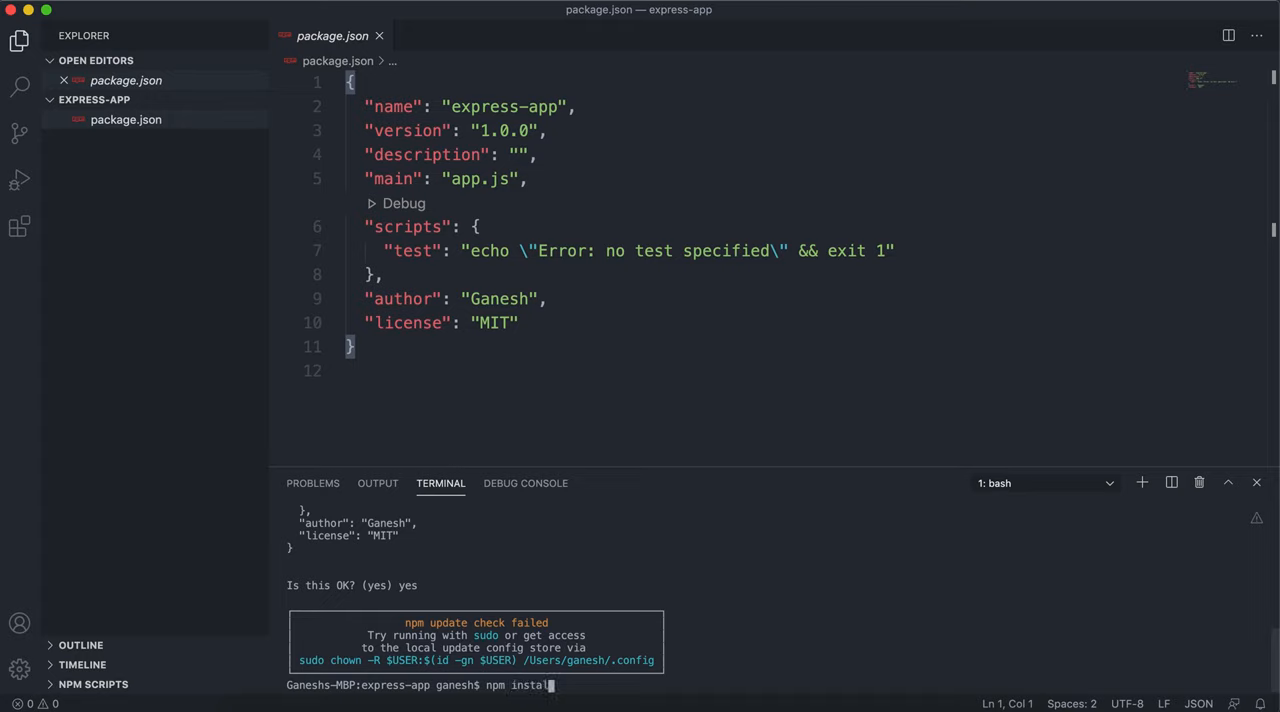
pyautogui.write('express')
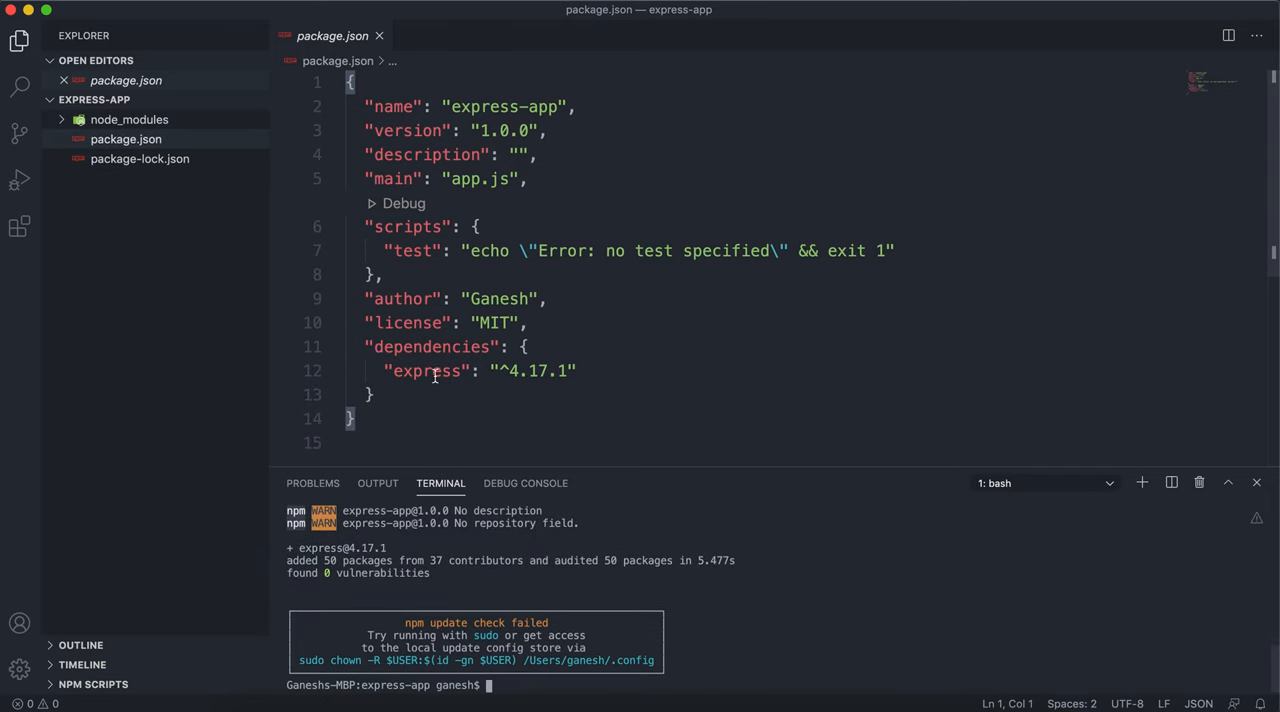
pyautogui.doubleClick(430, 346)
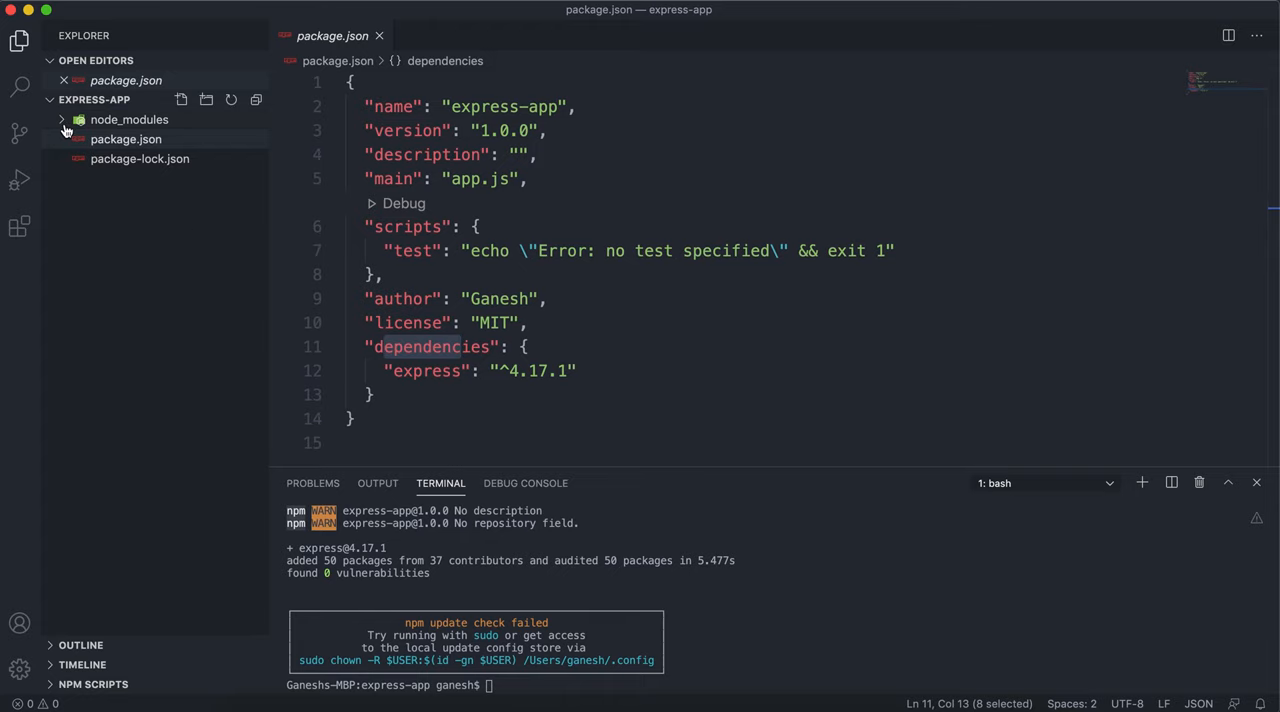
pyautogui.click(62, 119)
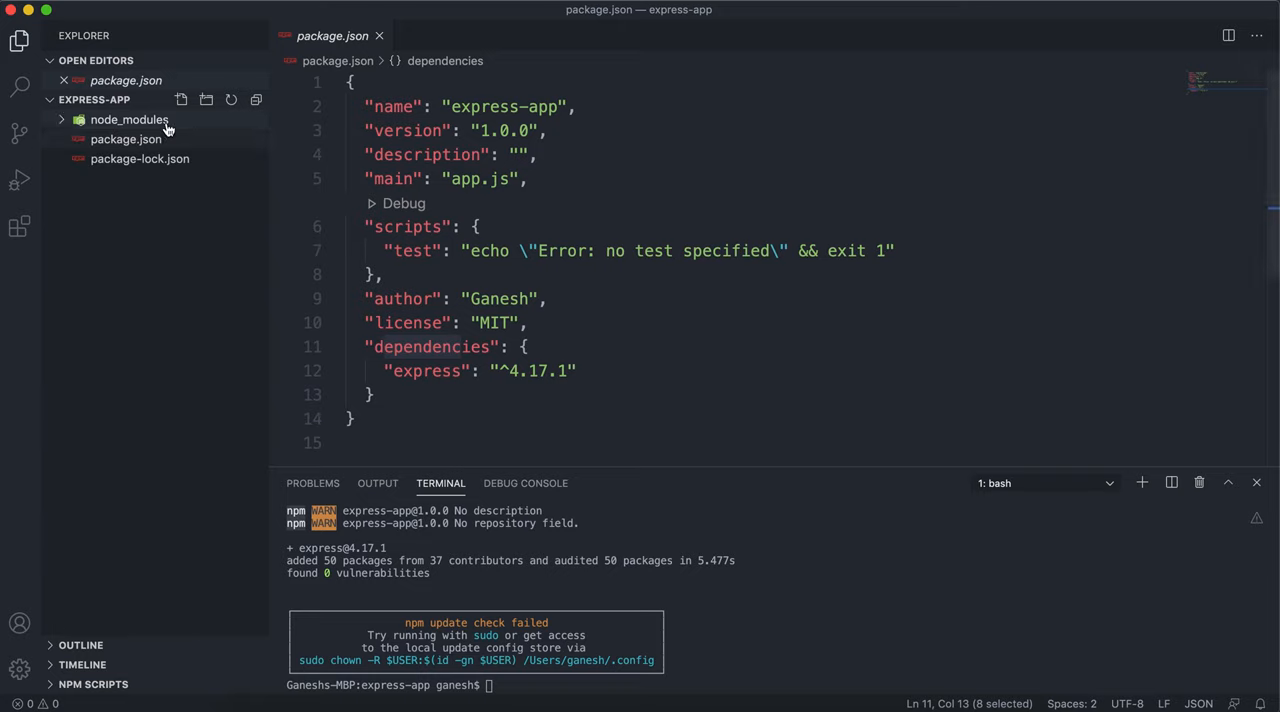
# Step: Create app.js containing let express = require('express')
pyautogui.click(181, 99)
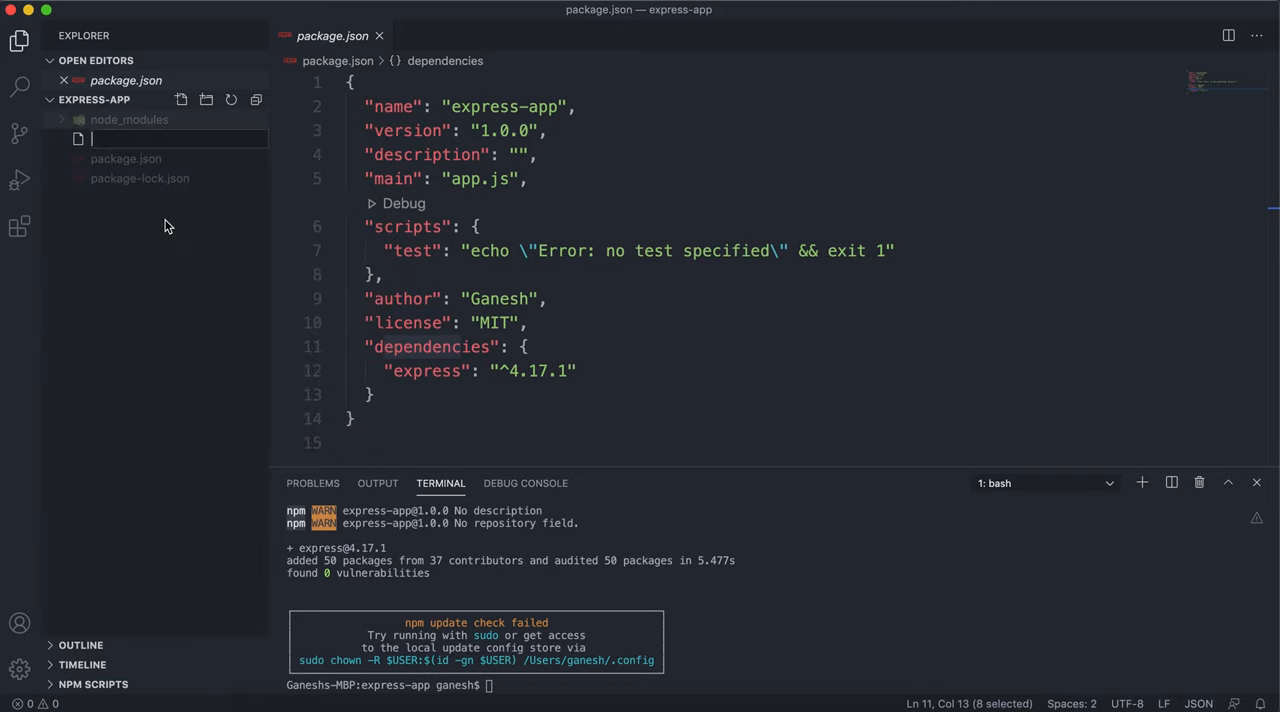
pyautogui.write('app.js')
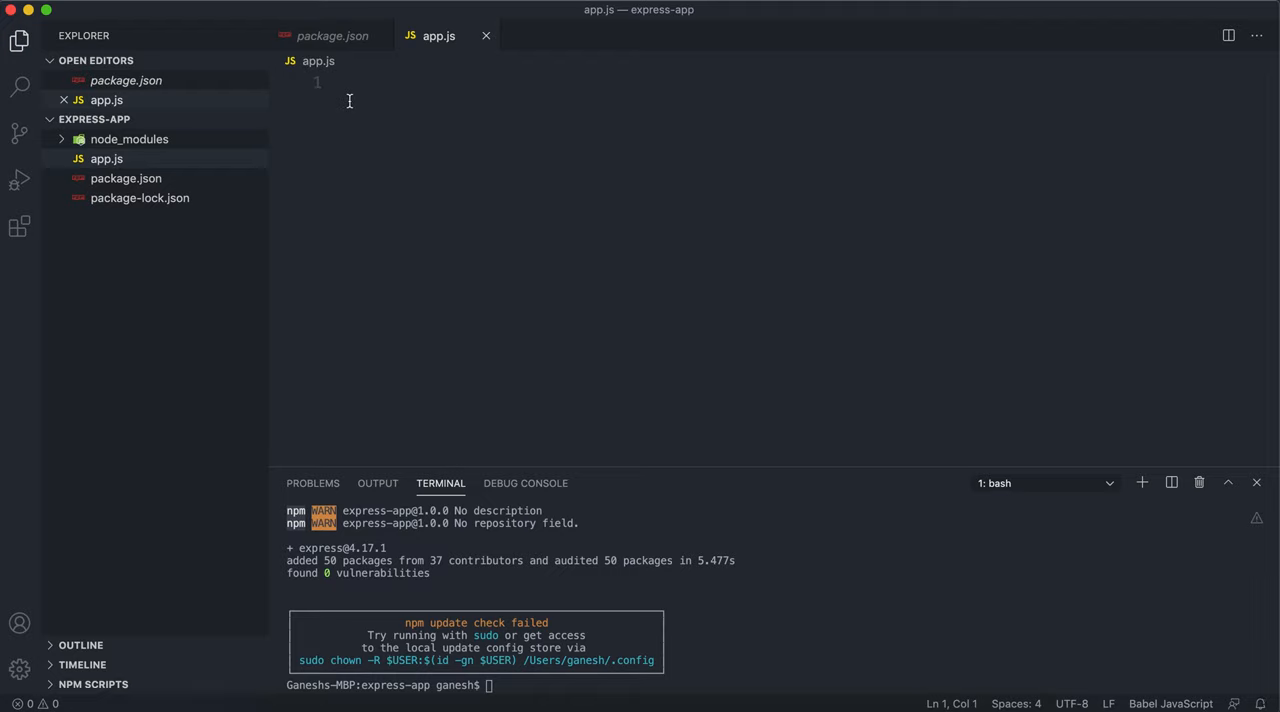
pyautogui.write('let express = require(')
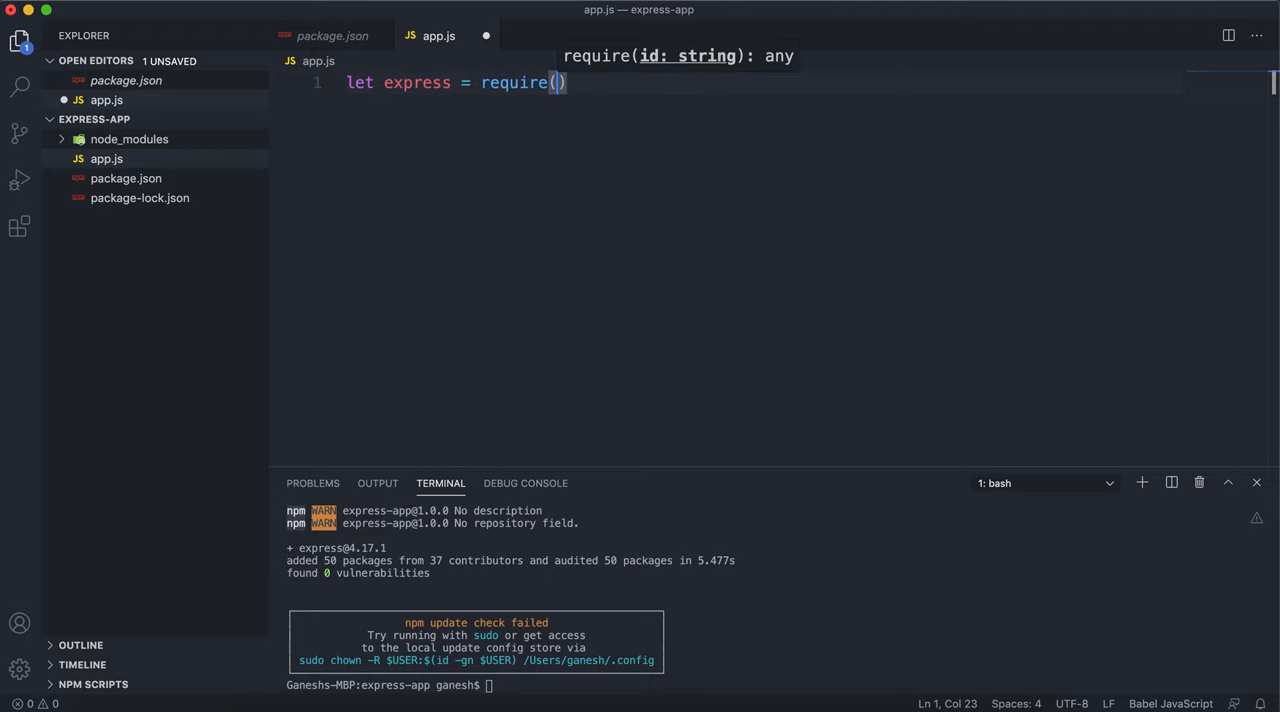
pyautogui.write("'express'")
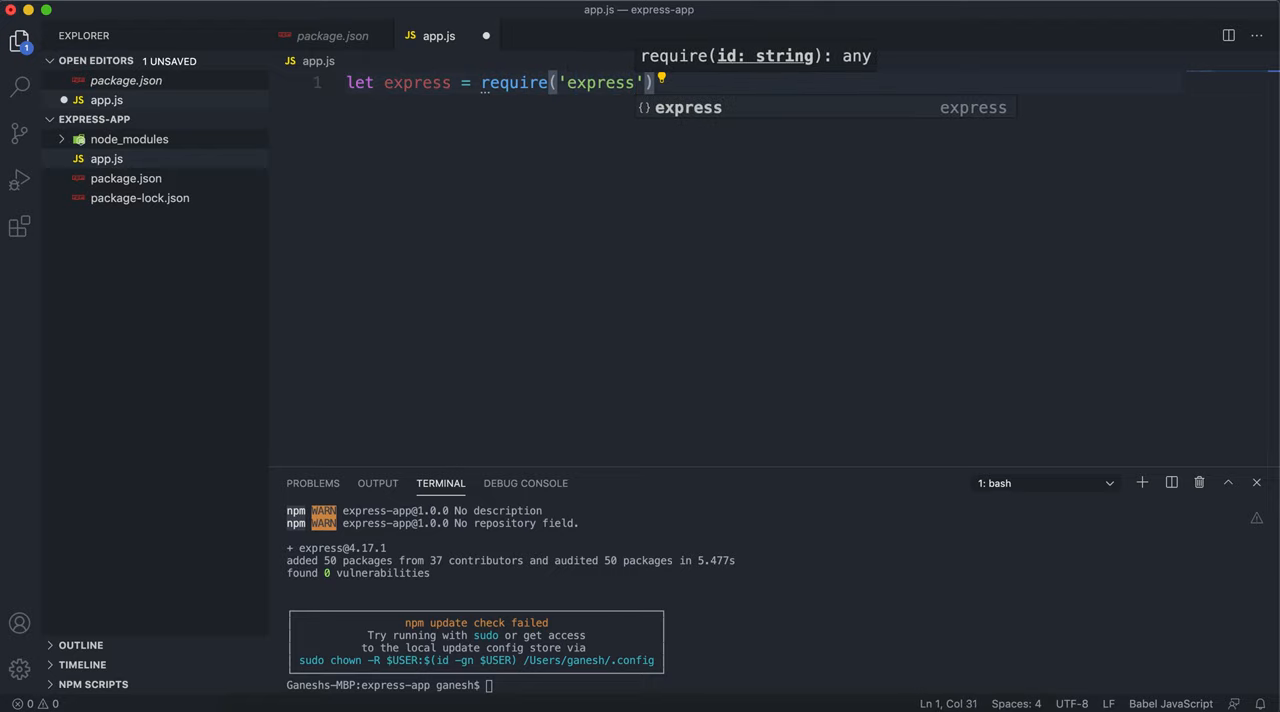
# Step: Add a new line creating the app: let app = express()
pyautogui.doubleClick(416, 82)
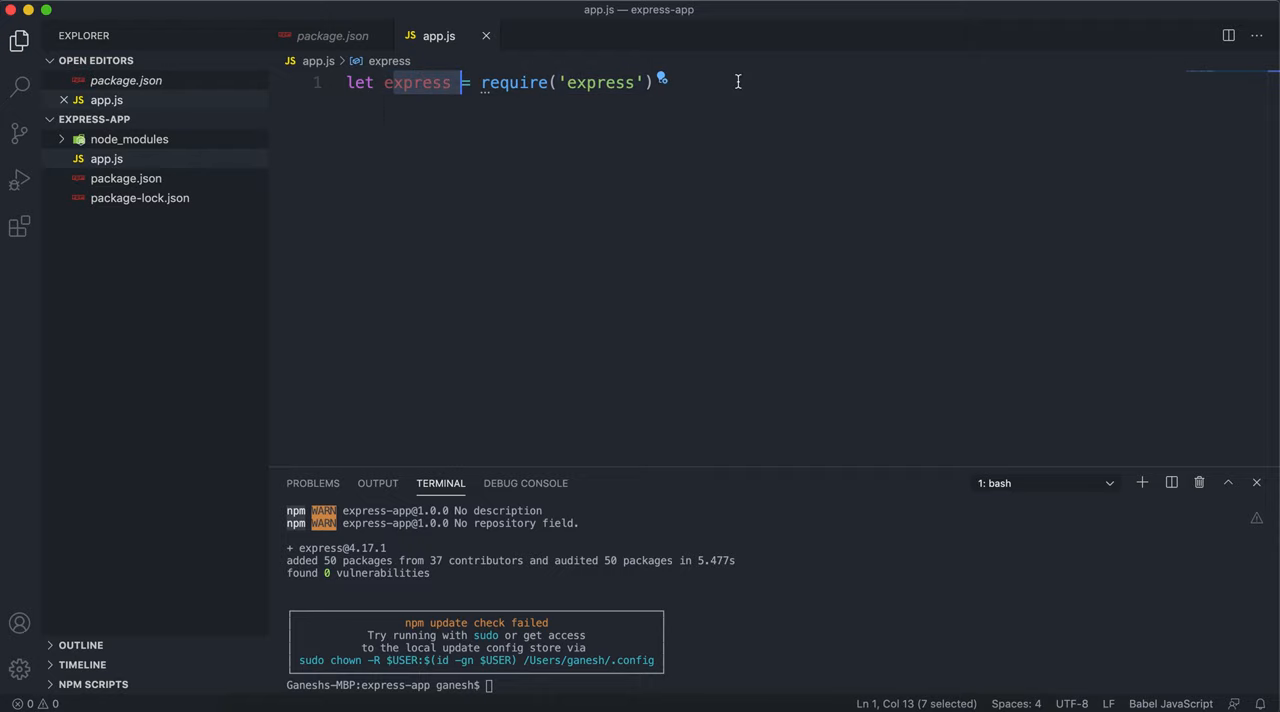
pyautogui.press('enter')
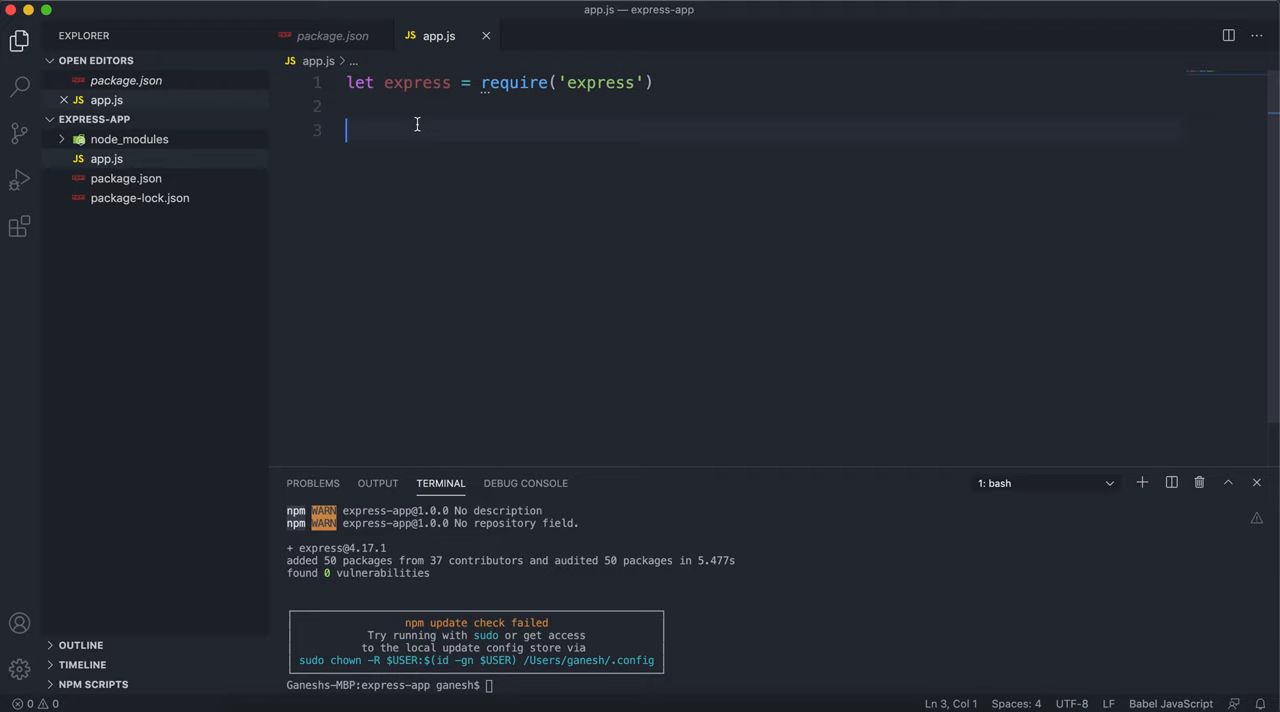
pyautogui.write('let app = expr')
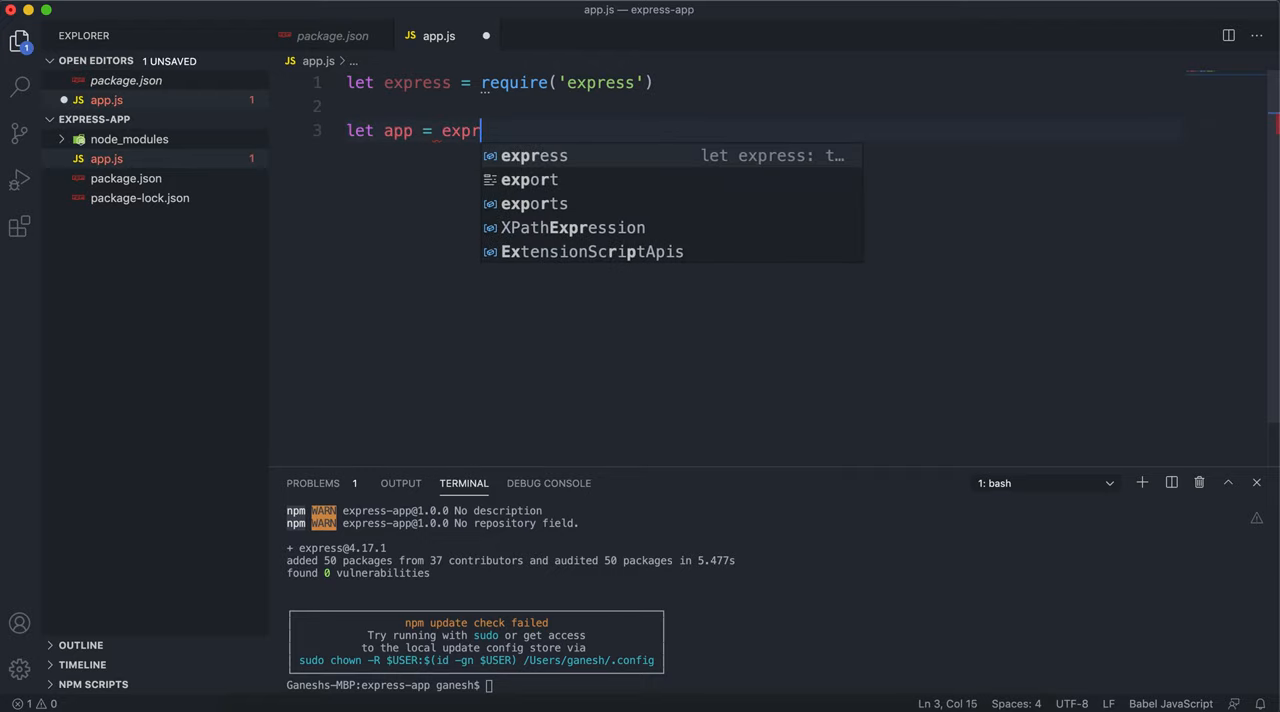
pyautogui.write('ess()')
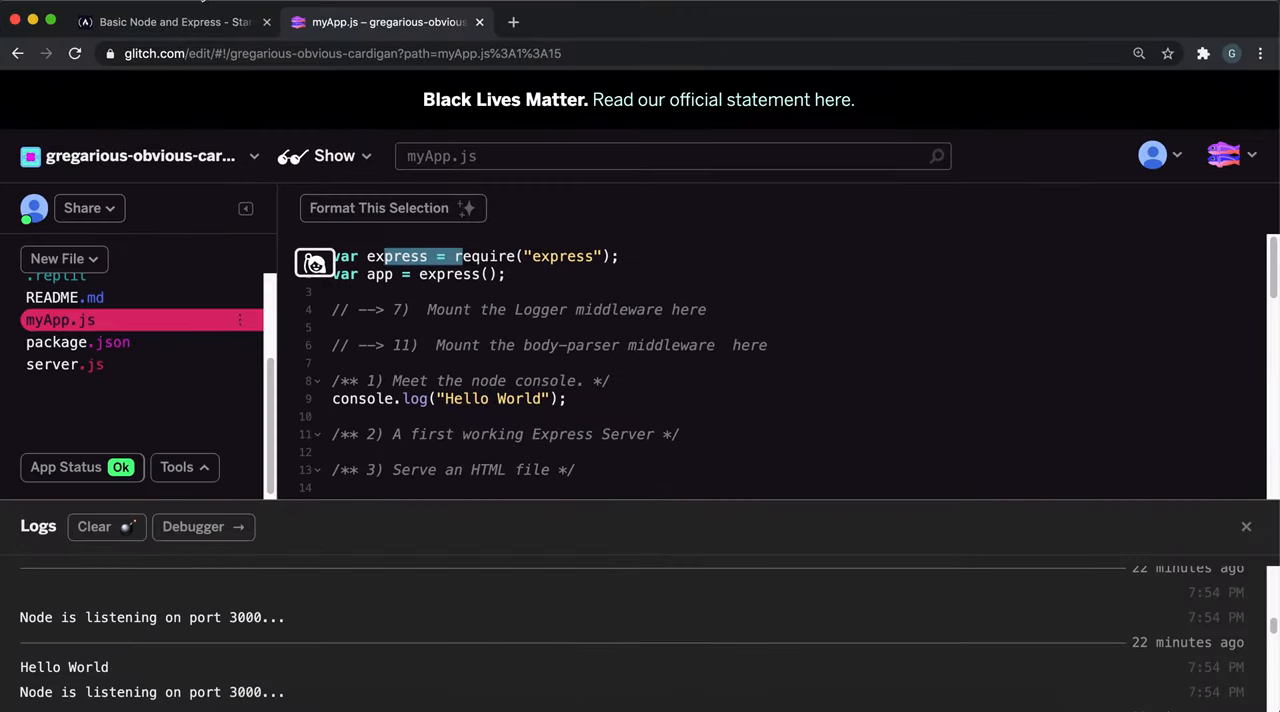
# Step: Return to the freeCodeCamp Express server lesson and highlight the sentence about app methods
pyautogui.click(170, 21)
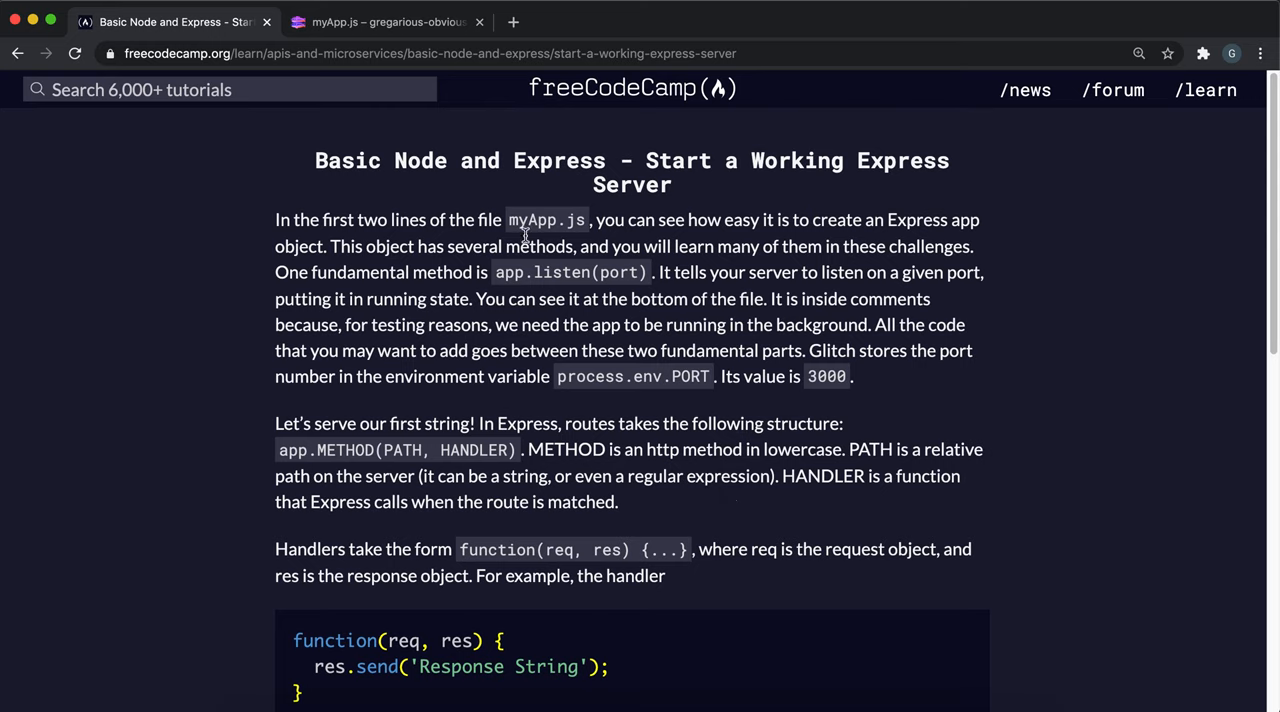
pyautogui.moveTo(504, 246); pyautogui.dragTo(757, 246)
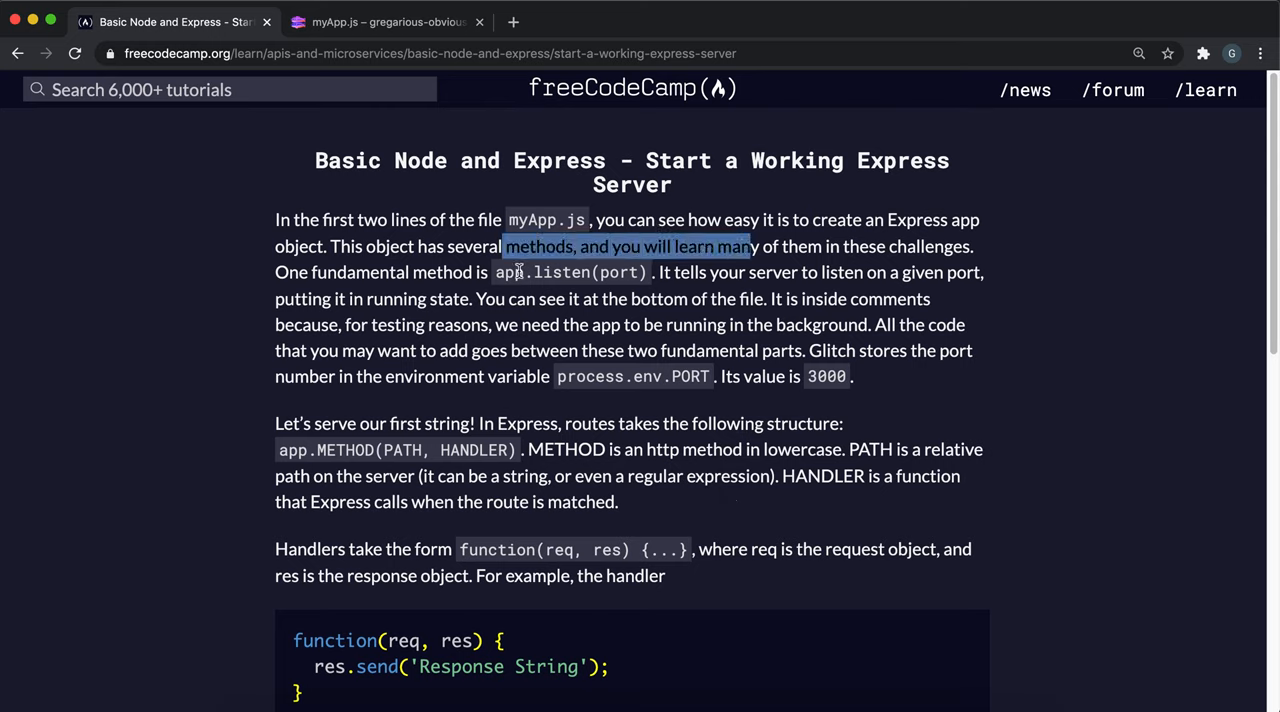
pyautogui.moveTo(603, 271)
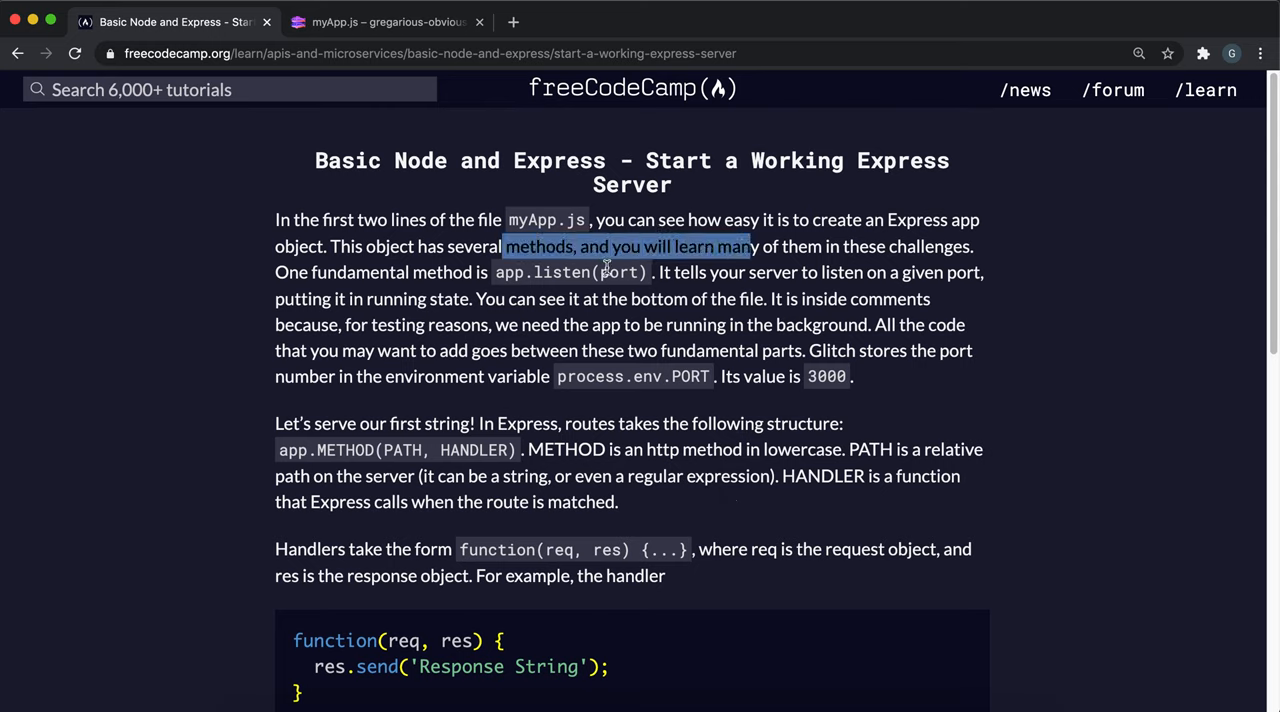
pyautogui.moveTo(335, 538)
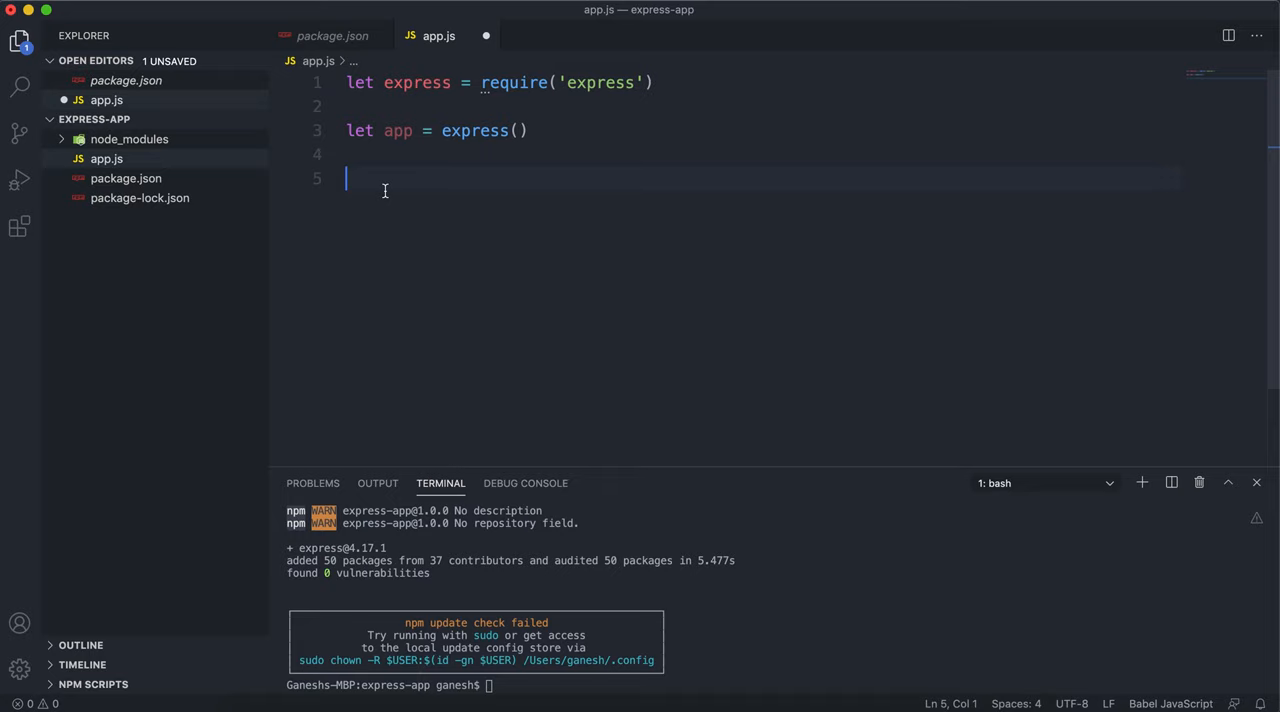
# Step: Add app.listen(3000) on a new line in app.js
pyautogui.write('app')
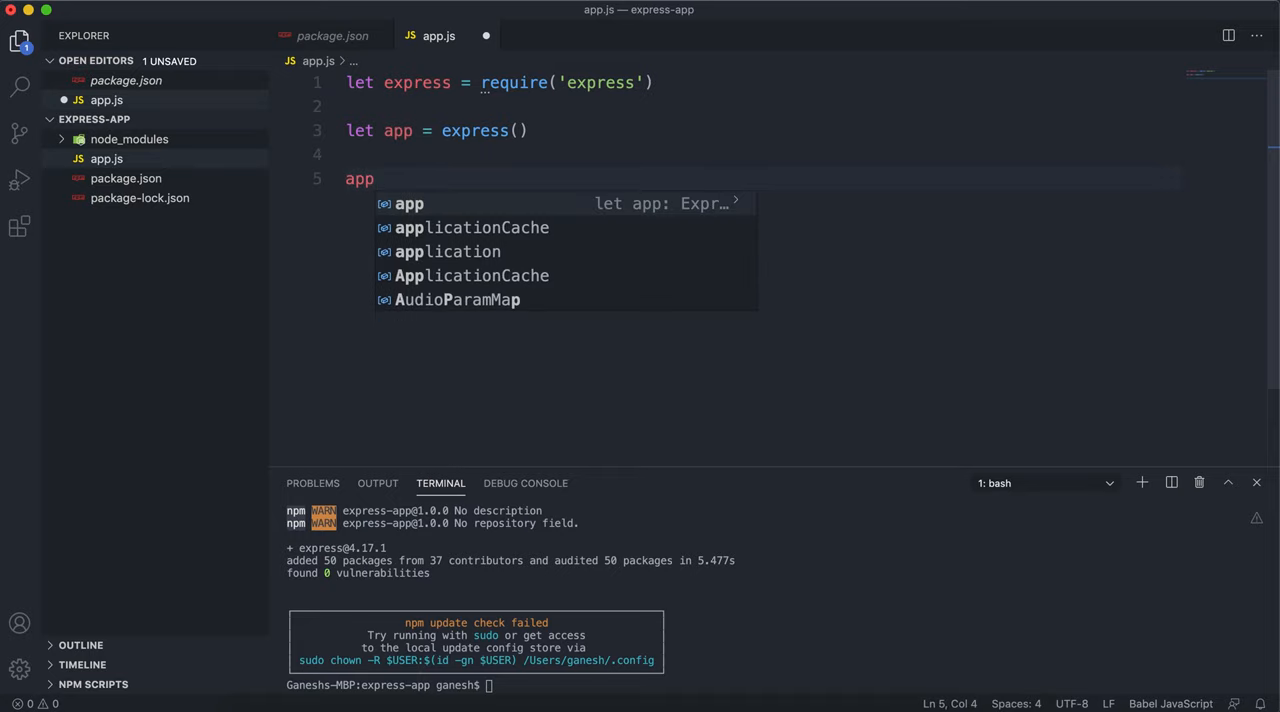
pyautogui.write('.listen(300')
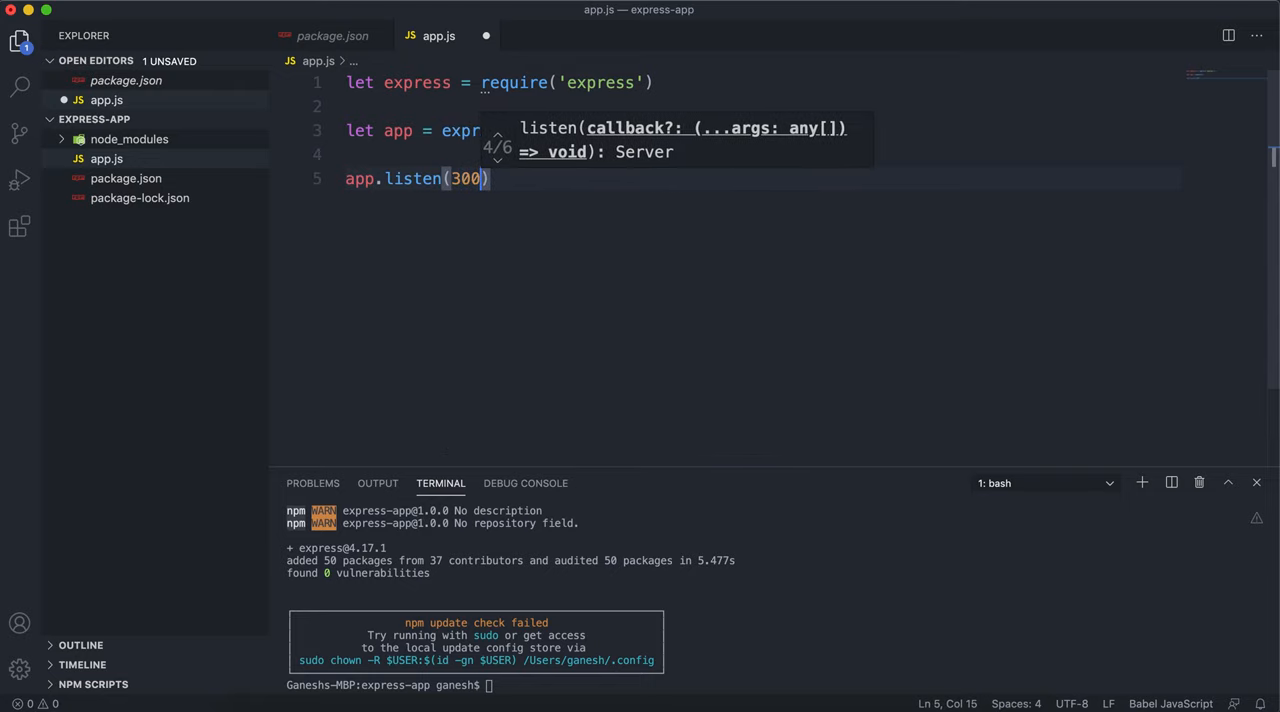
pyautogui.write('0')
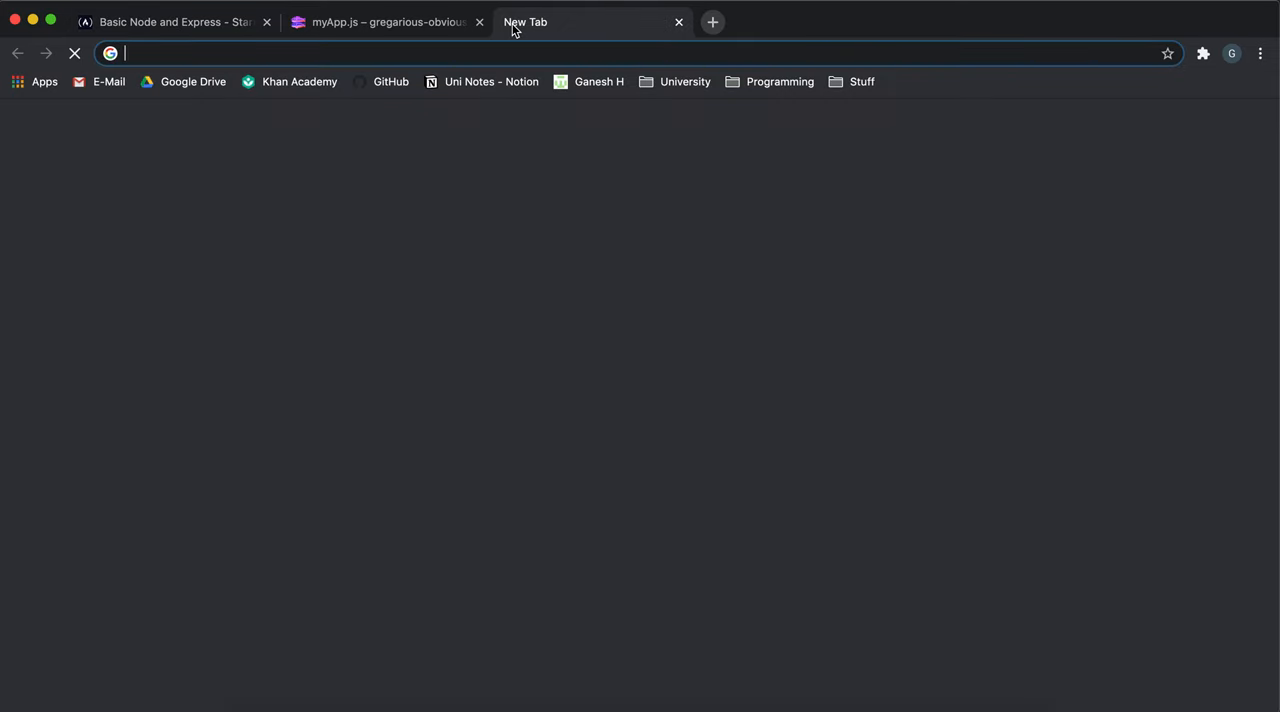
# Step: Load localhost:3000 in a new tab, see the refused connection, and return to freeCodeCamp
pyautogui.write('localhost:3000')
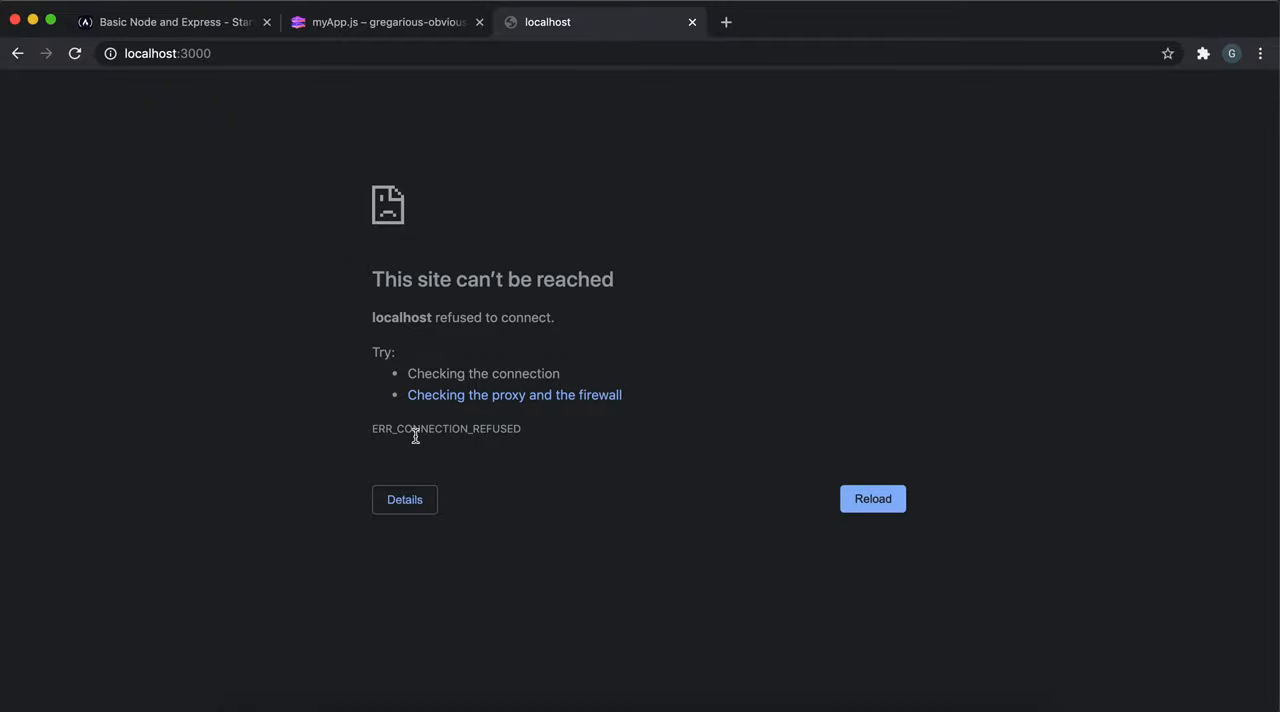
pyautogui.moveTo(345, 203)
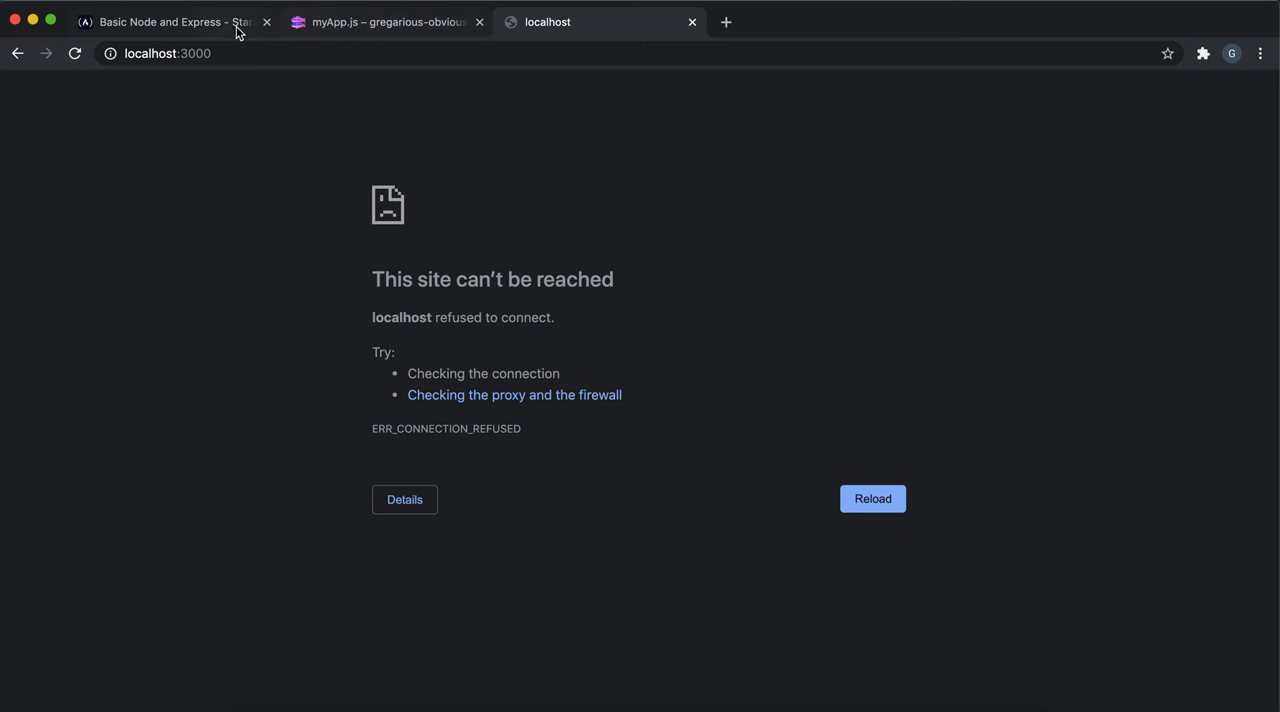
pyautogui.click(170, 21)
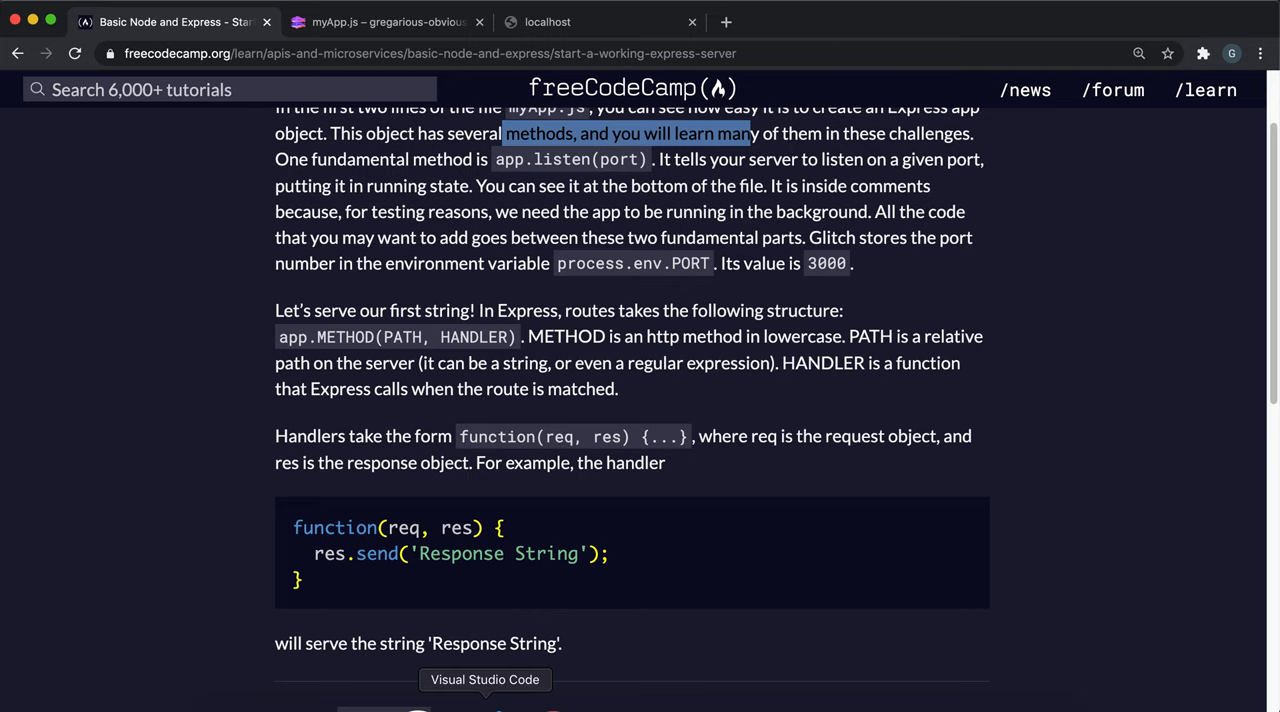
# Step: Clear the highlighted challenge text and start a new tab to search 'http methods'
pyautogui.click(484, 679)
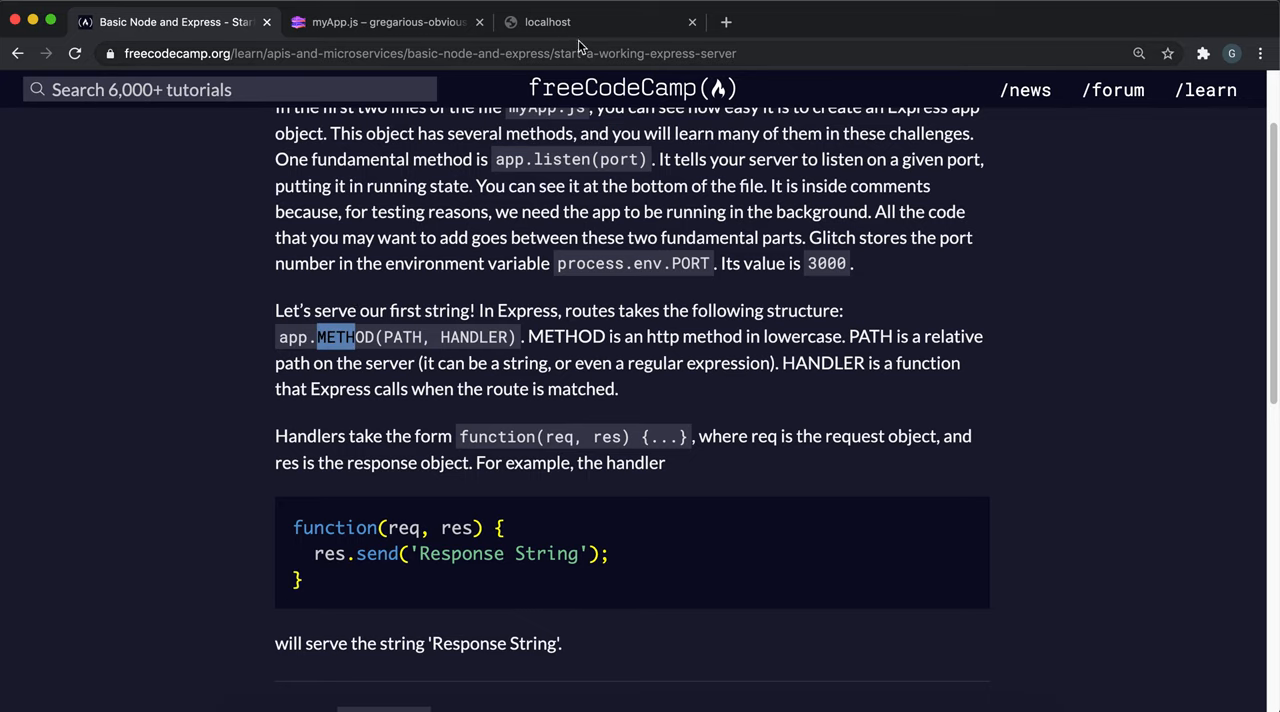
pyautogui.click(726, 22)
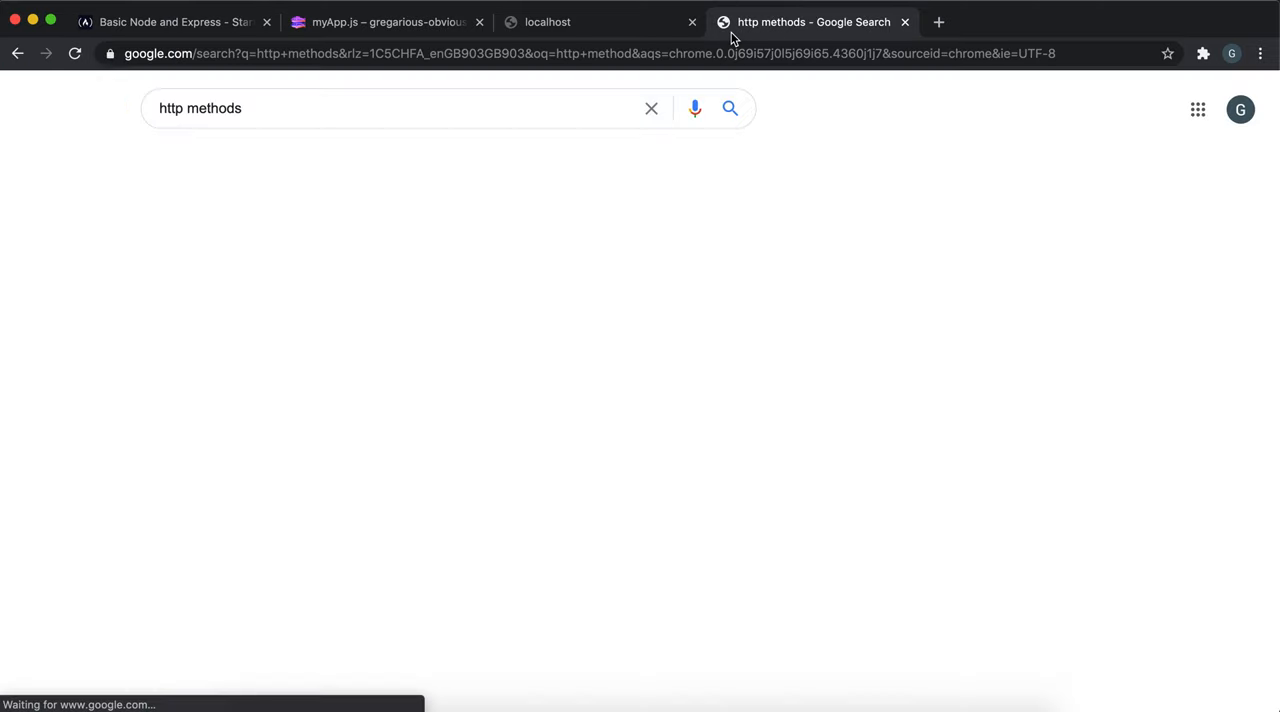
# Step: Read MDN's HTTP request methods page from the search results, then switch tabs
pyautogui.click(308, 256)
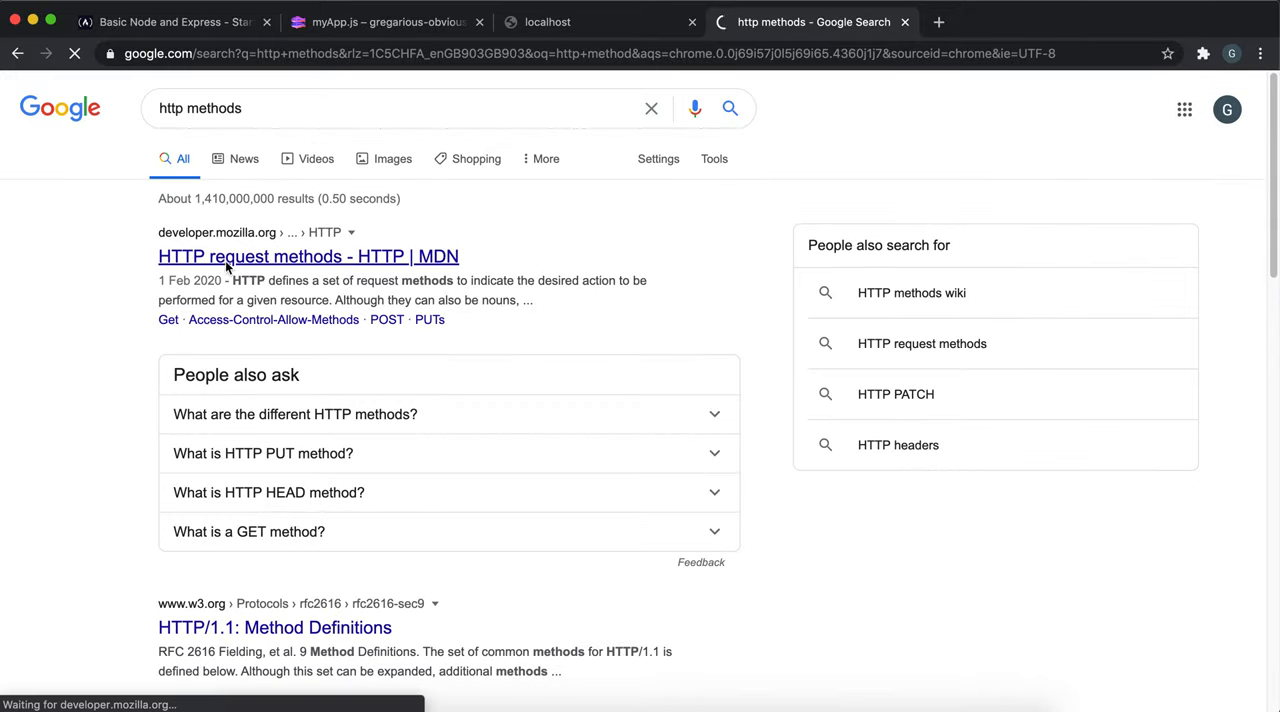
pyautogui.click(307, 256)
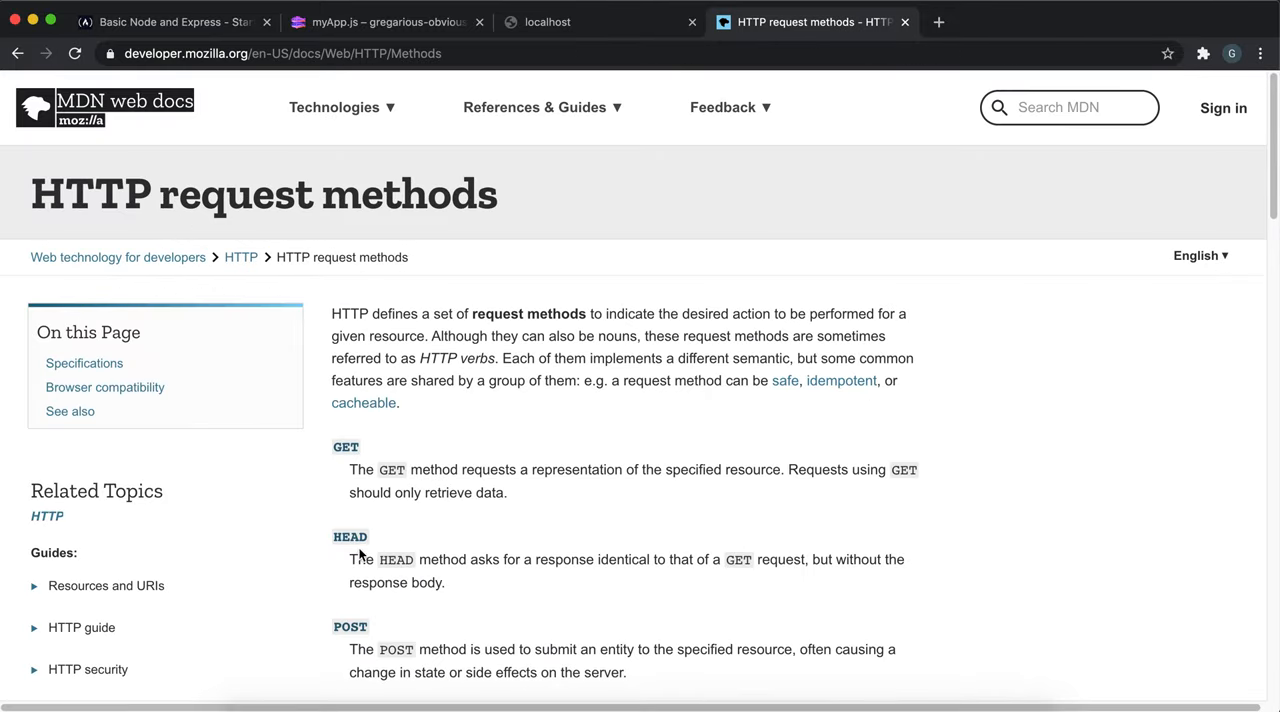
pyautogui.scroll(-3)
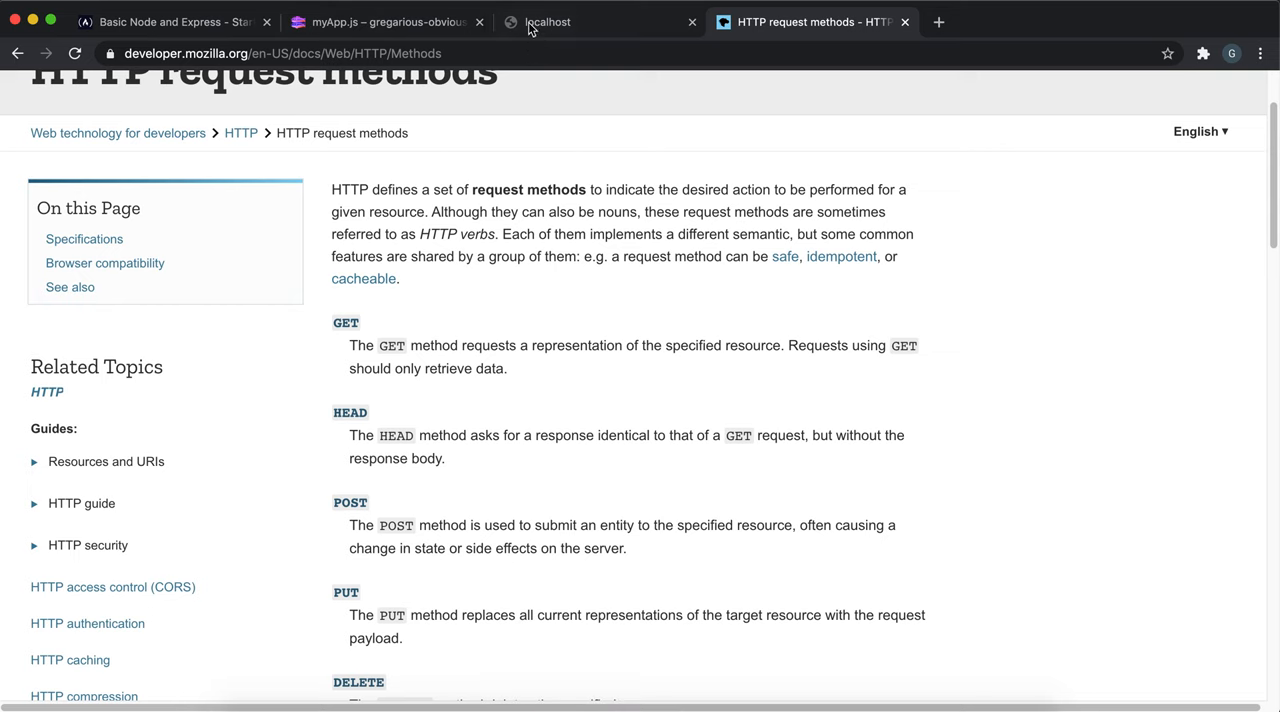
pyautogui.click(170, 21)
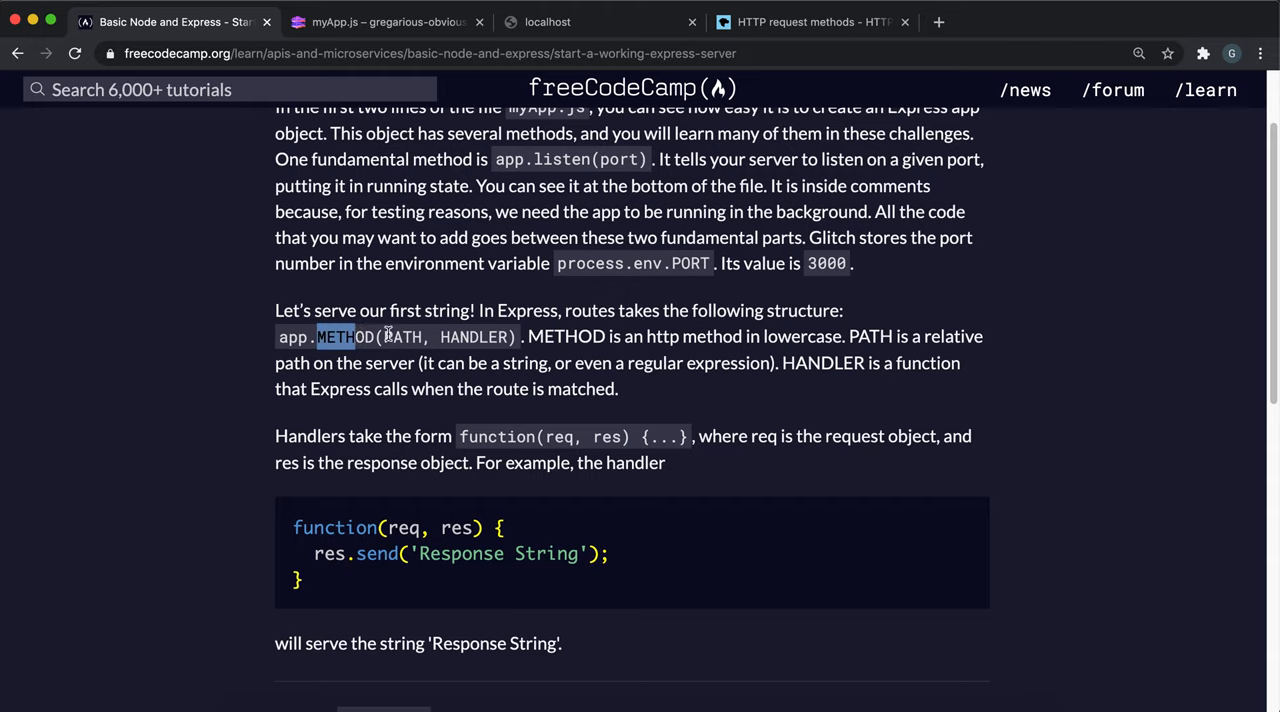
# Step: Highlight the word PATH in freeCodeCamp's app.METHOD(PATH, HANDLER) explanation
pyautogui.doubleClick(402, 336)
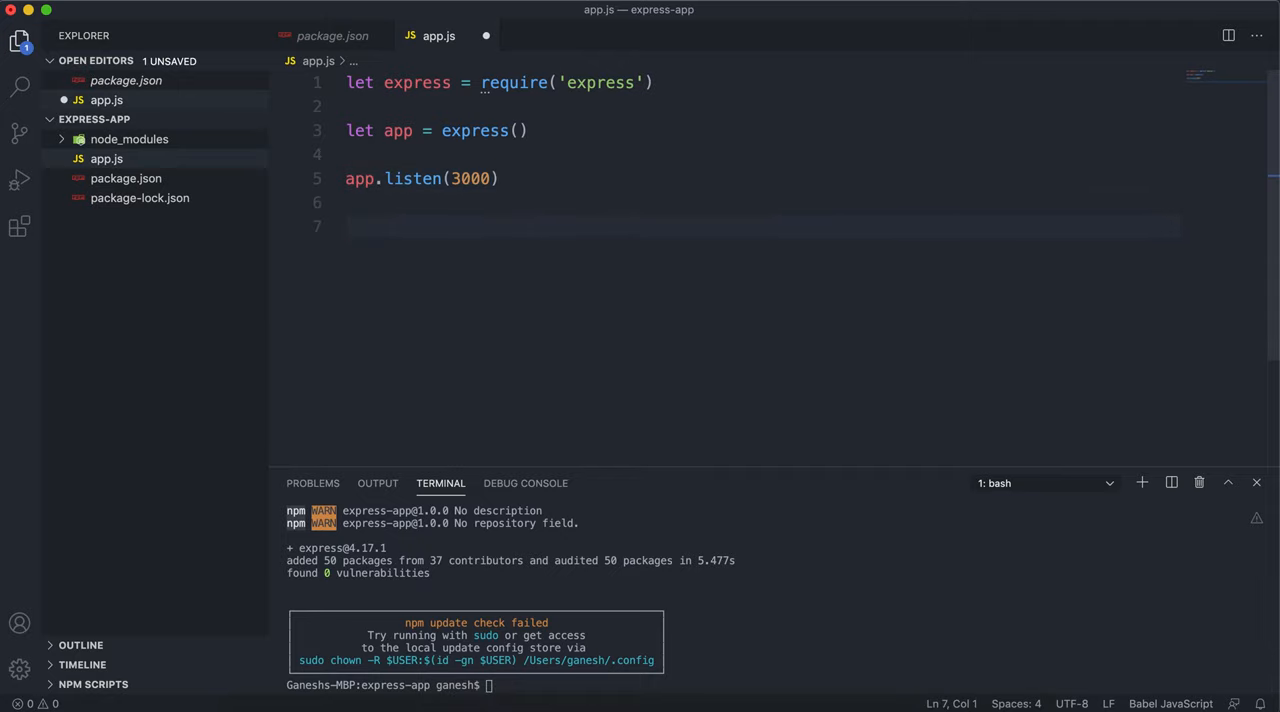
# Step: Type app.get('/hello', ( on line 7, then highlight HANDLER in the tutorial
pyautogui.write('a')
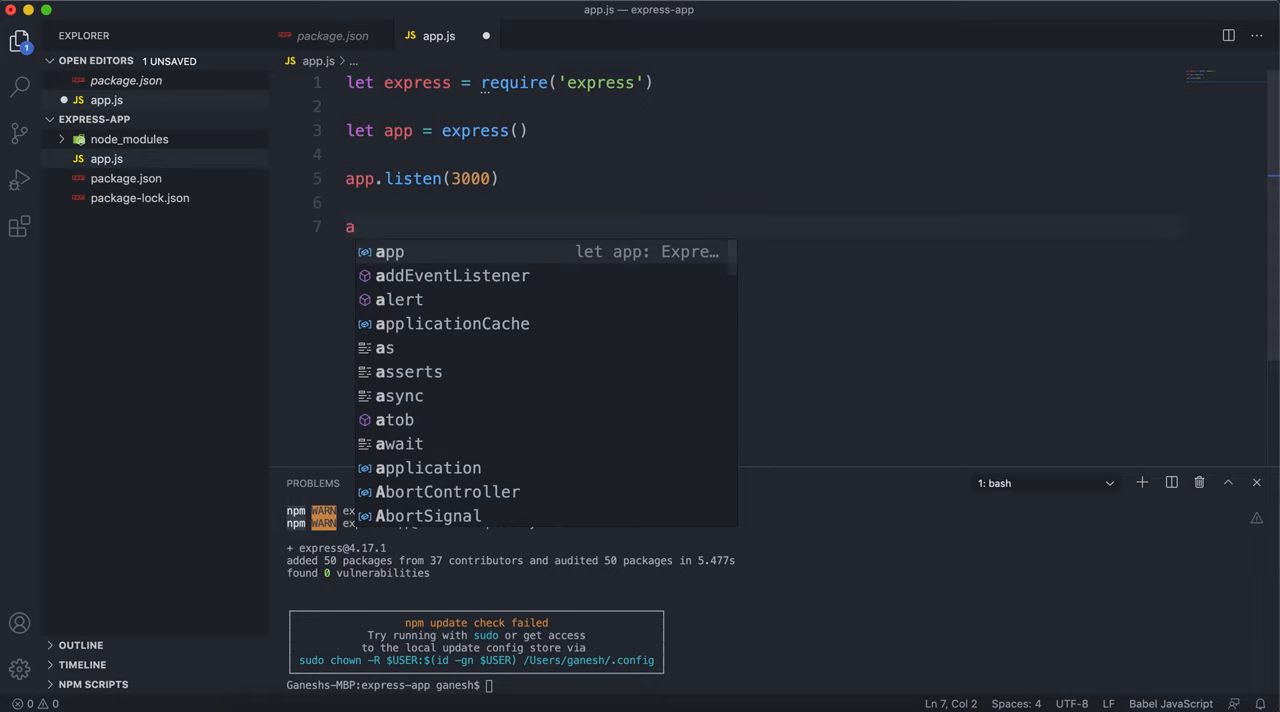
pyautogui.write('pp')
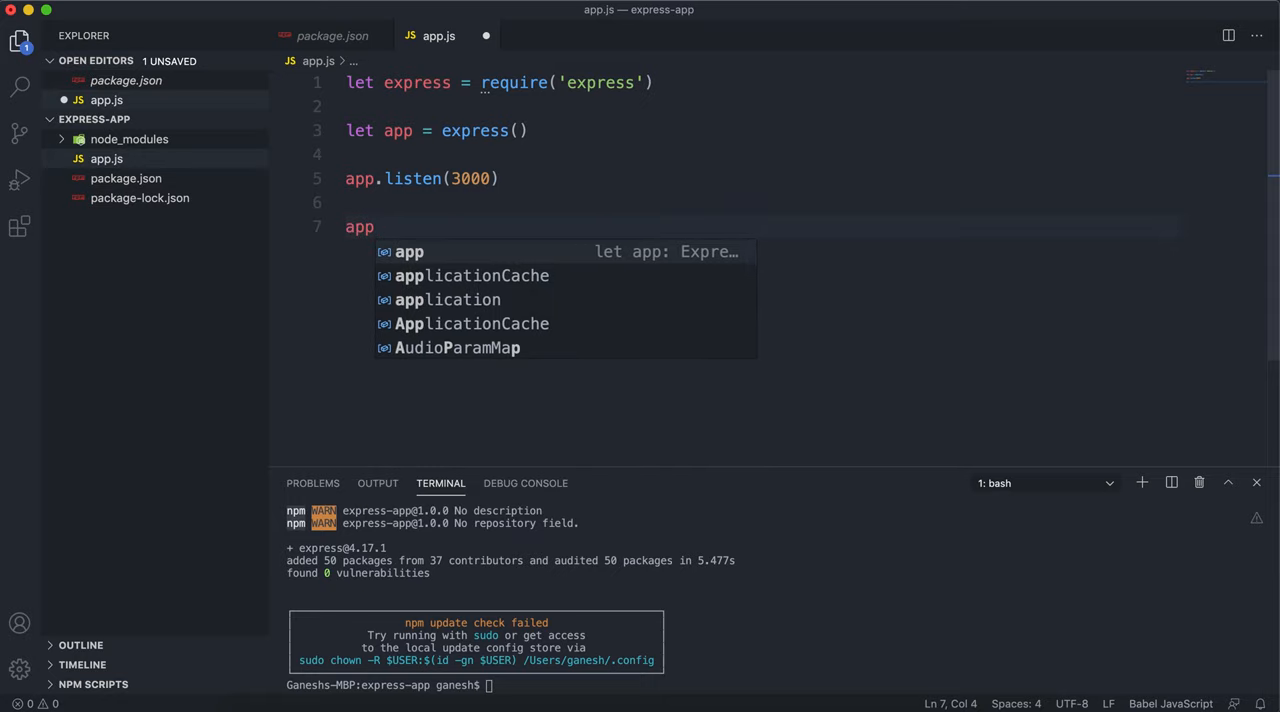
pyautogui.write('.get')
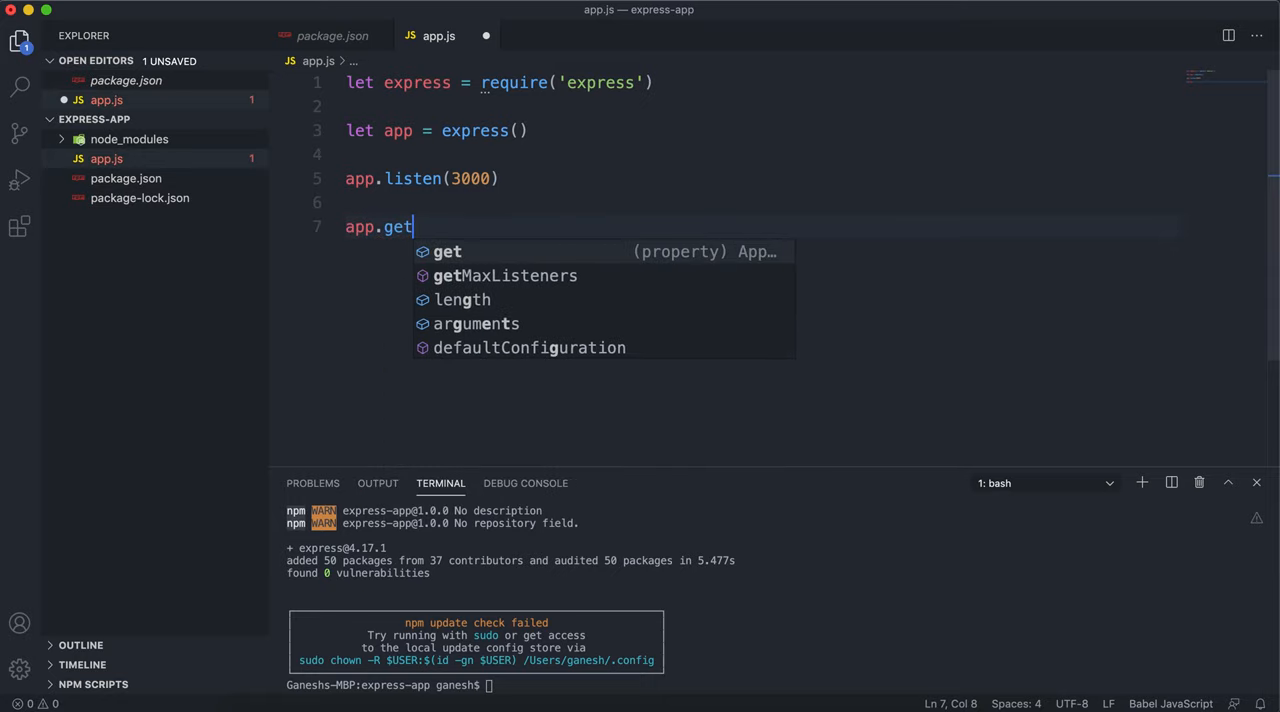
pyautogui.write("('')")
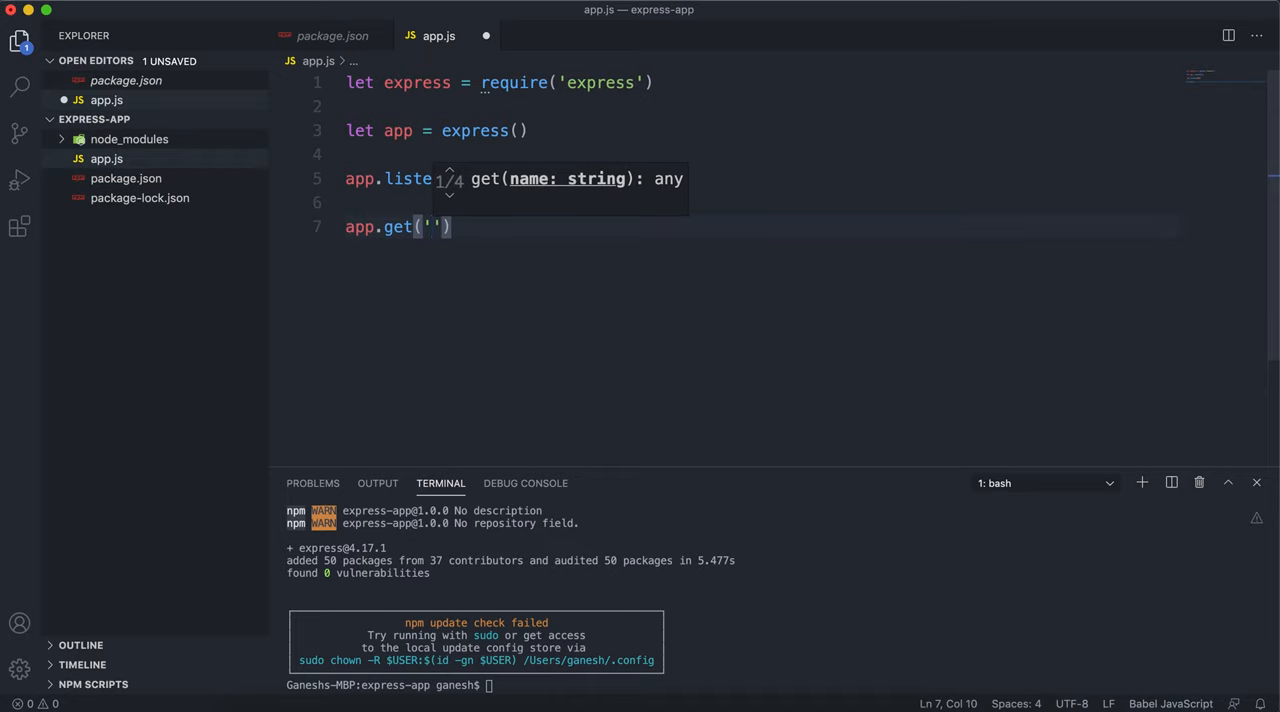
pyautogui.write('/hel')
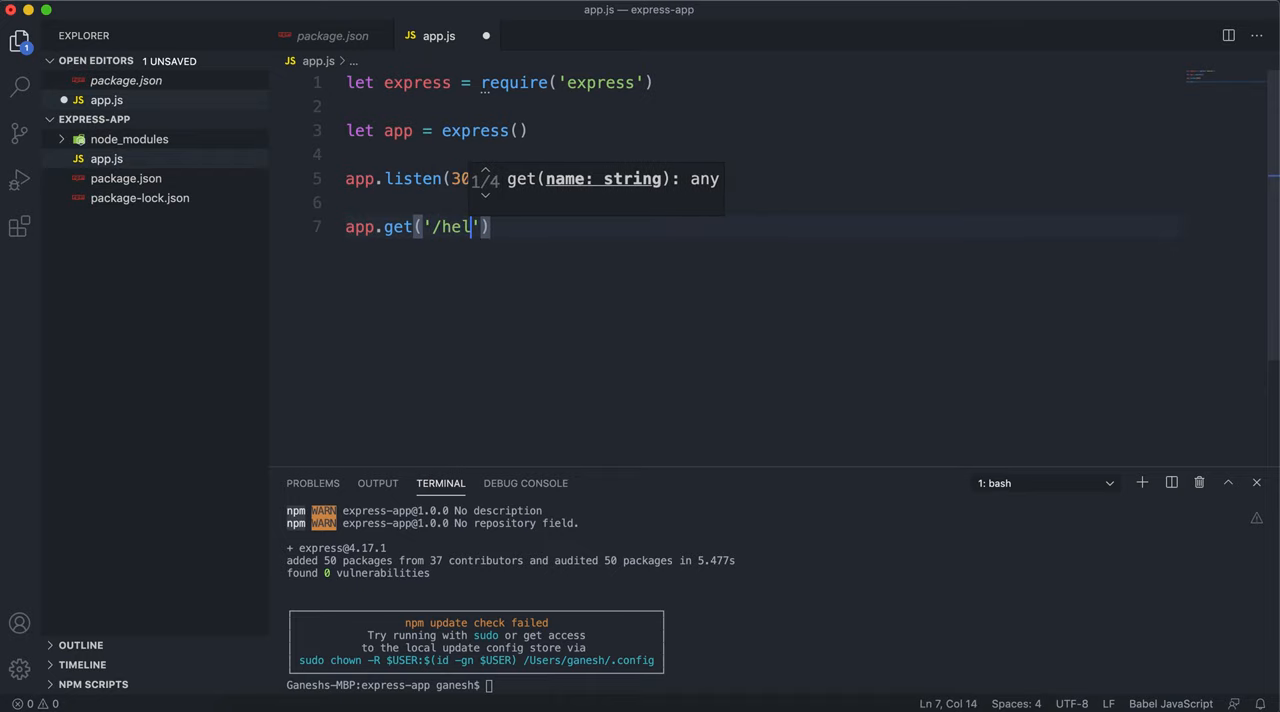
pyautogui.write("lo', (")
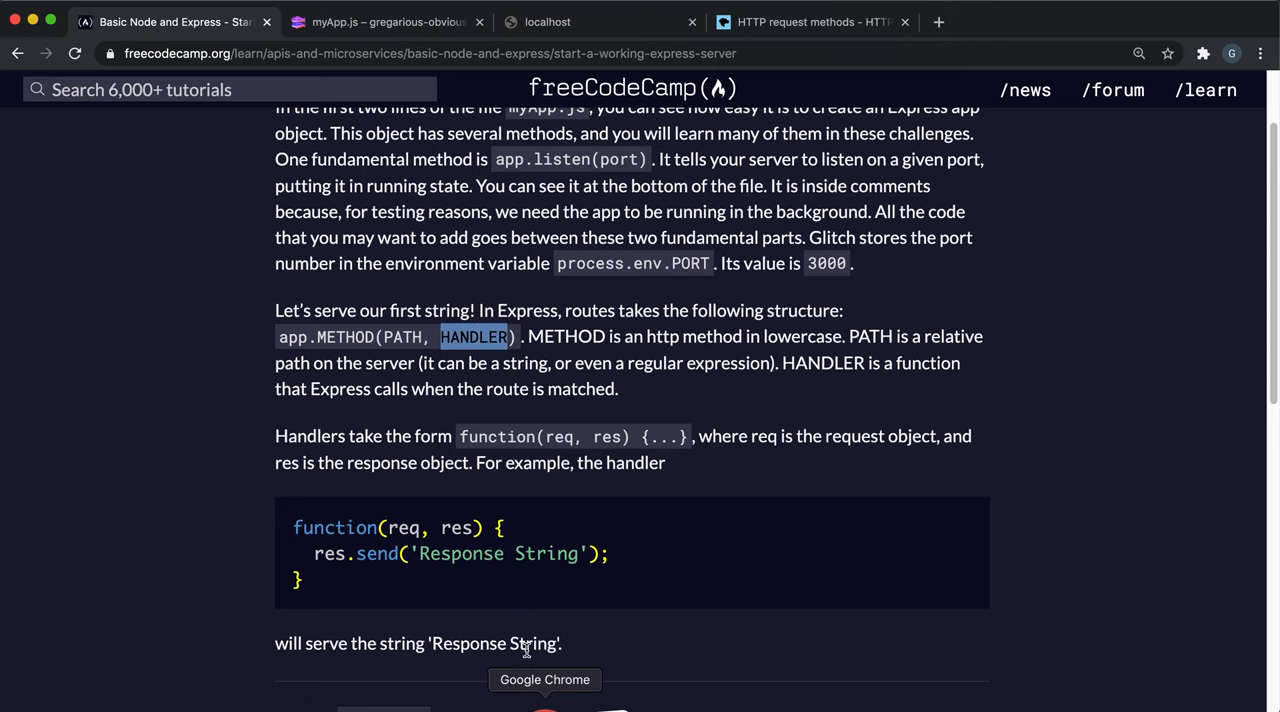
pyautogui.doubleClick(401, 527)
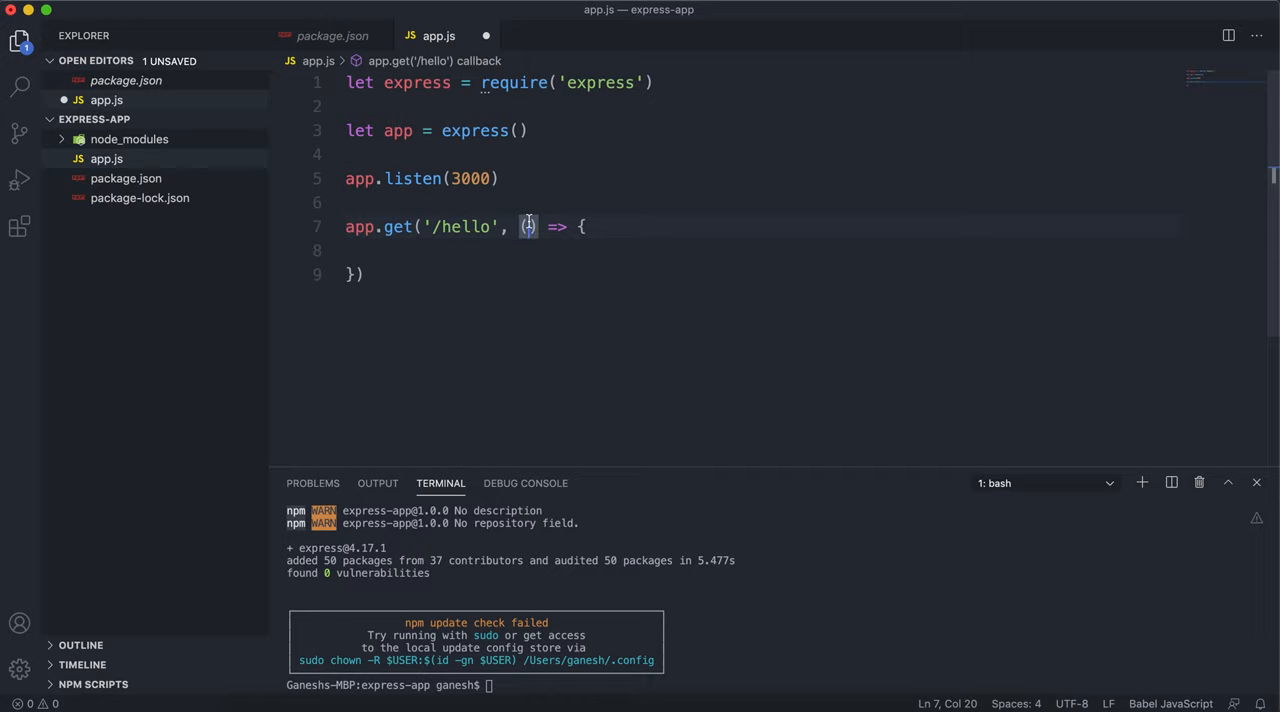
# Step: Give the /hello handler (request, response) parameters and response.send('Hello World')
pyautogui.write('request')
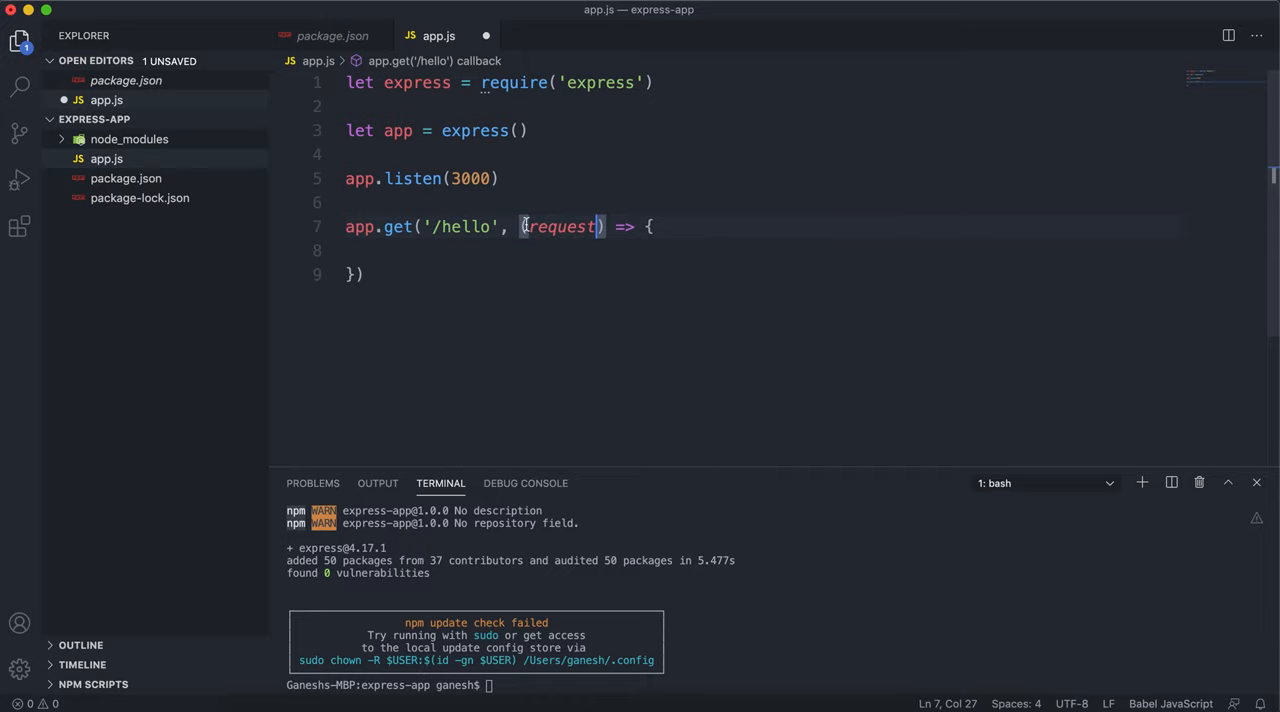
pyautogui.write(', response')
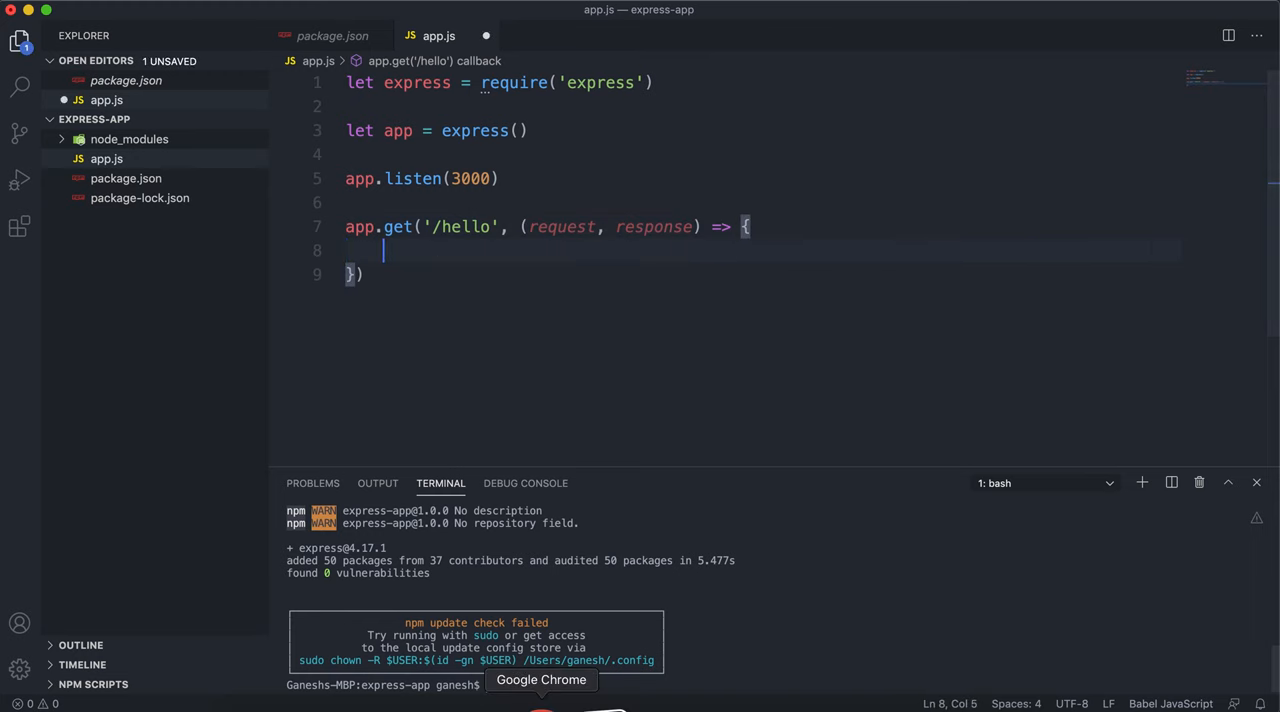
pyautogui.click(541, 679)
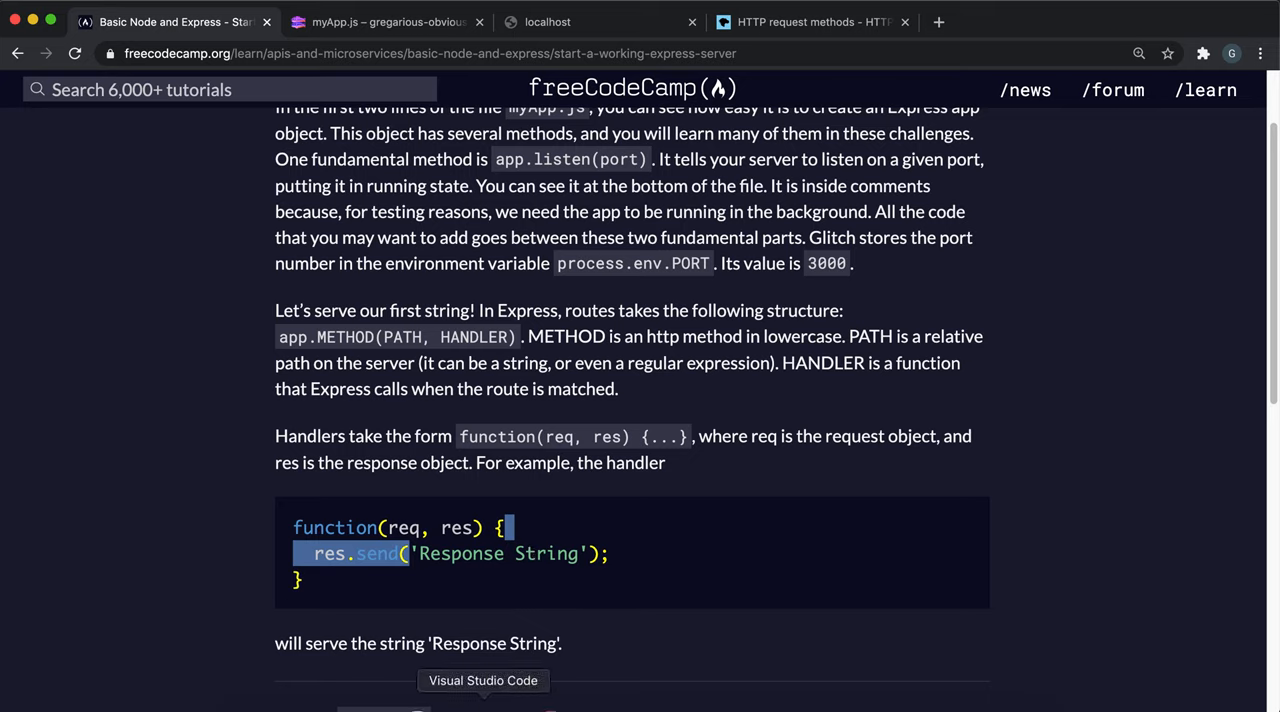
pyautogui.click(483, 680)
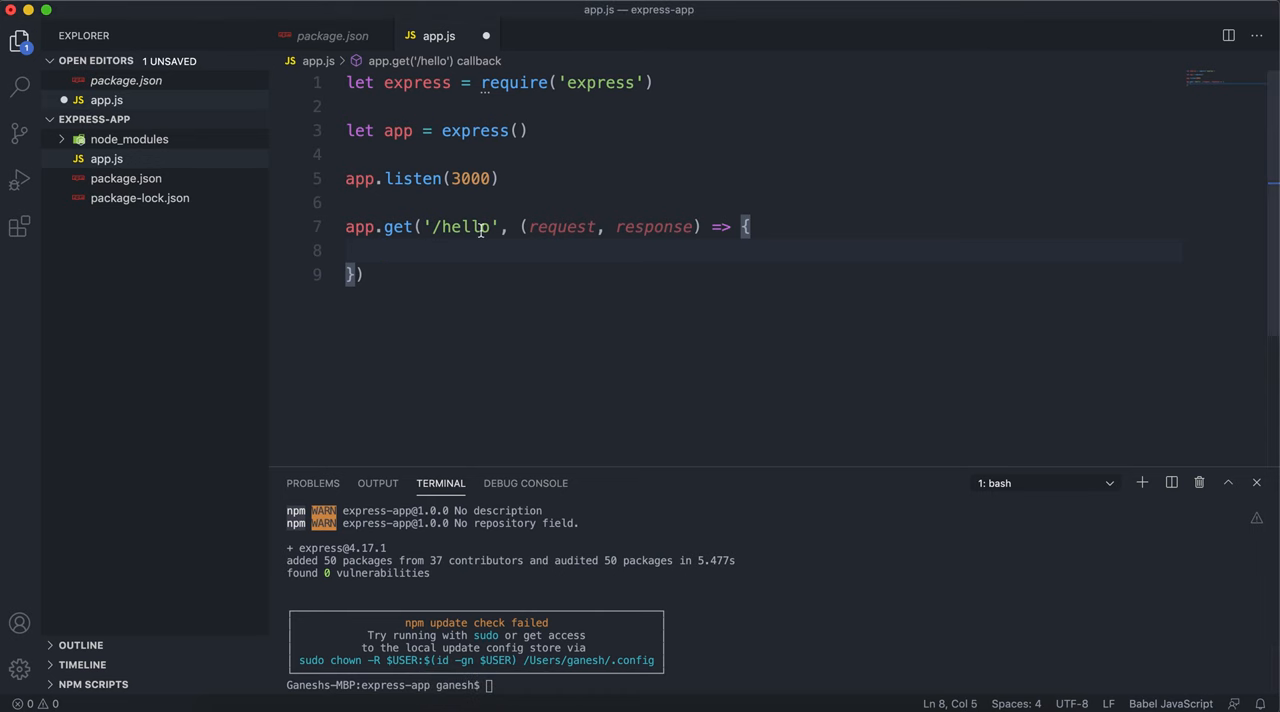
pyautogui.write('resp')
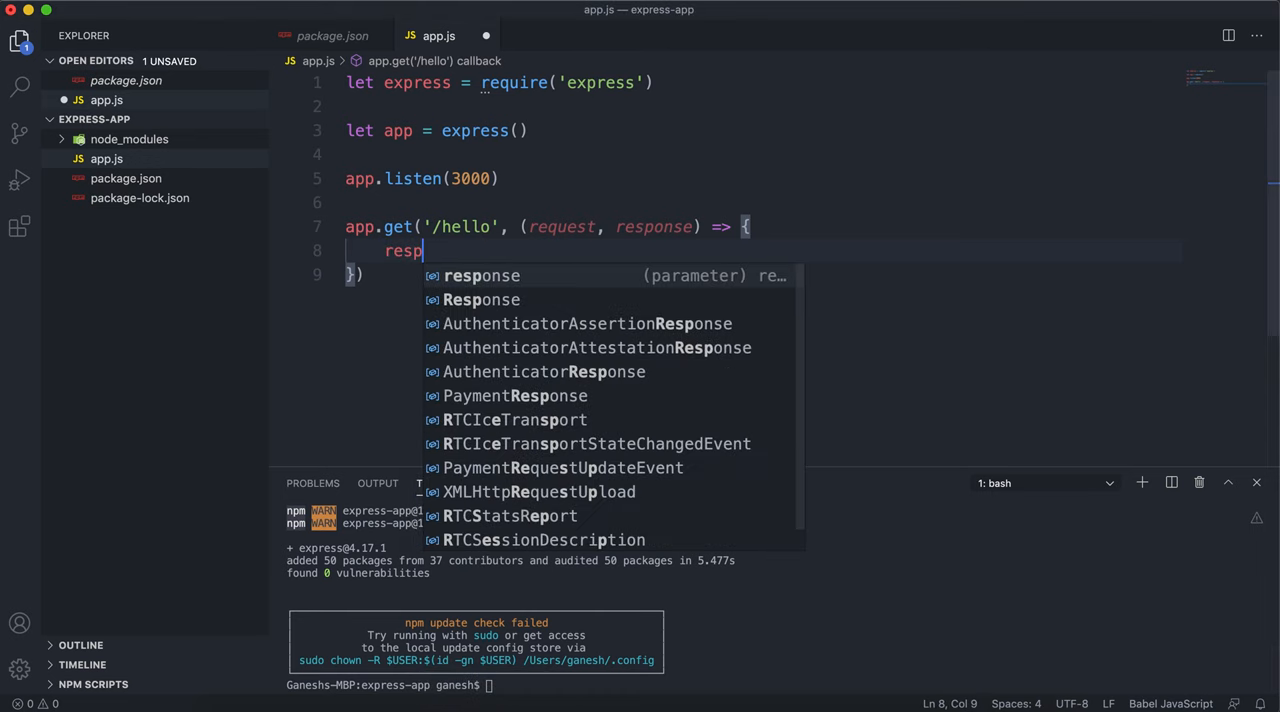
pyautogui.write('onse.send(')
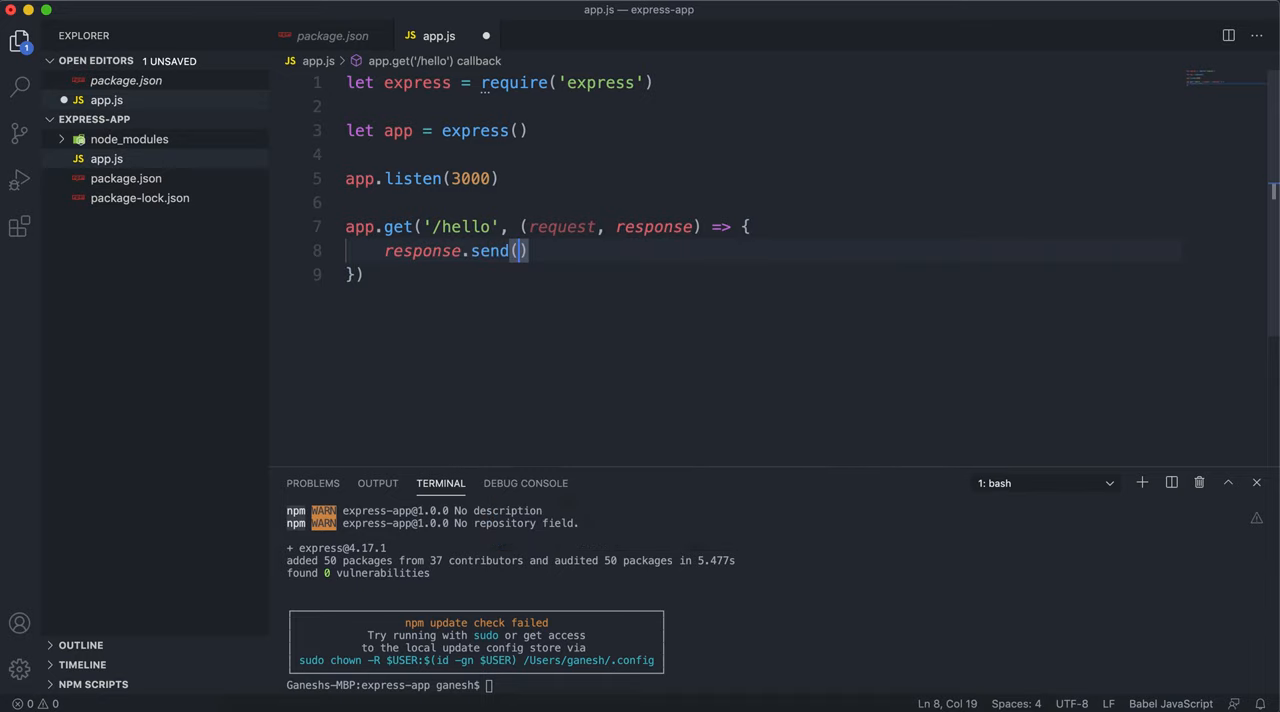
pyautogui.write("'Hello W'")
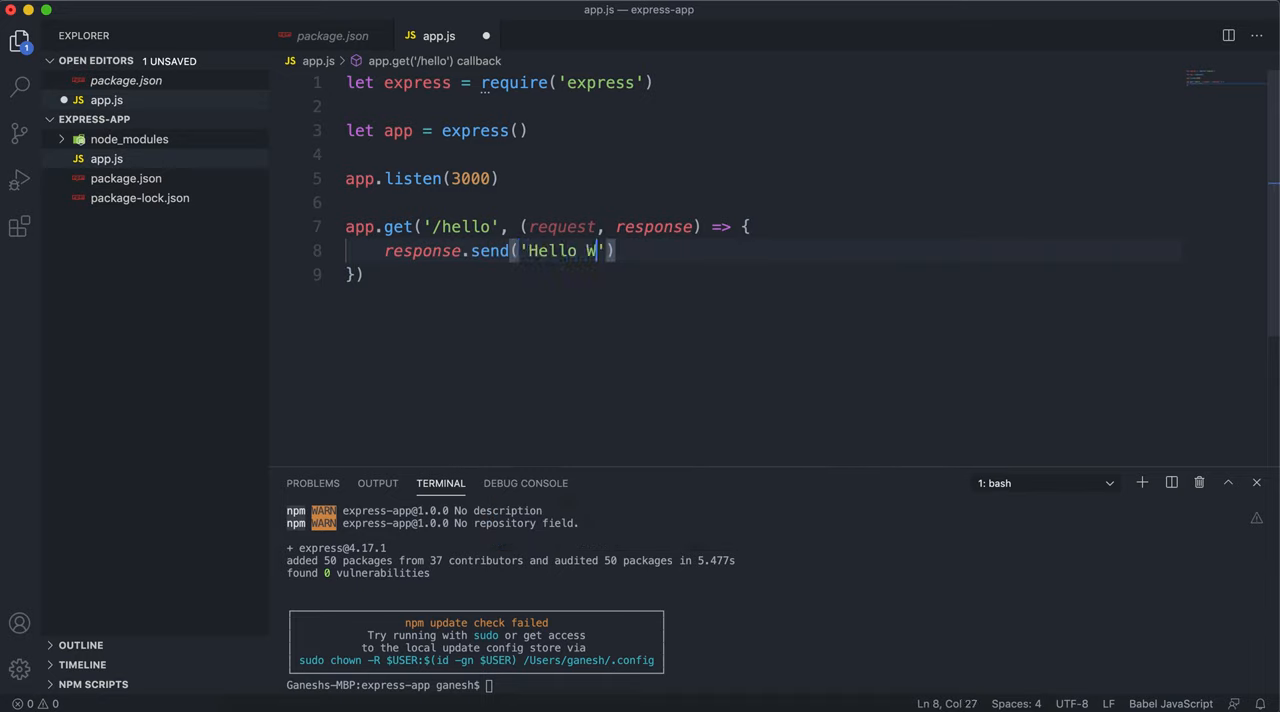
pyautogui.write('orld')
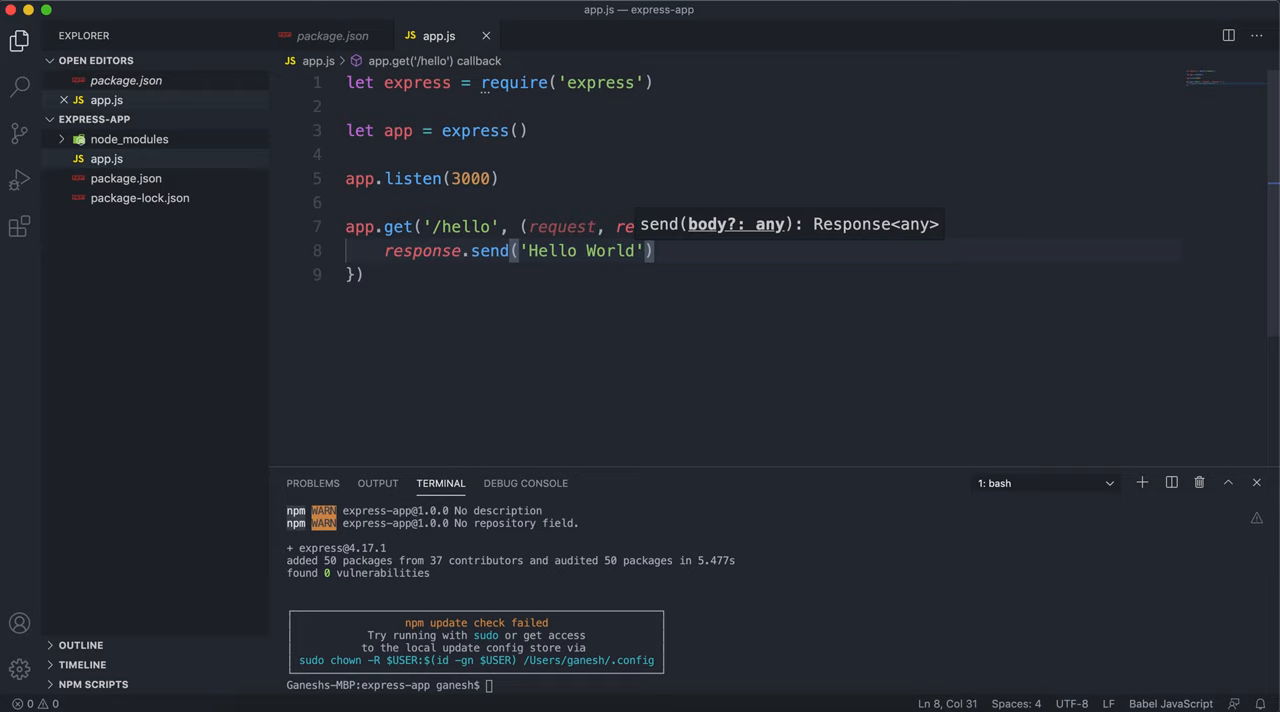
pyautogui.moveTo(542, 705)
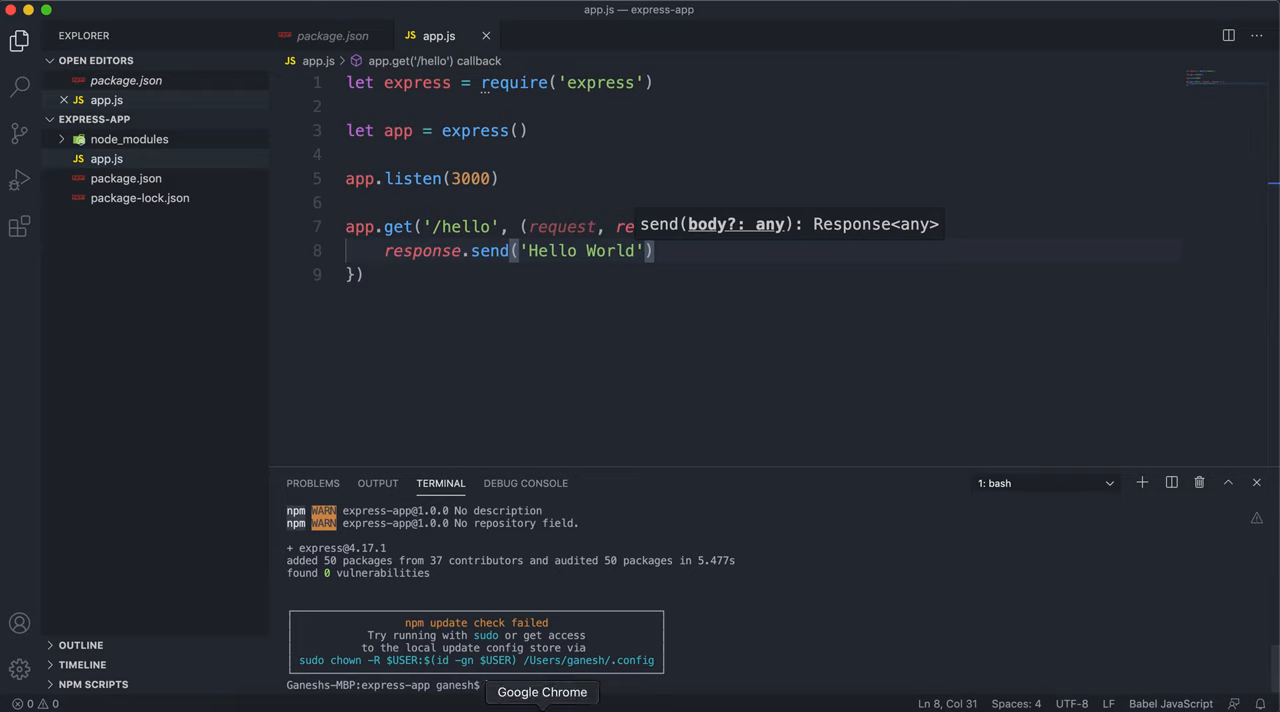
# Step: Run node app in the integrated terminal to start the Express server
pyautogui.write('n')
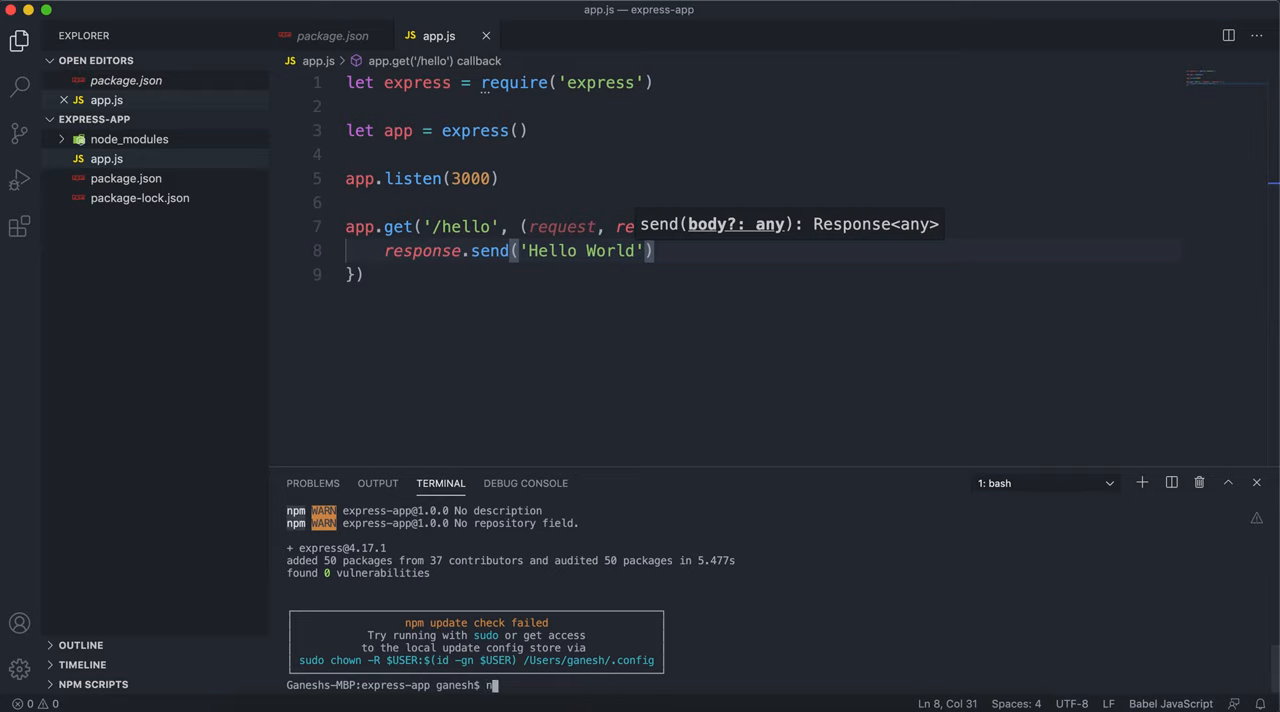
pyautogui.write('ode app')
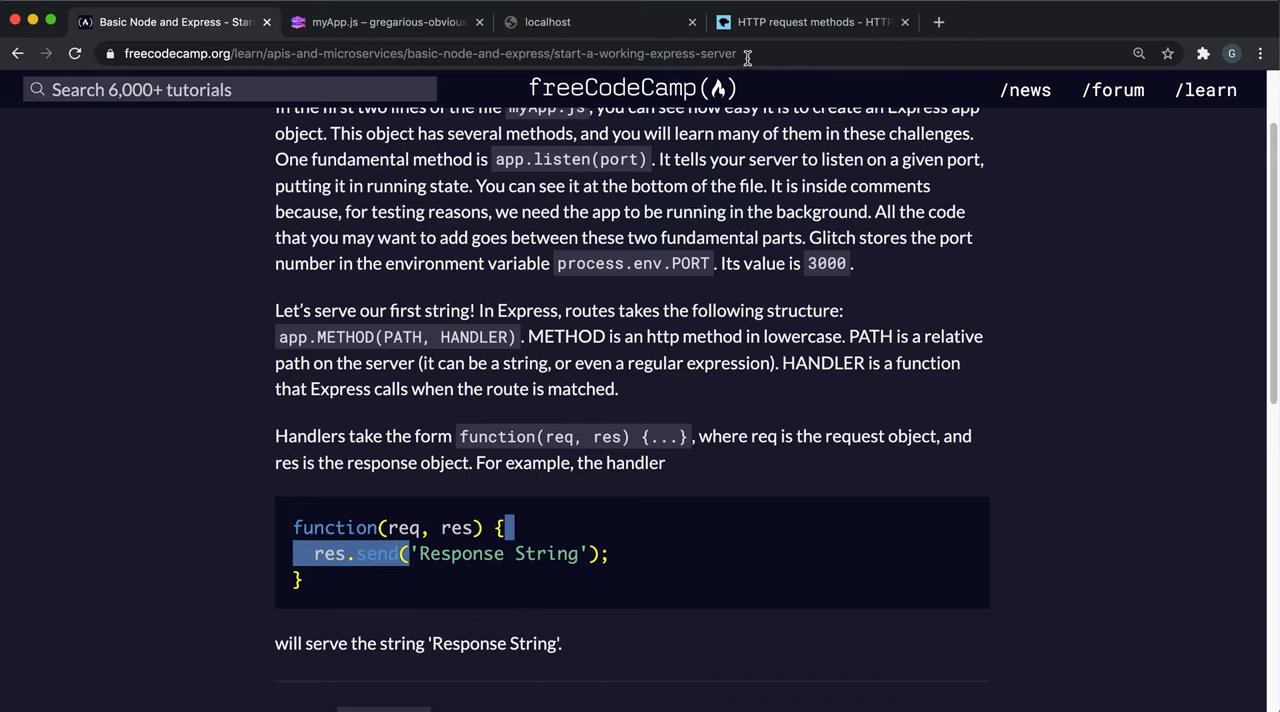
# Step: Confirm localhost /hello shows Hello World and read the 'Hello Express' root-path task
pyautogui.click(547, 22)
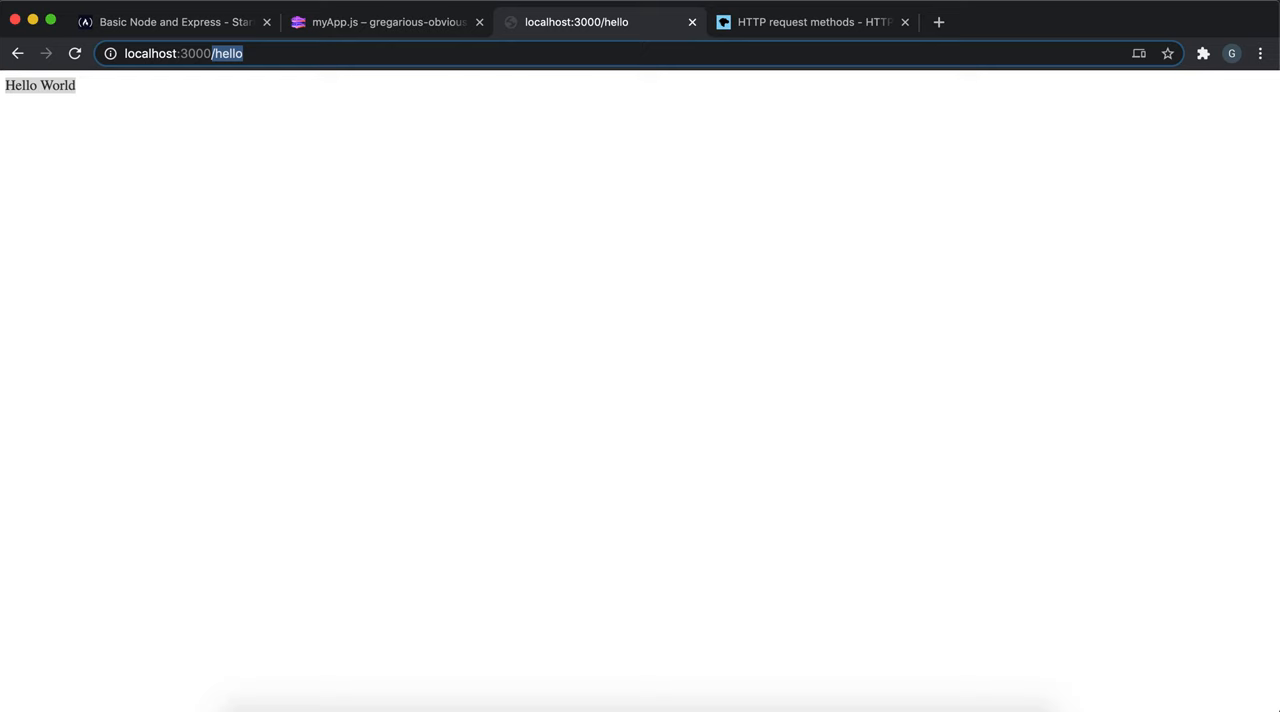
pyautogui.click(170, 21)
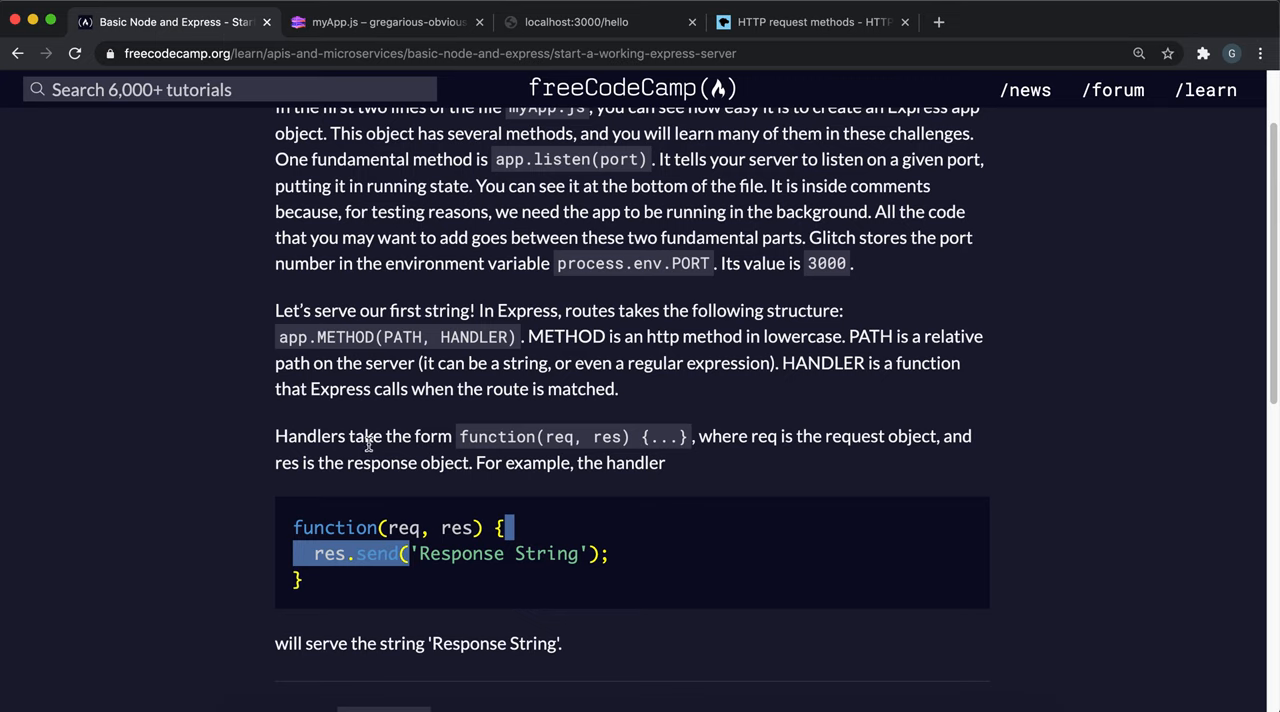
pyautogui.moveTo(336, 460)
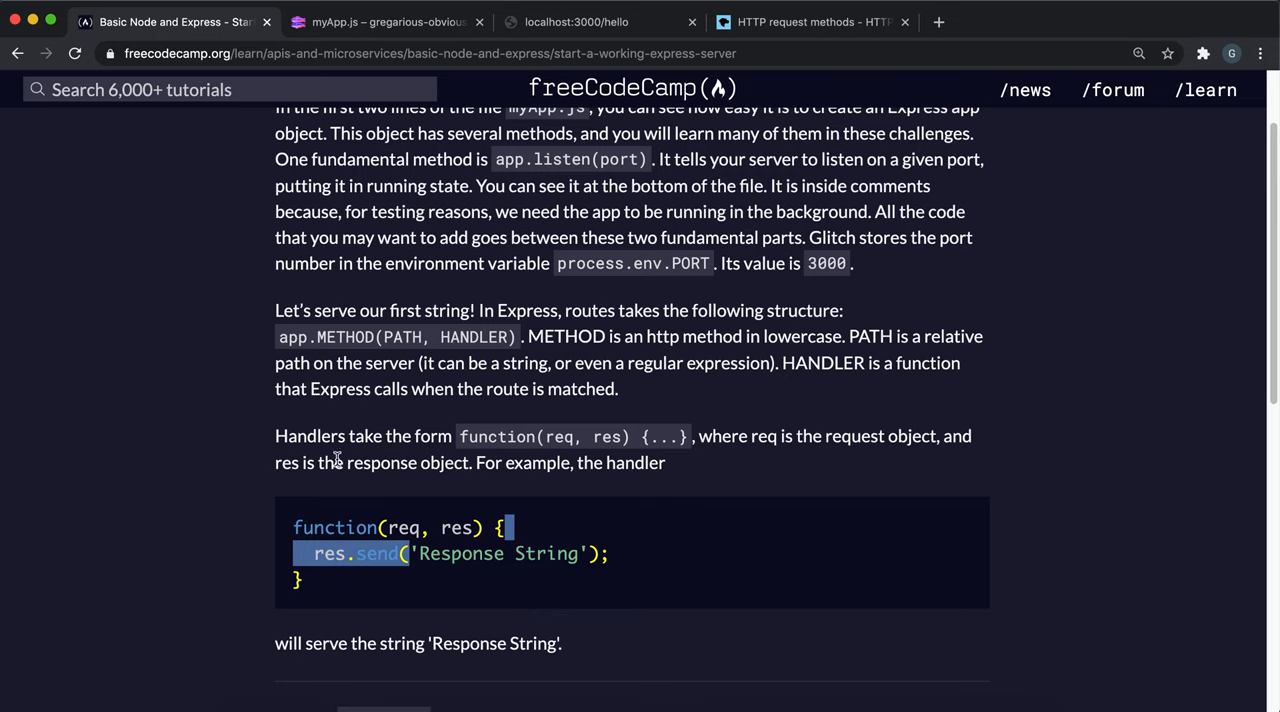
pyautogui.scroll(-3)
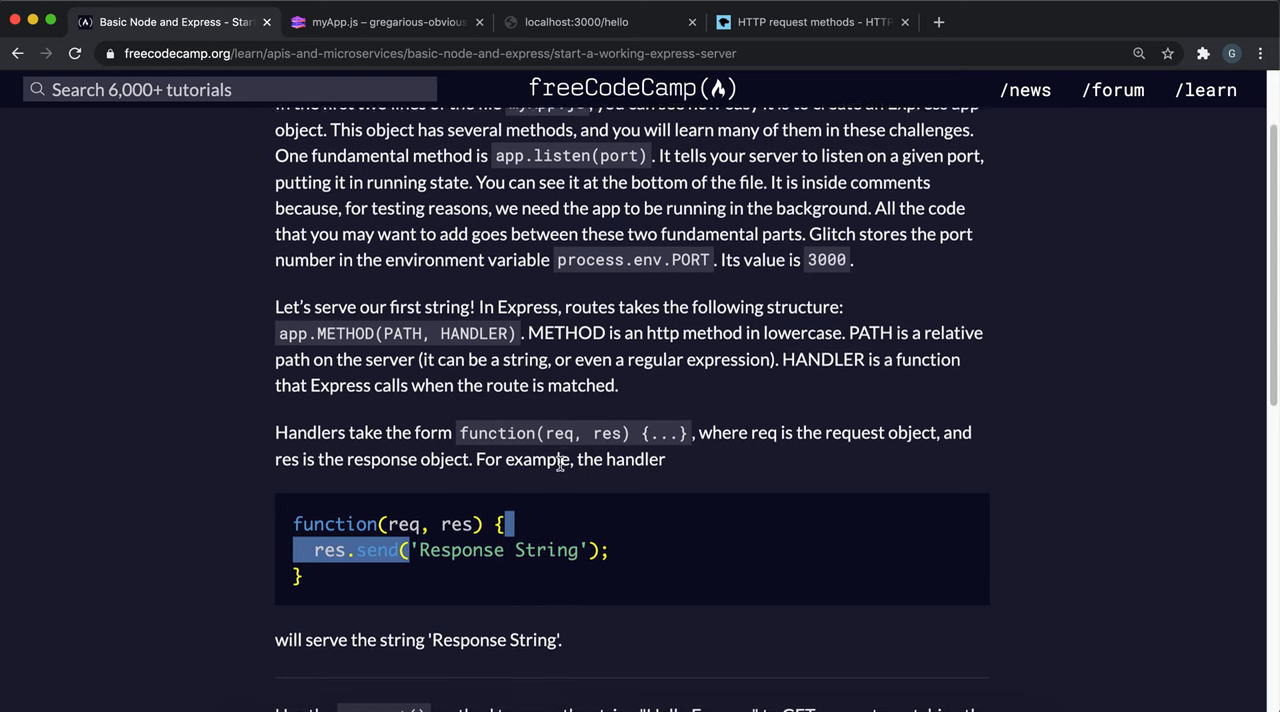
pyautogui.scroll(-3)
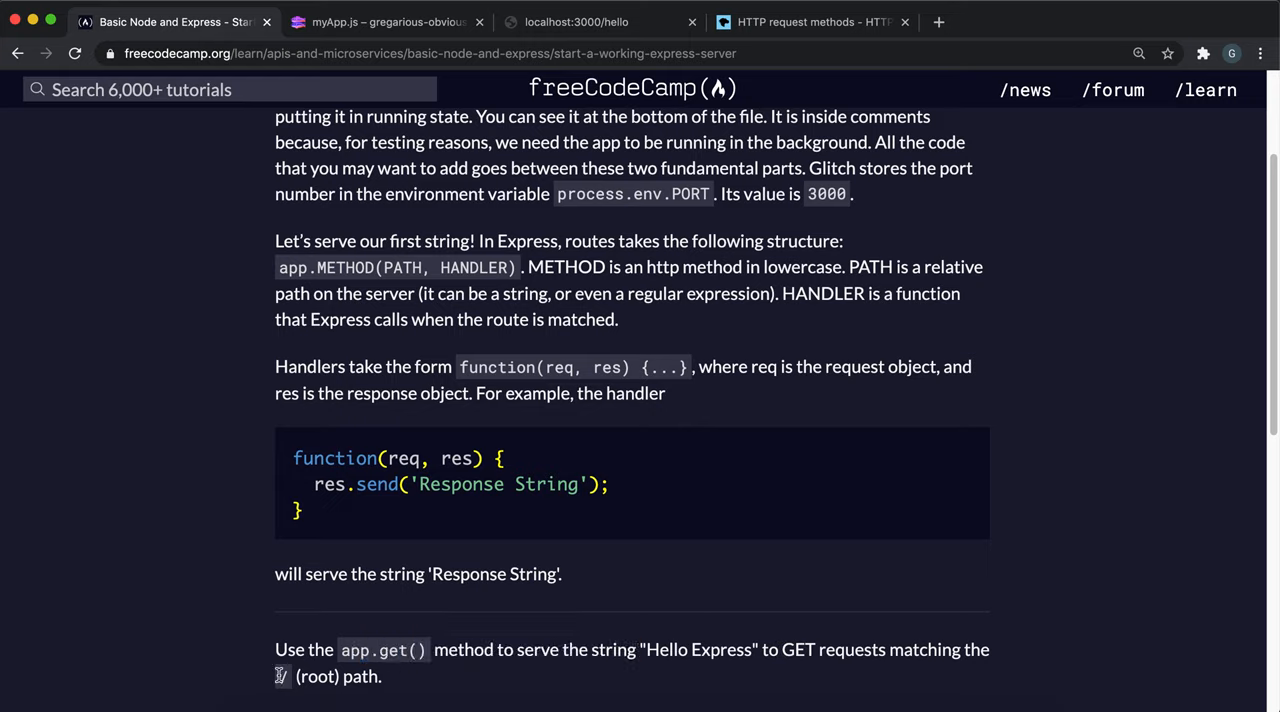
pyautogui.click(576, 21)
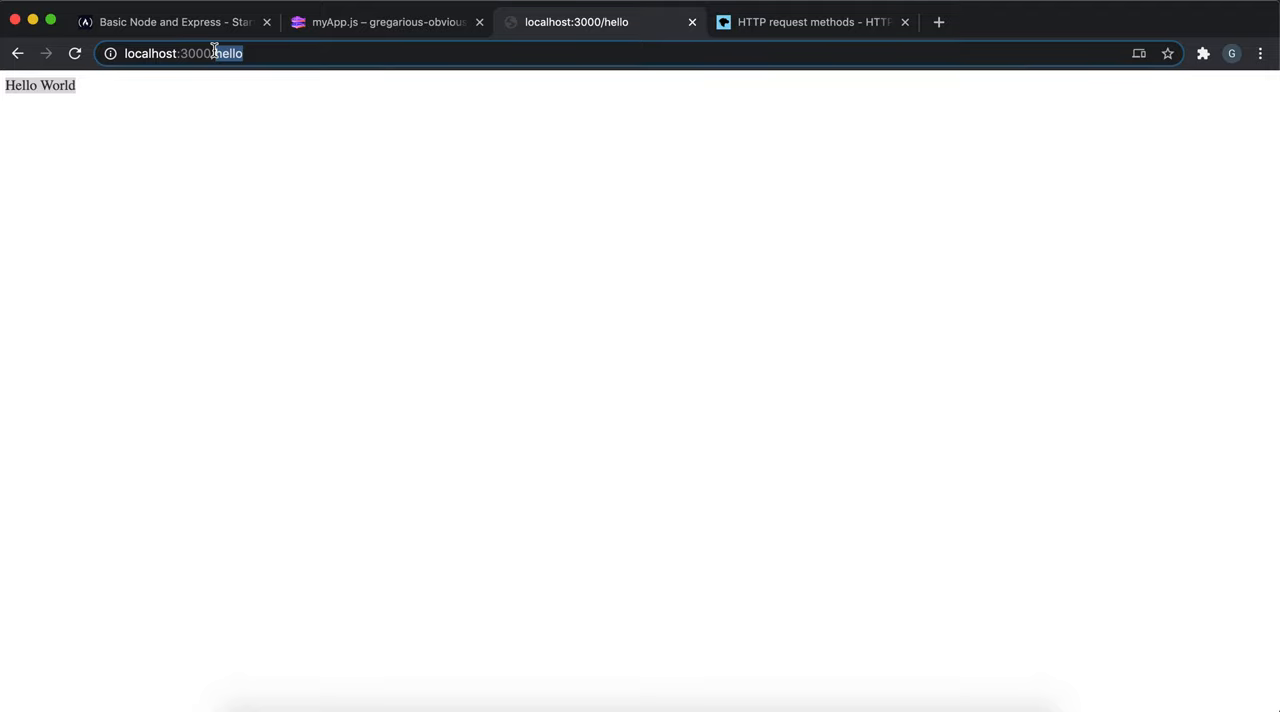
pyautogui.click(175, 21)
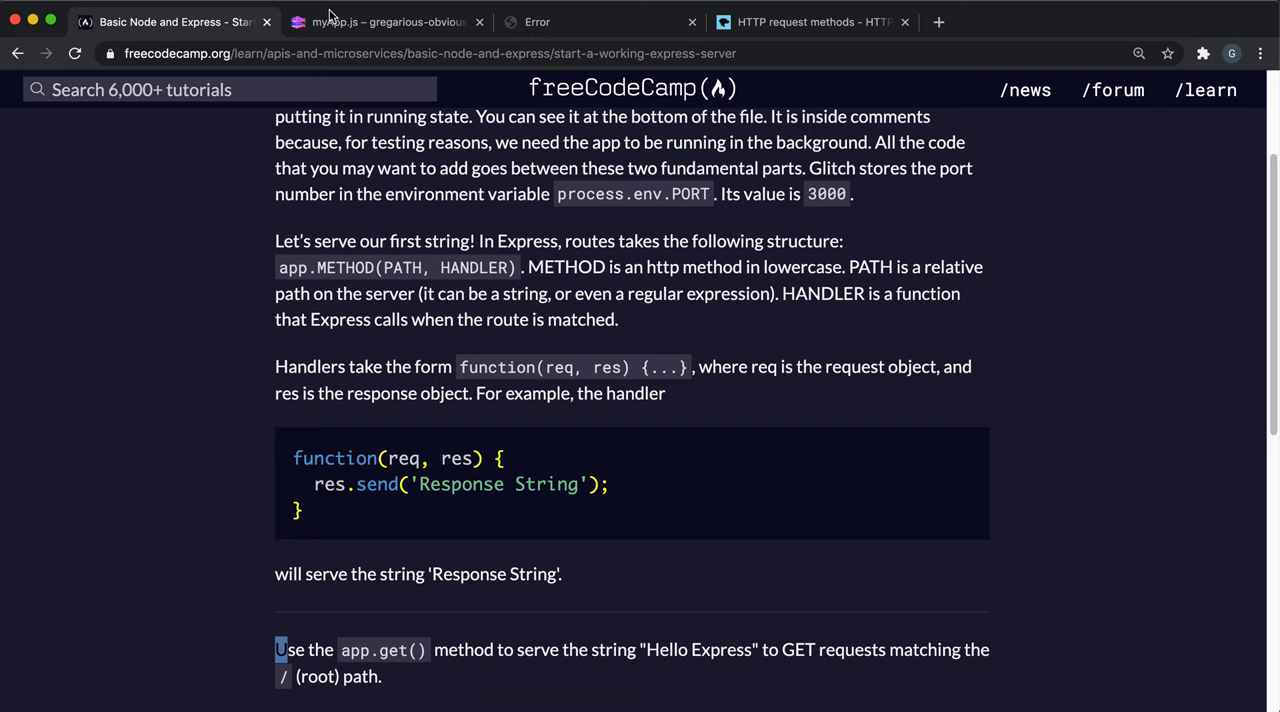
pyautogui.moveTo(352, 335)
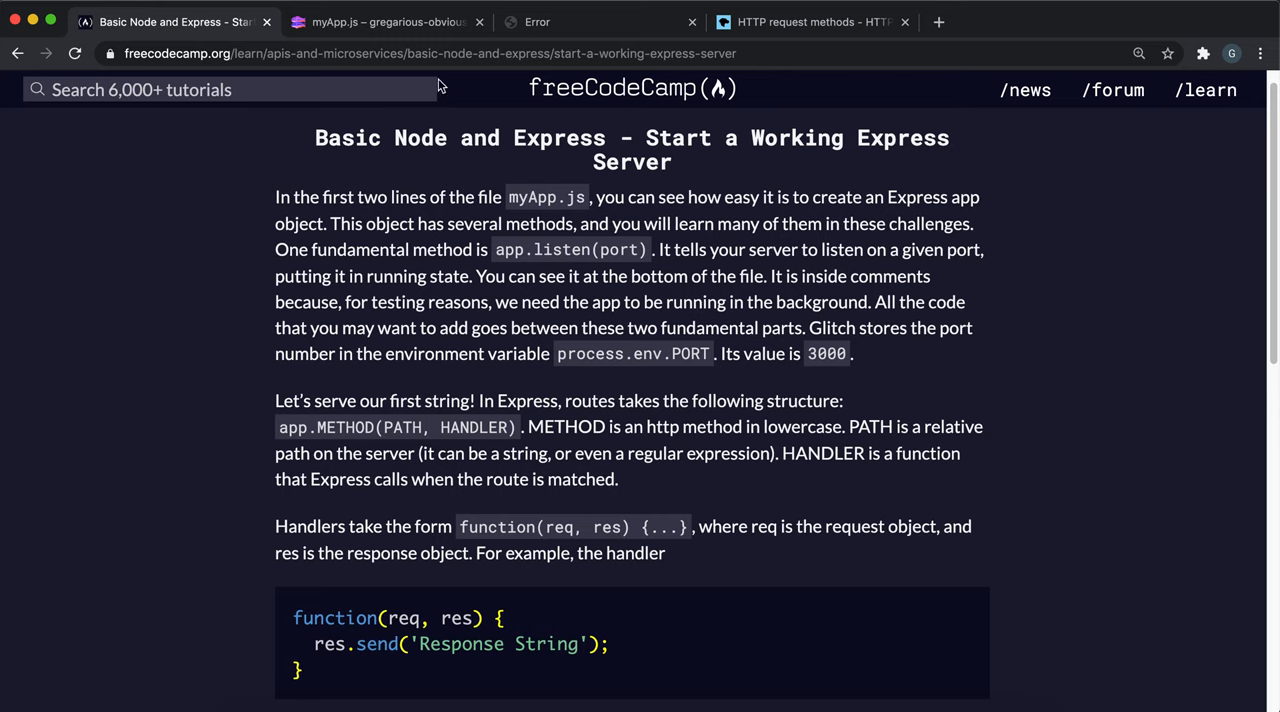
# Step: Add a blank line under comment 2, 'first working Express Server', in myApp.js
pyautogui.click(385, 21)
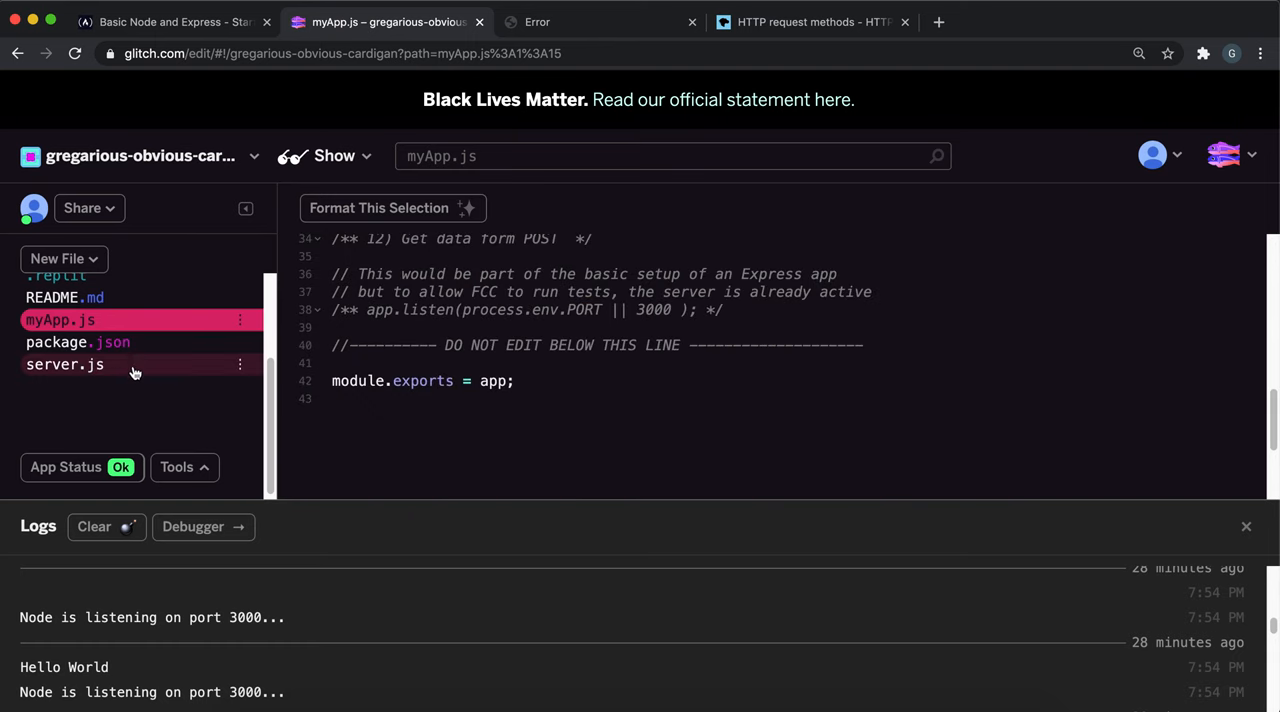
pyautogui.click(170, 21)
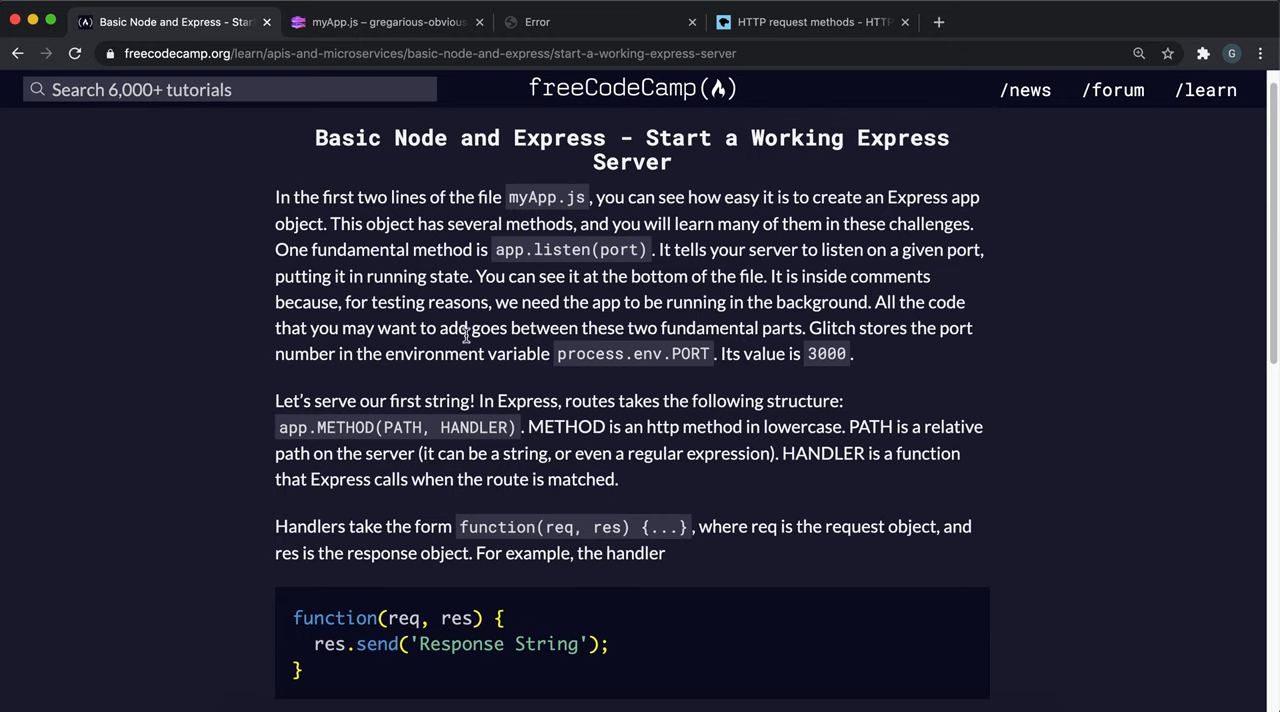
pyautogui.click(385, 21)
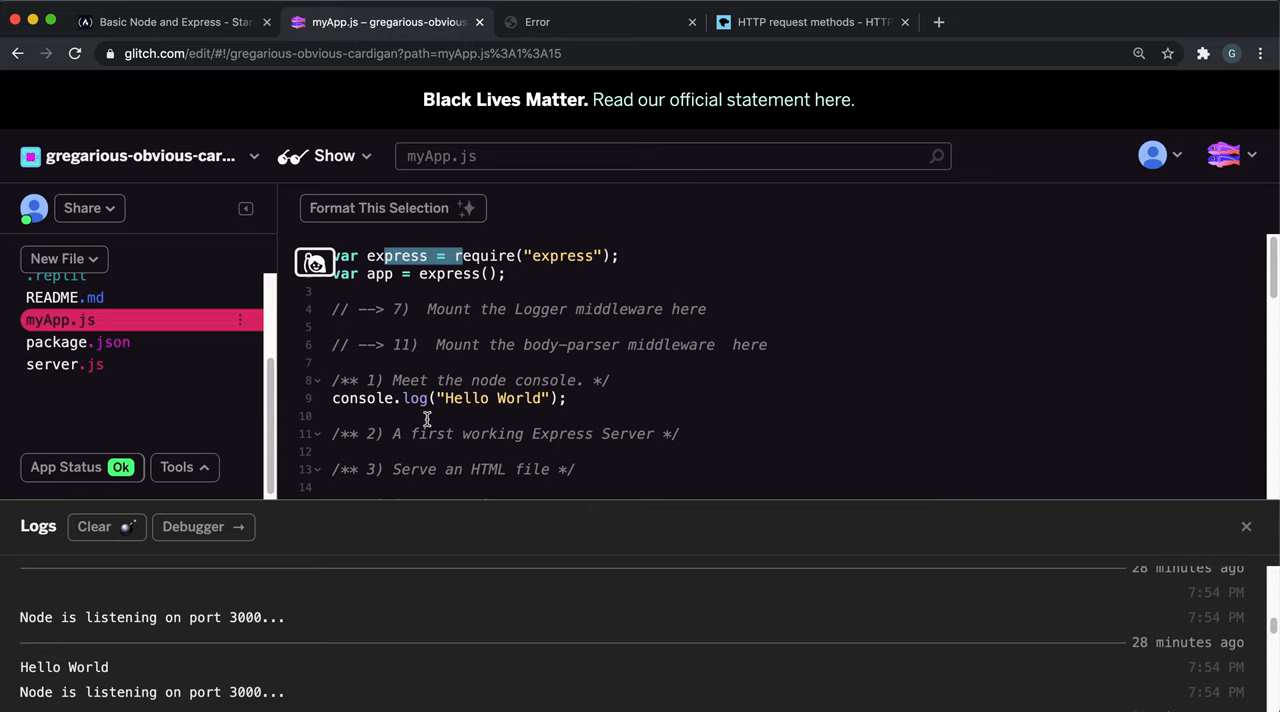
pyautogui.moveTo(736, 442)
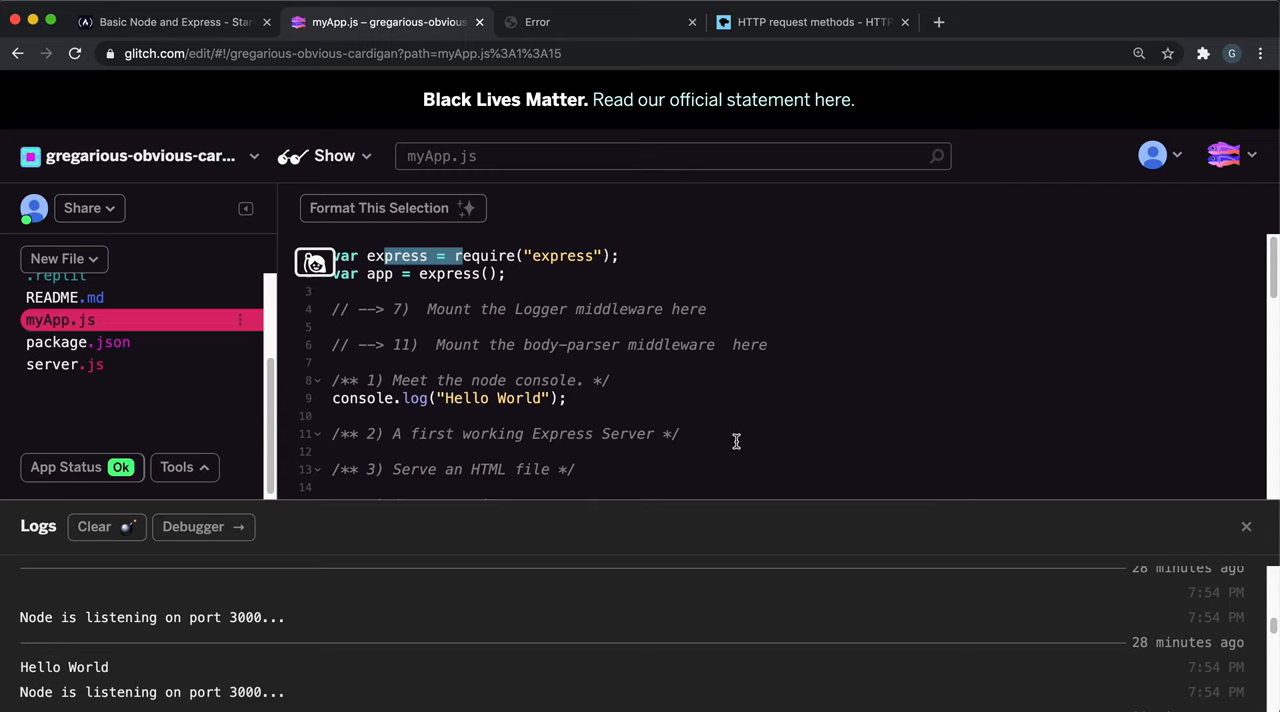
pyautogui.click(736, 451)
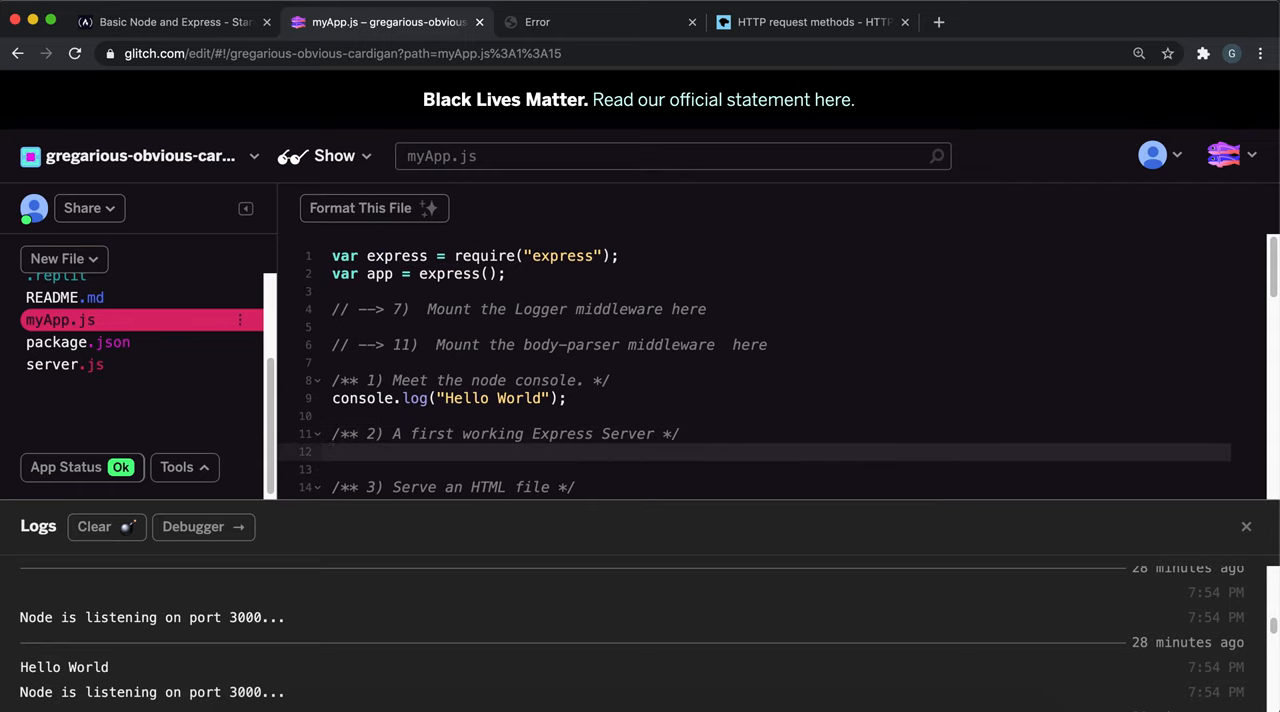
# Step: Type app.get('/', (request, response) => { response.send('Hello Expr' and recheck the required string
pyautogui.write("app.get('")
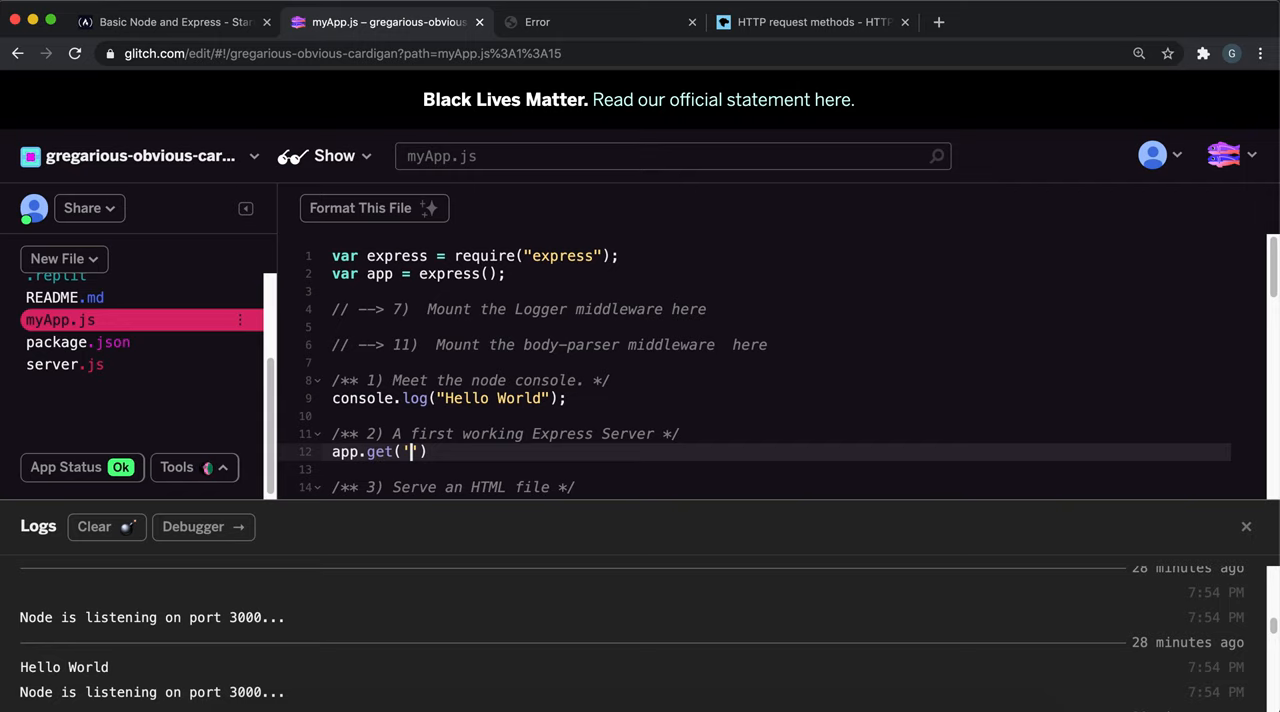
pyautogui.write('/')
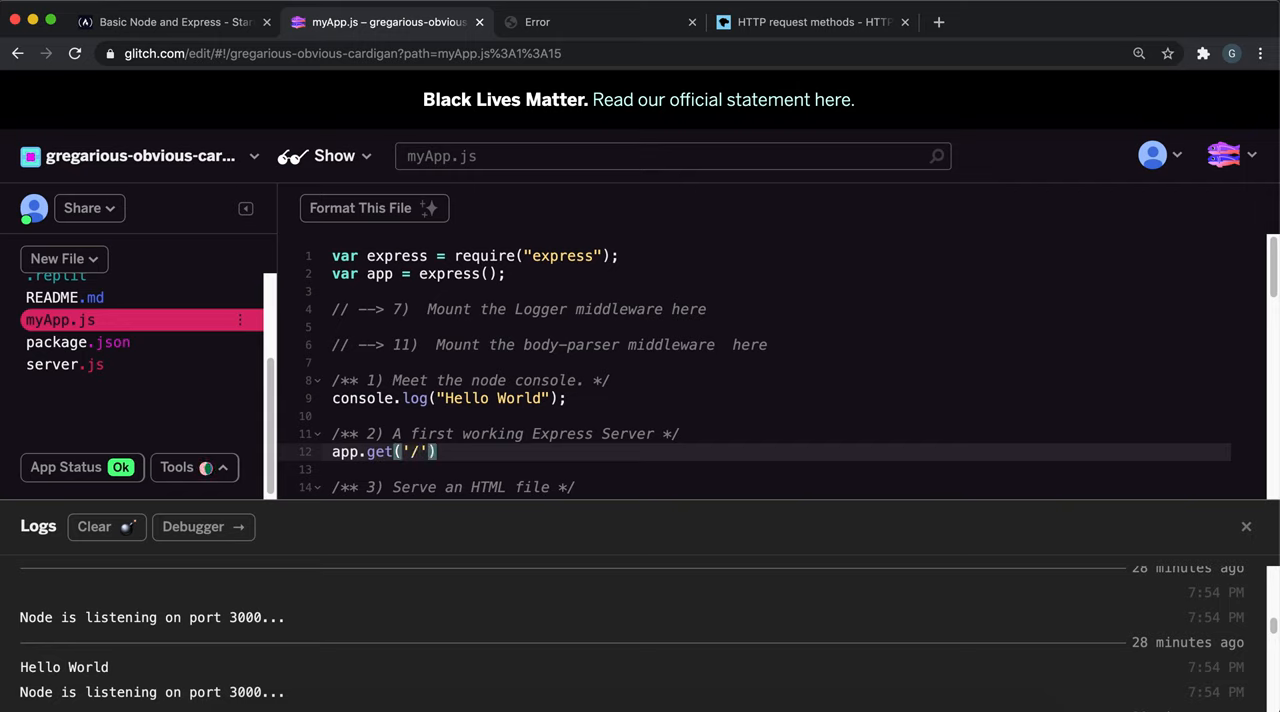
pyautogui.write(', (re')
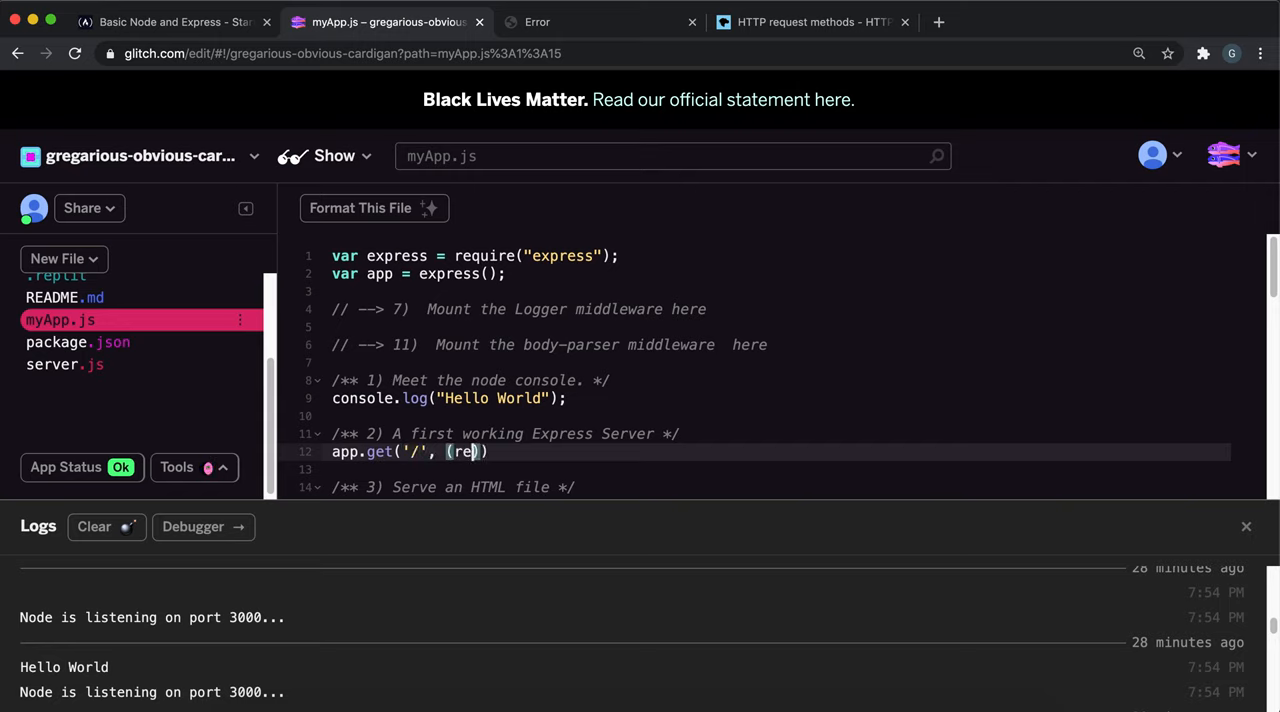
pyautogui.write('q')
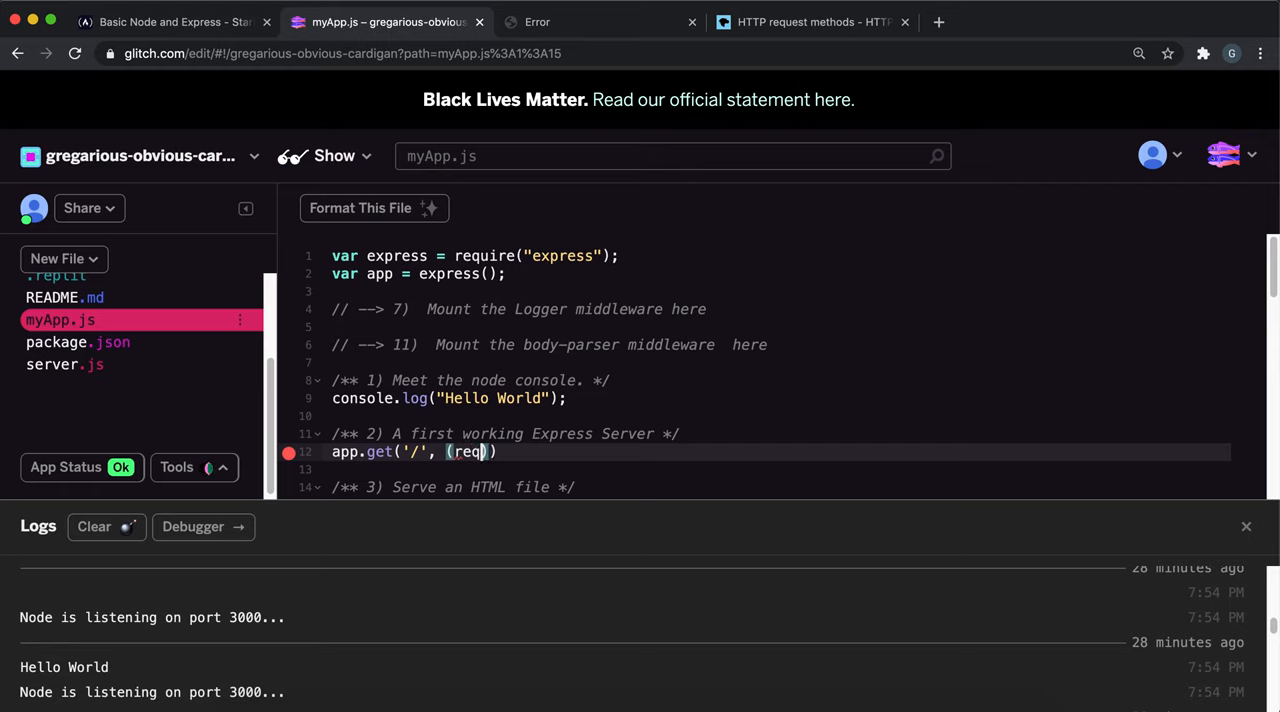
pyautogui.write('uest, respon')
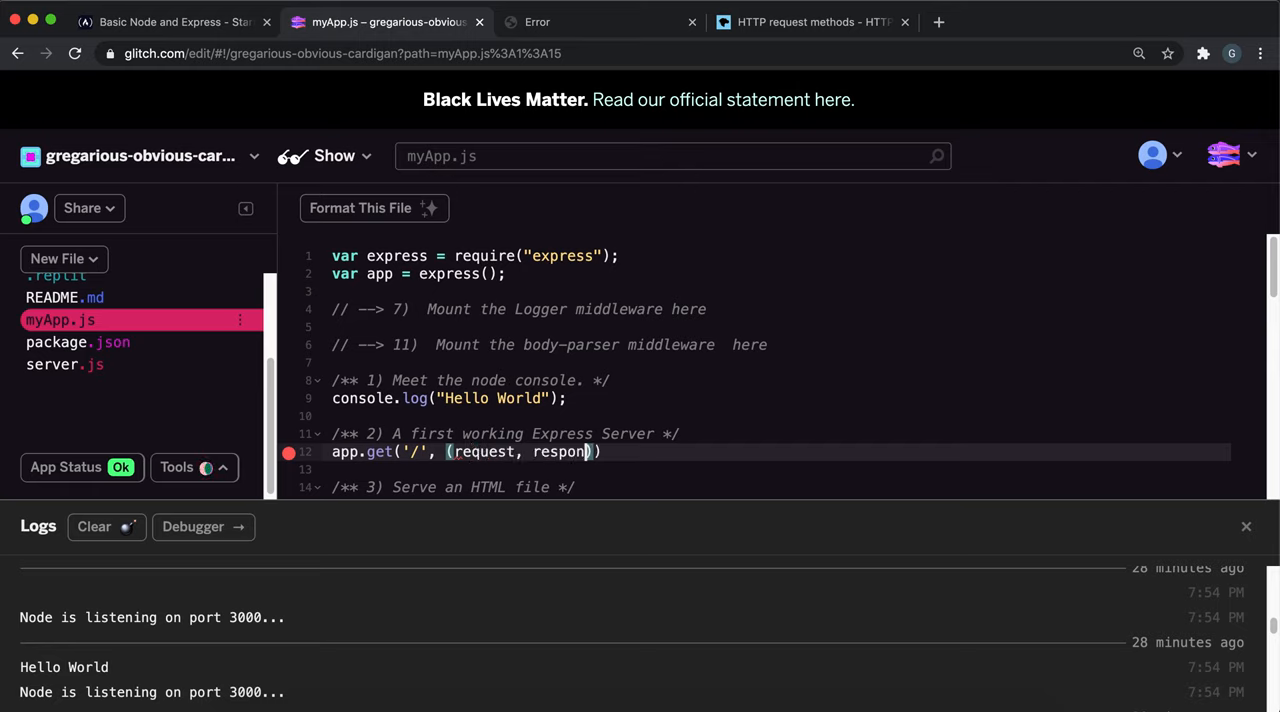
pyautogui.write('=>')
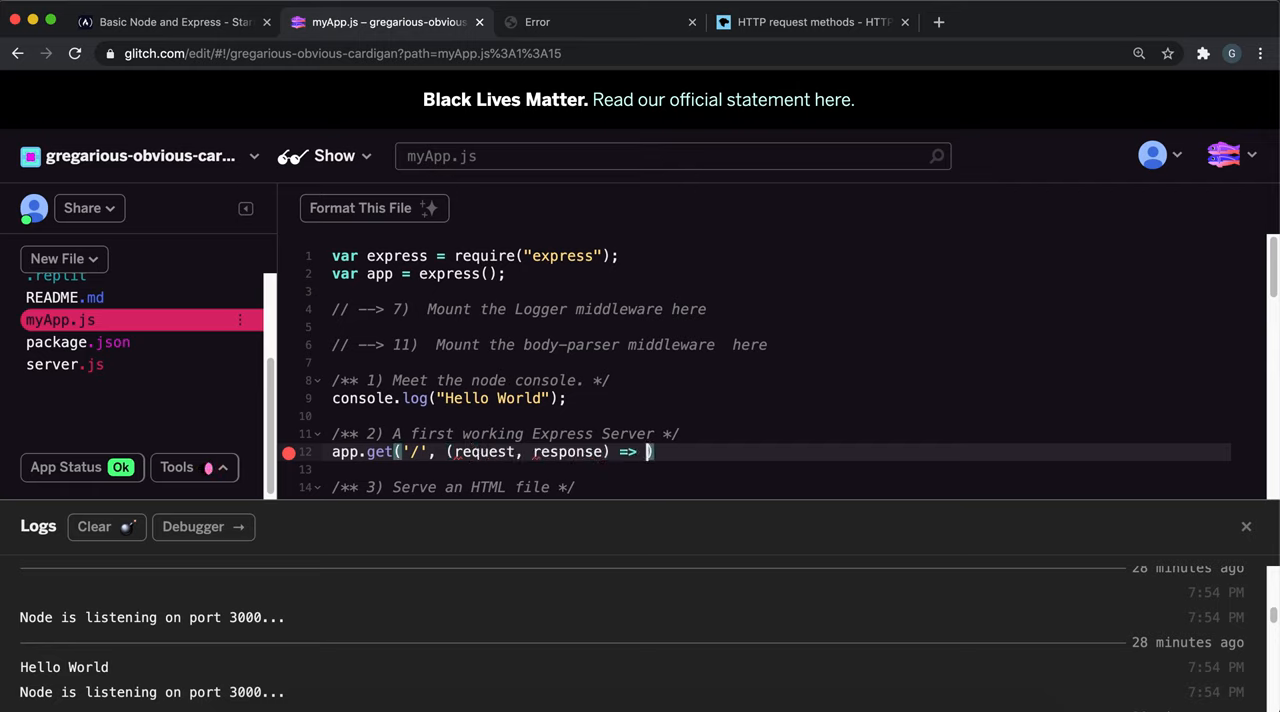
pyautogui.write('{')
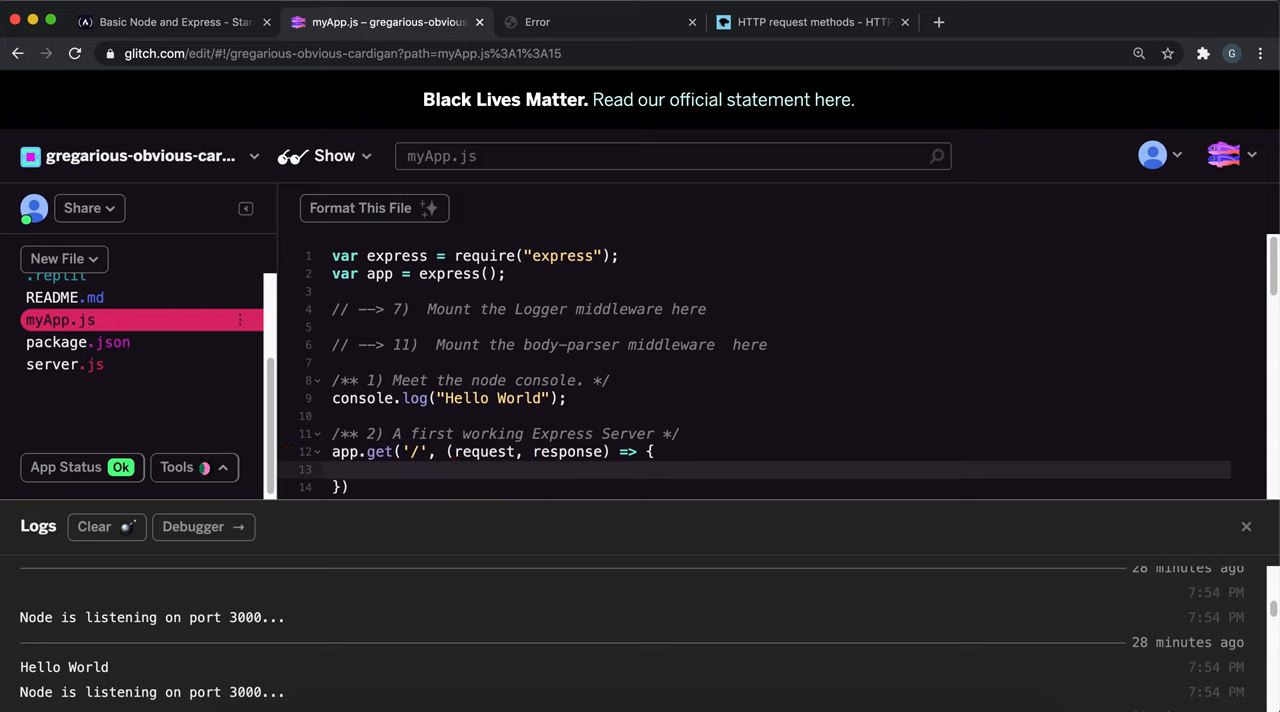
pyautogui.write('resp')
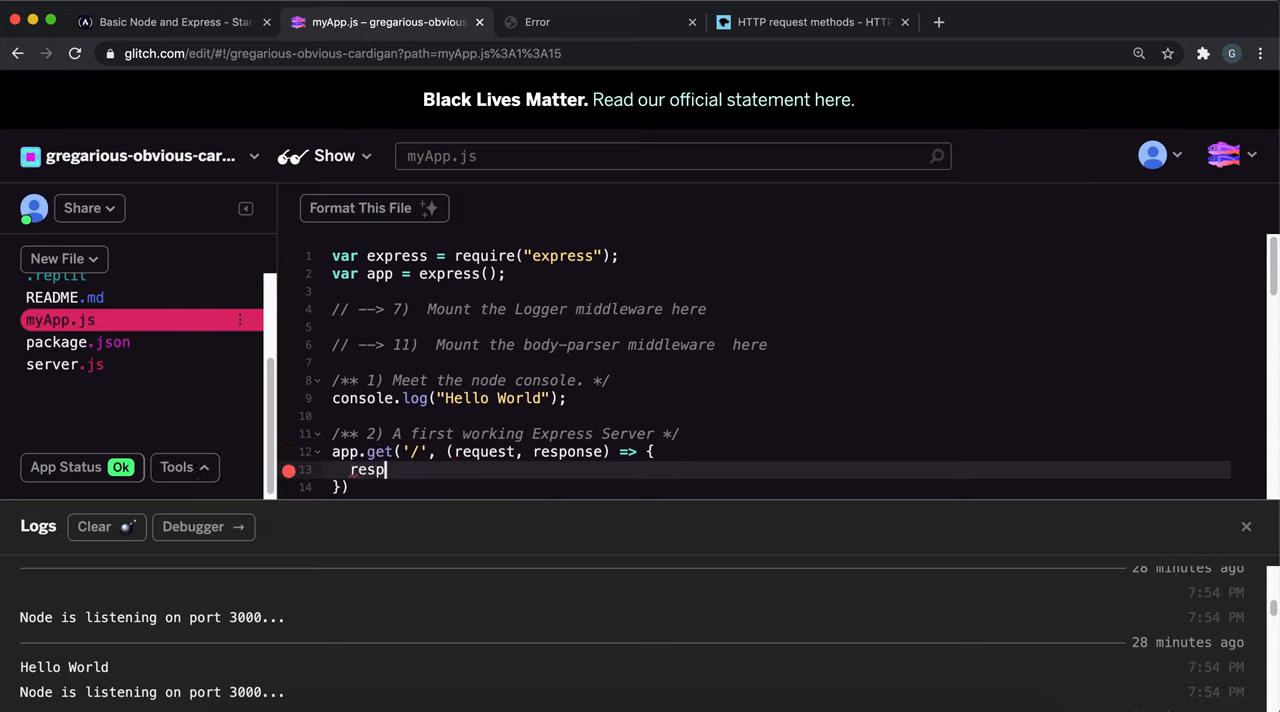
pyautogui.write('onse.send')
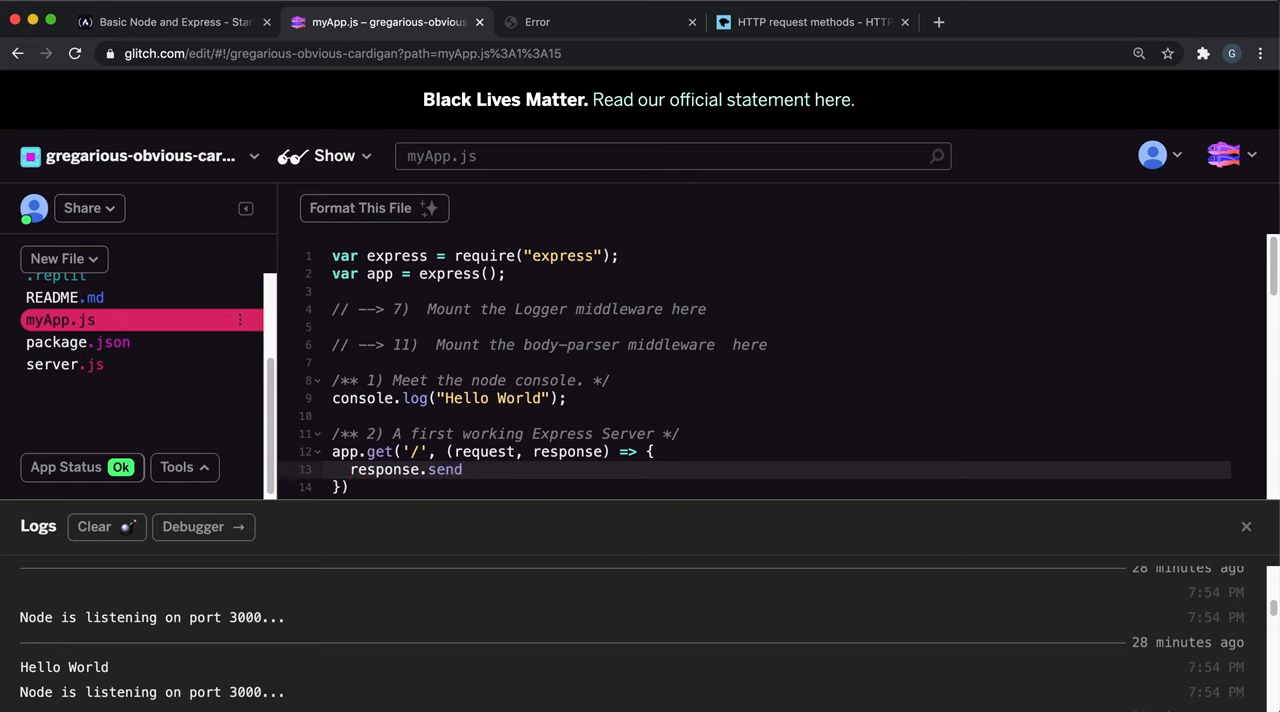
pyautogui.write("('')")
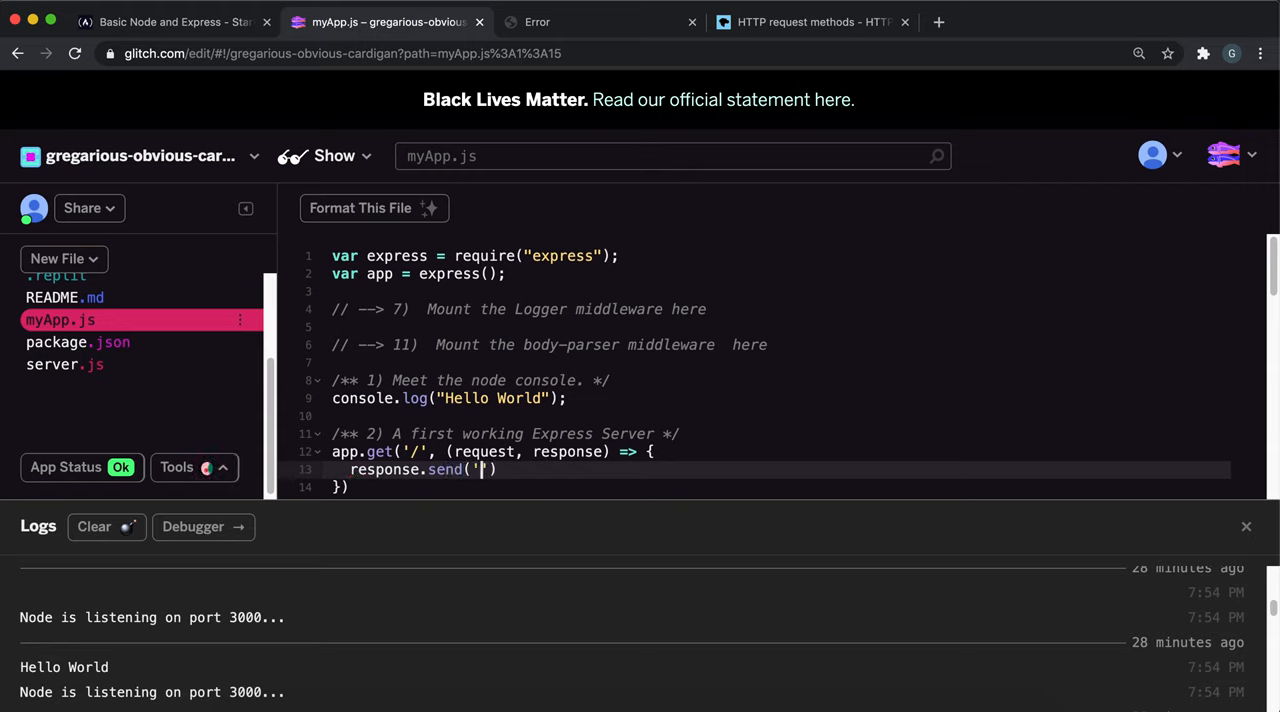
pyautogui.write('Hello Expr')
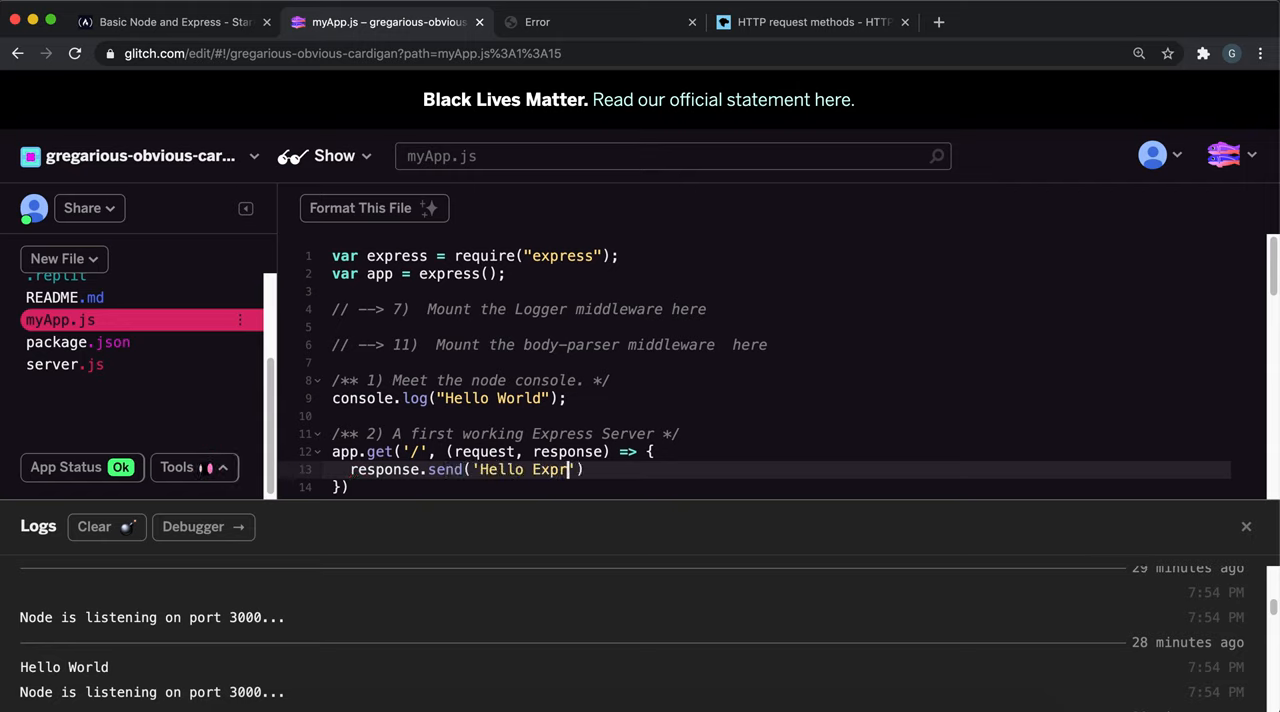
pyautogui.click(170, 21)
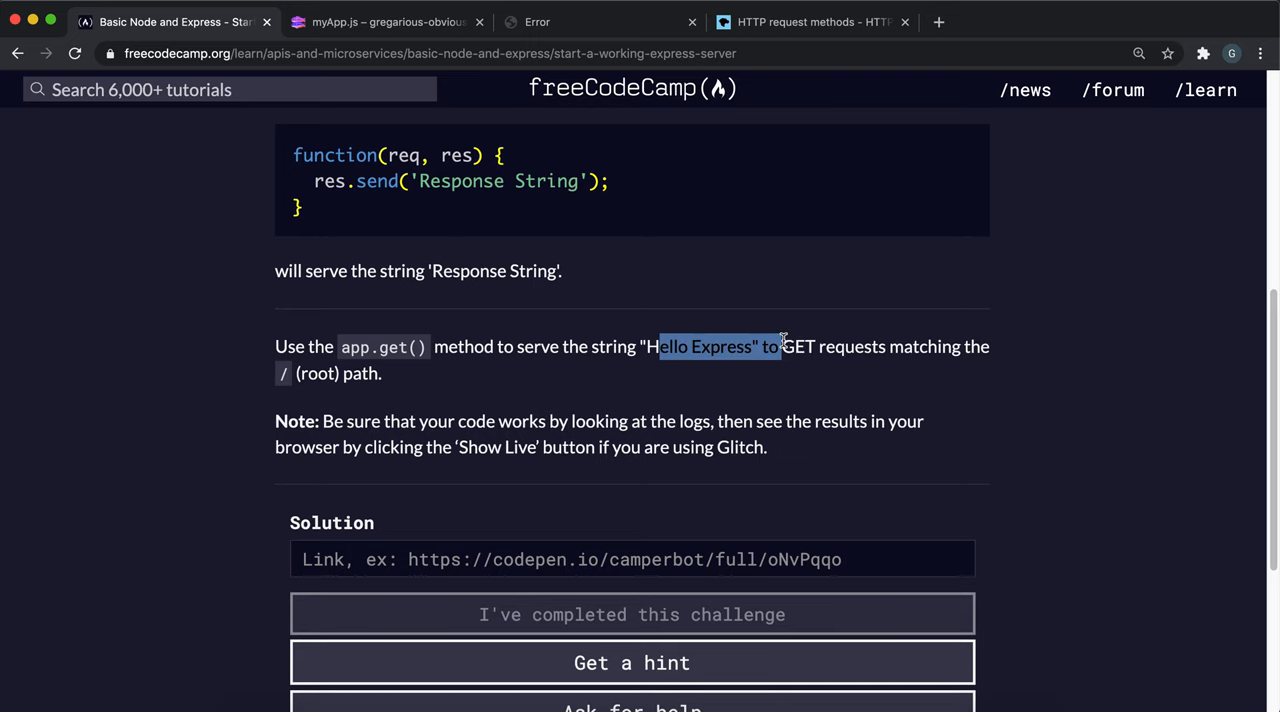
# Step: Return to myApp.js, open Glitch's sharing options and get the live app URL
pyautogui.click(385, 21)
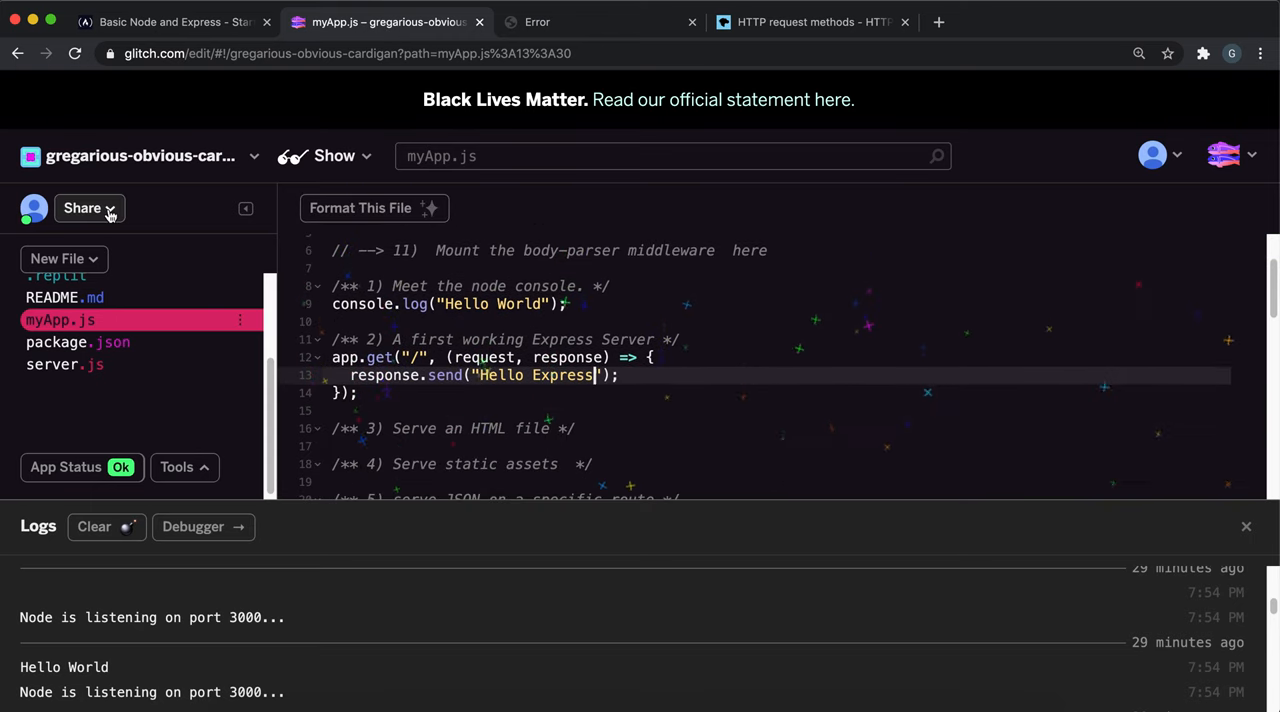
pyautogui.click(82, 208)
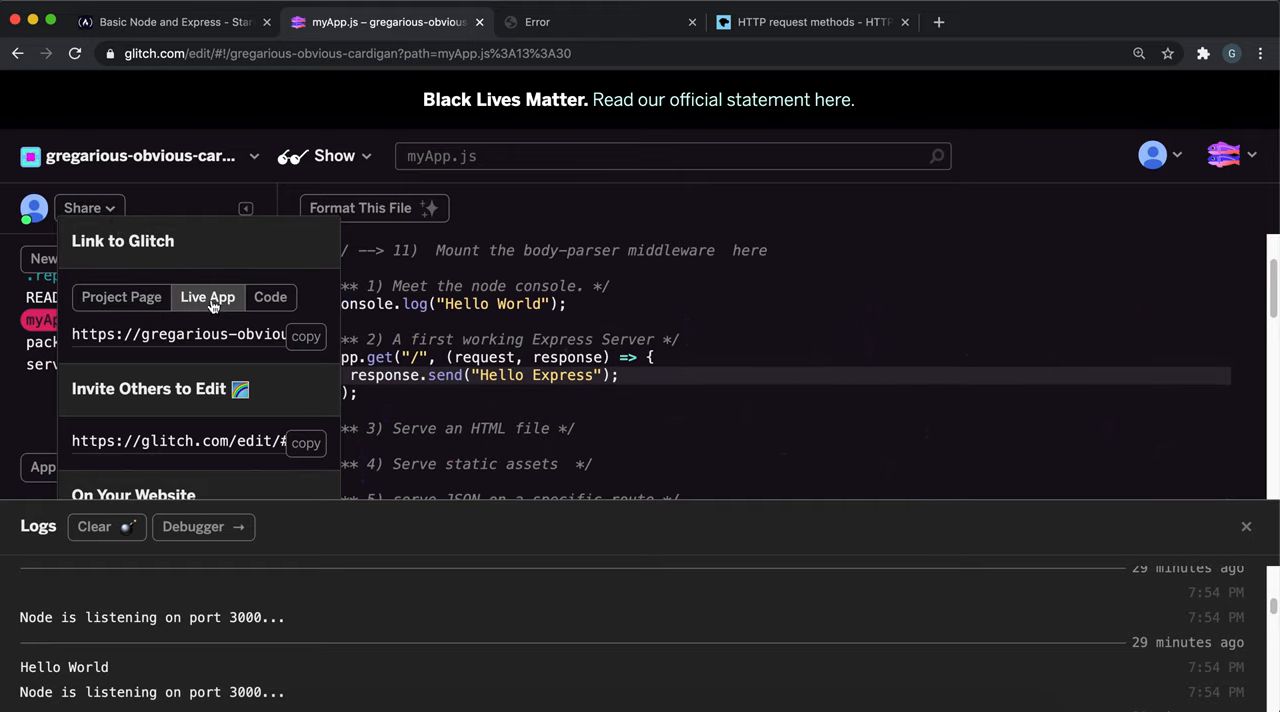
pyautogui.click(170, 21)
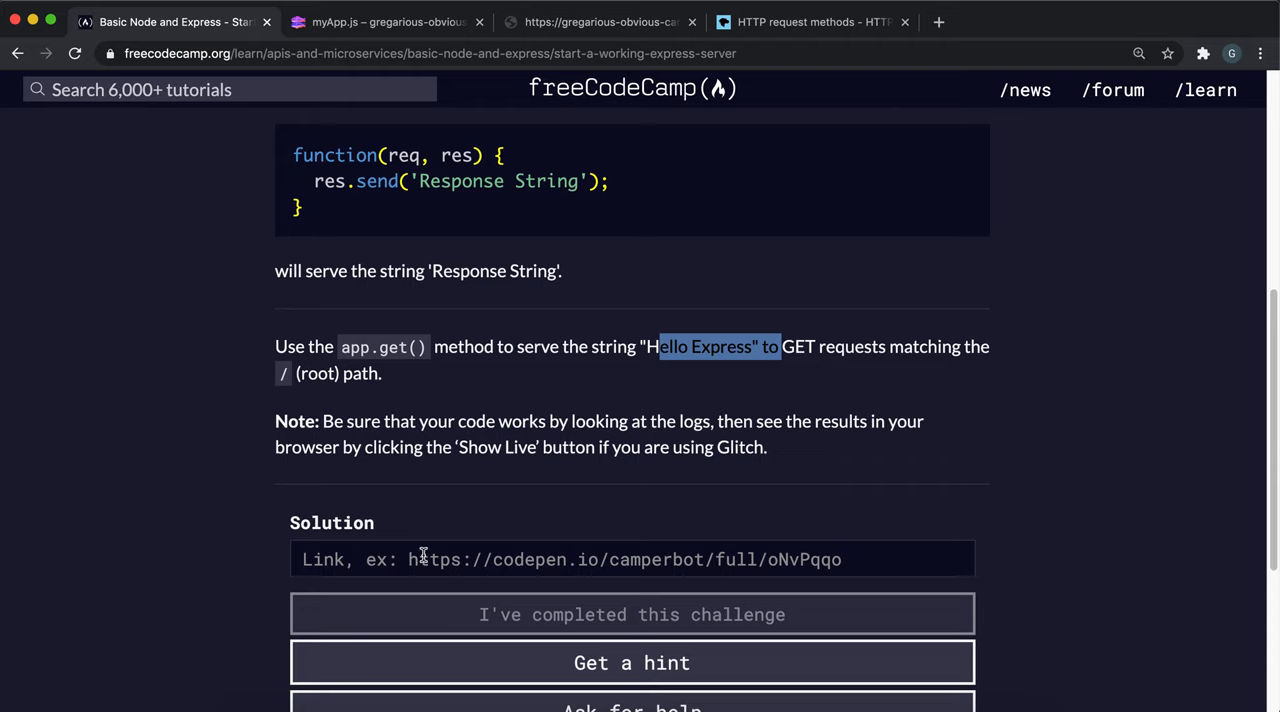
pyautogui.write('https://gregarious-obvious-cardigan.glitch.me')
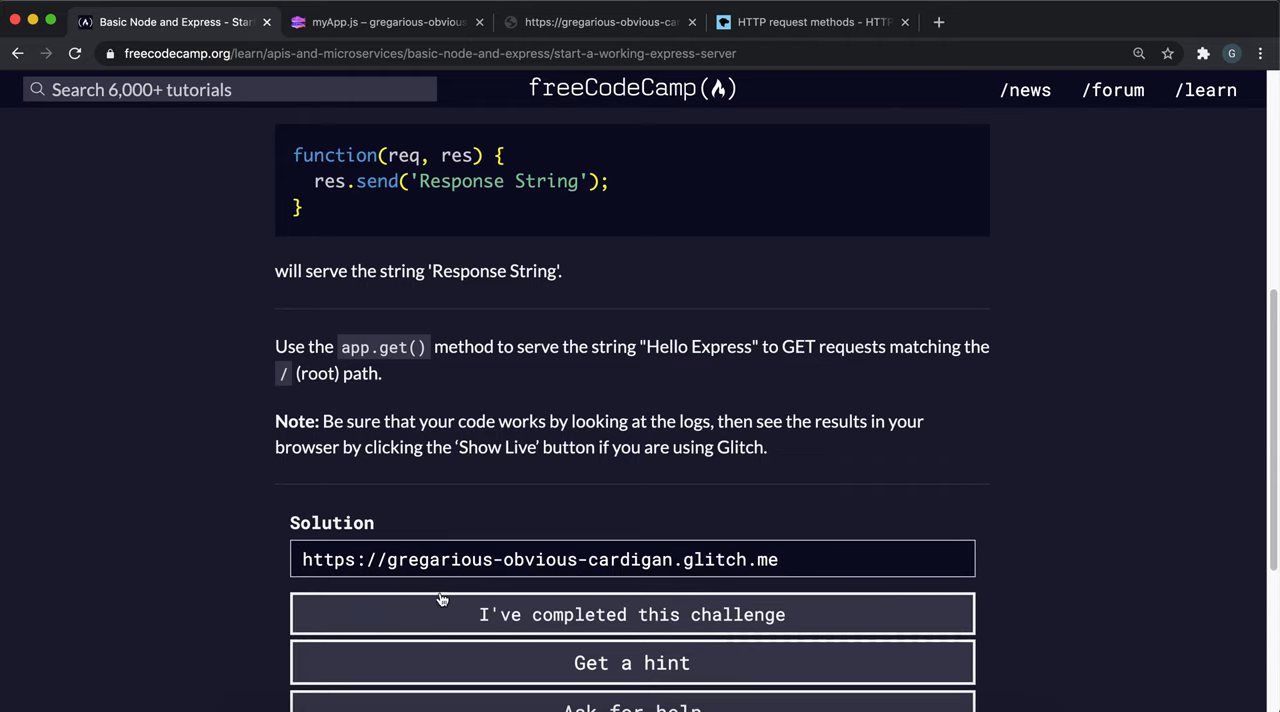
pyautogui.click(632, 614)
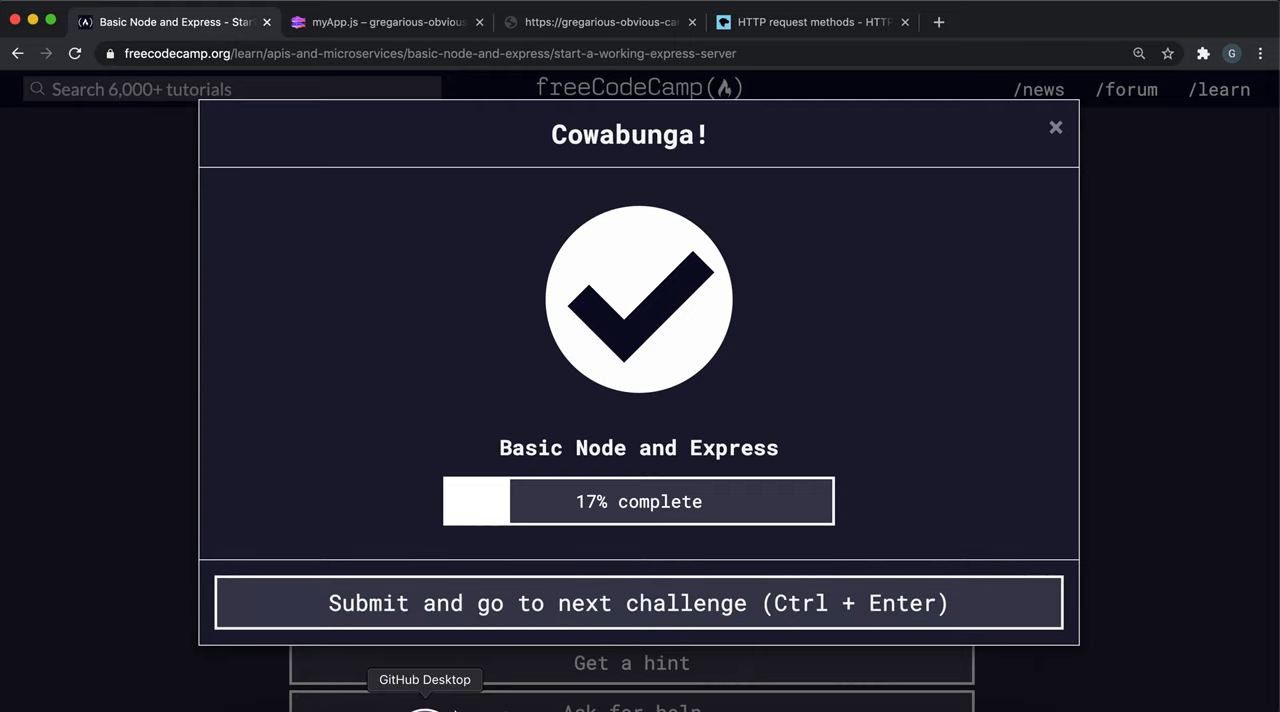
pyautogui.moveTo(565, 582)
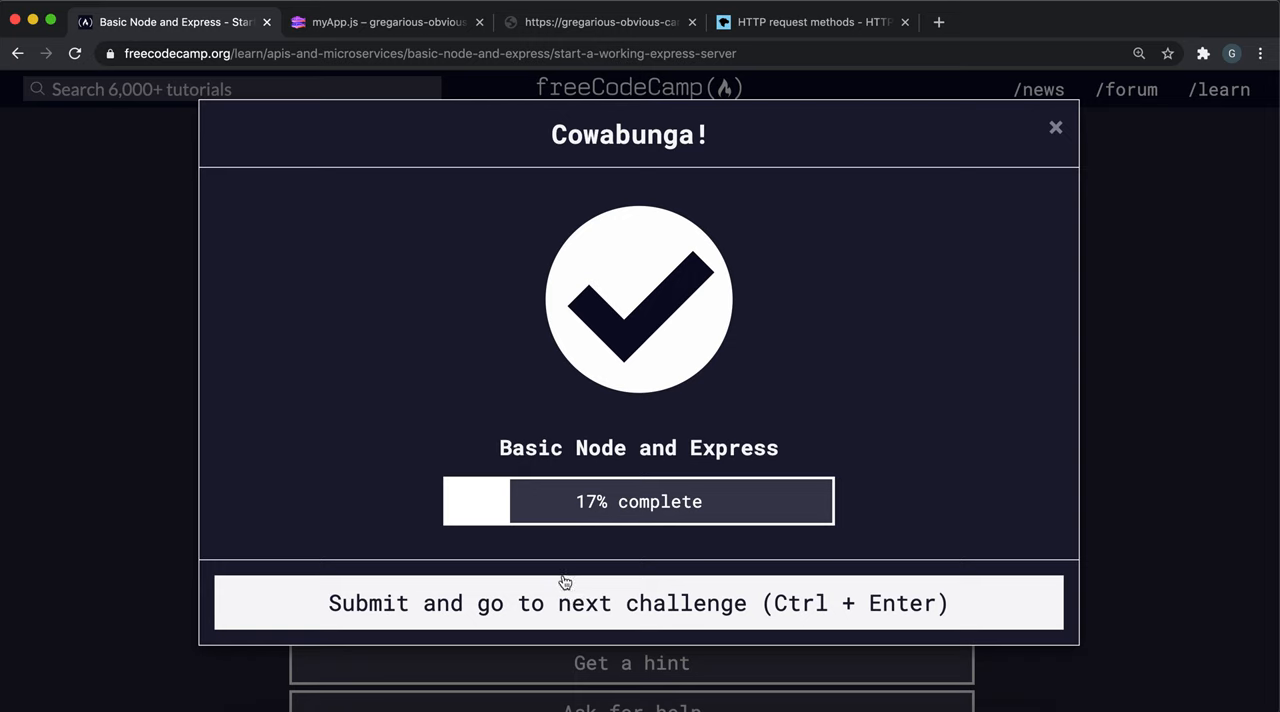